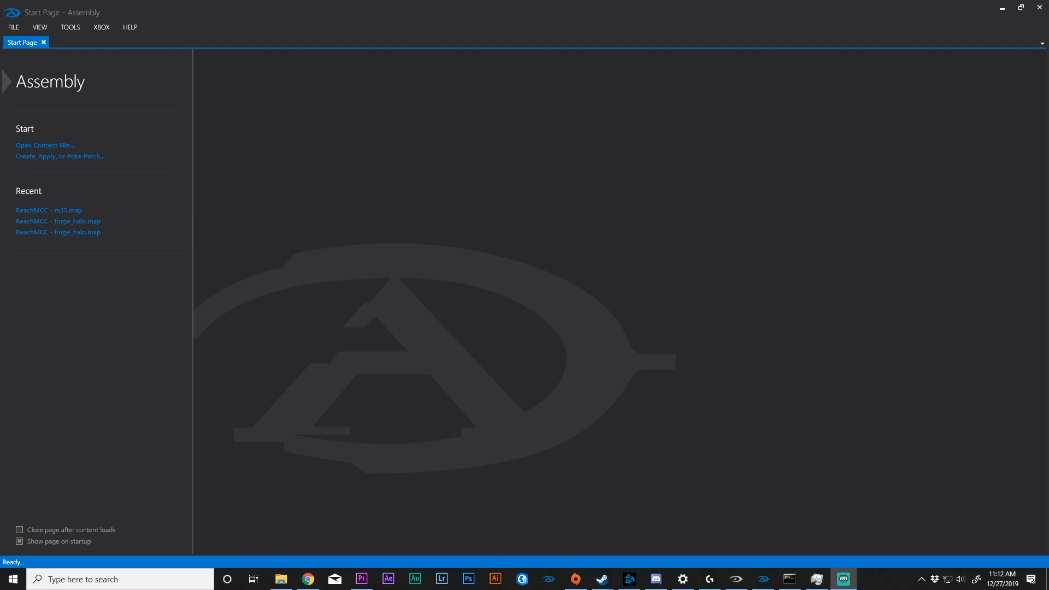
mouse_move(39, 27)
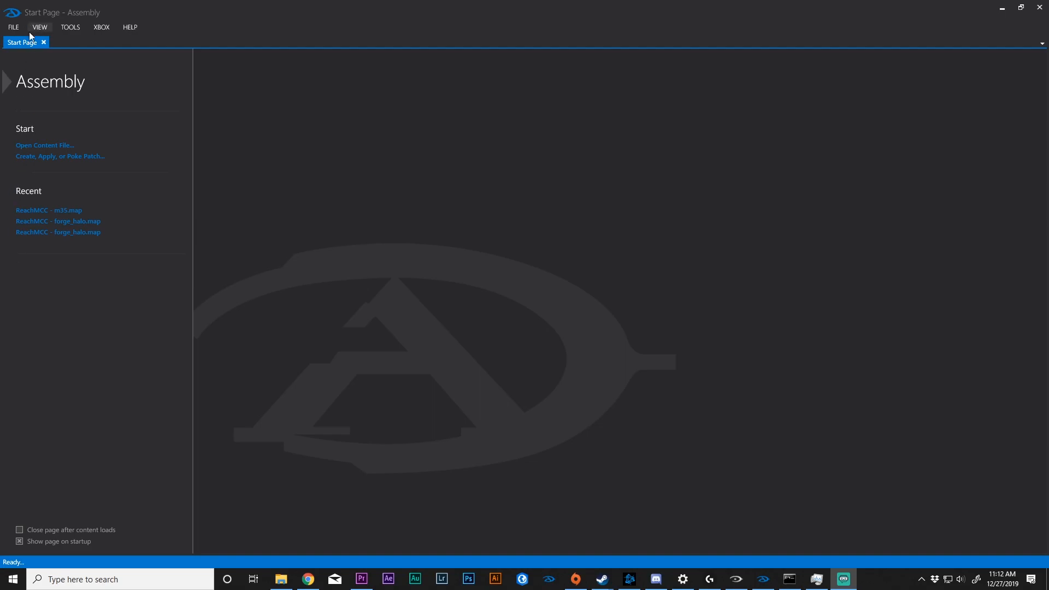
mouse_move(63, 81)
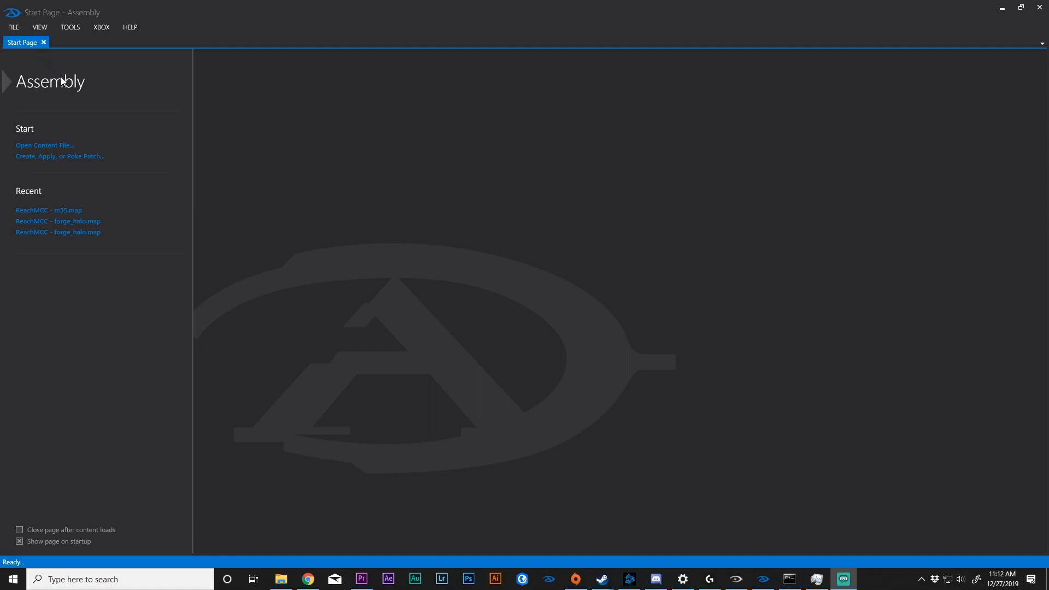
mouse_move(28, 155)
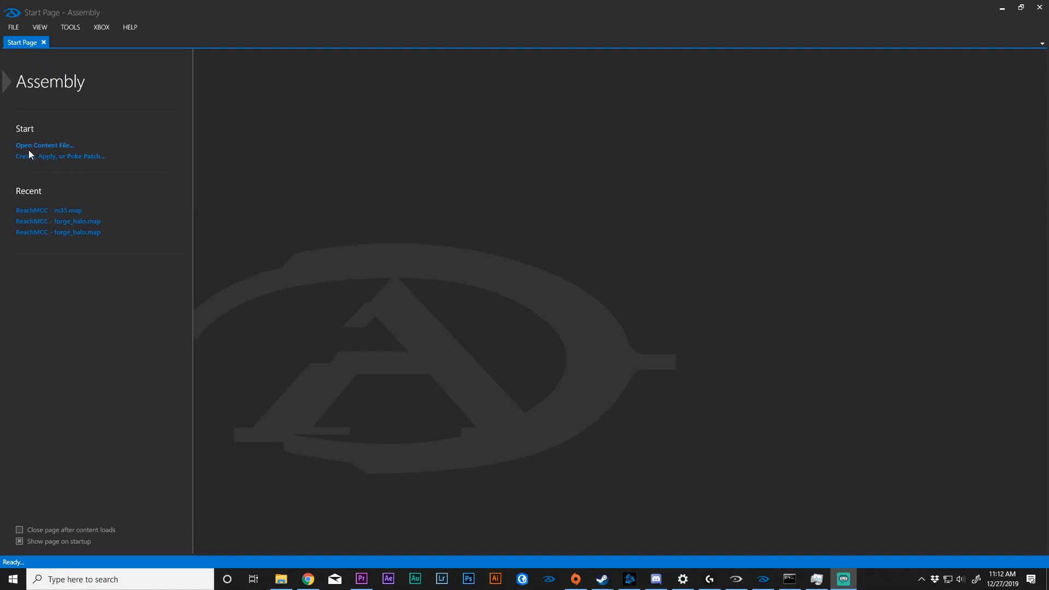
mouse_move(42, 195)
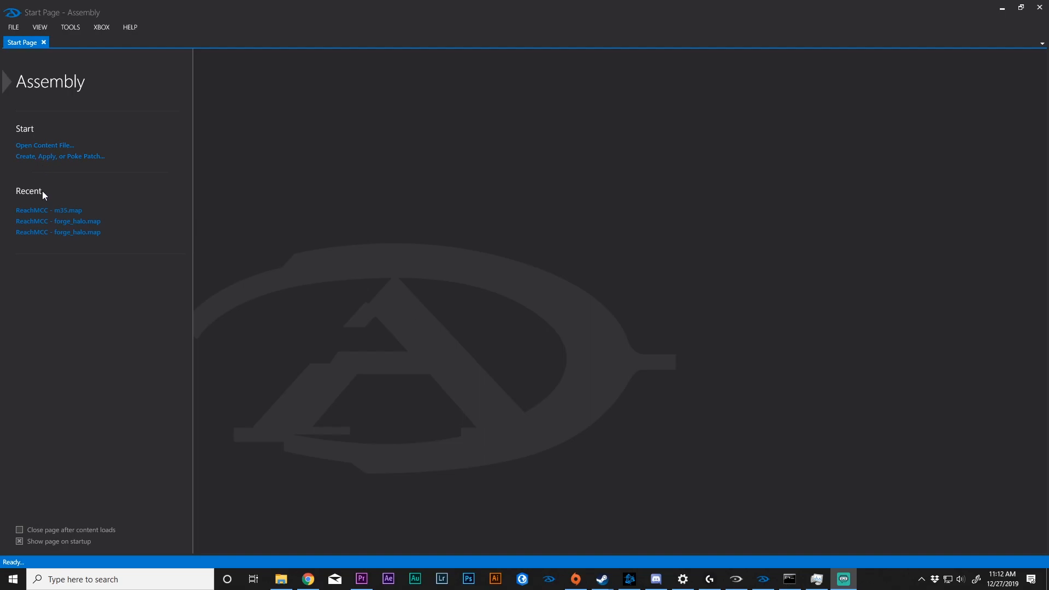
mouse_move(45, 232)
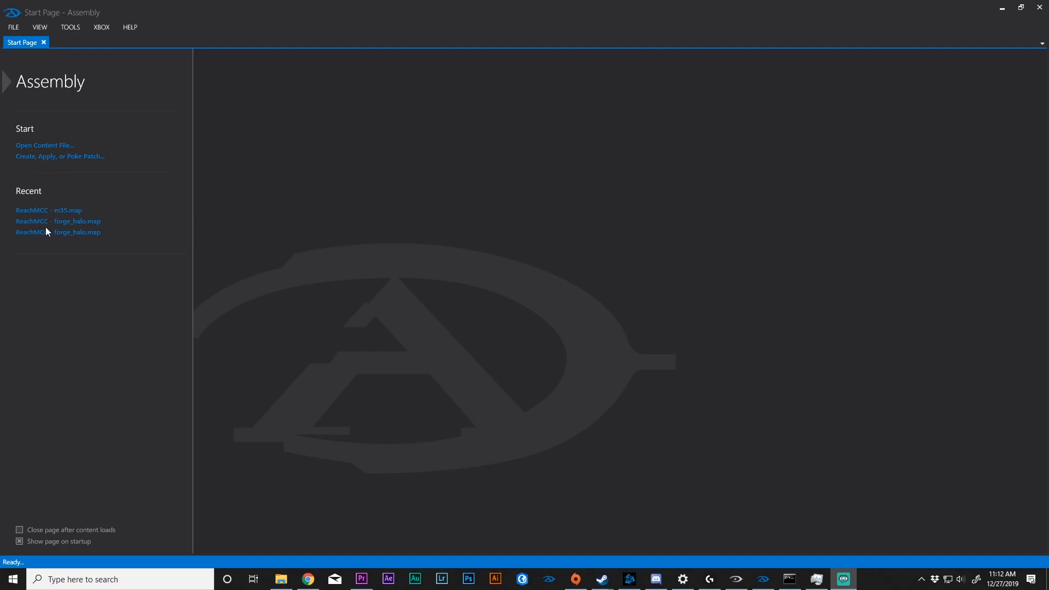
mouse_move(59, 228)
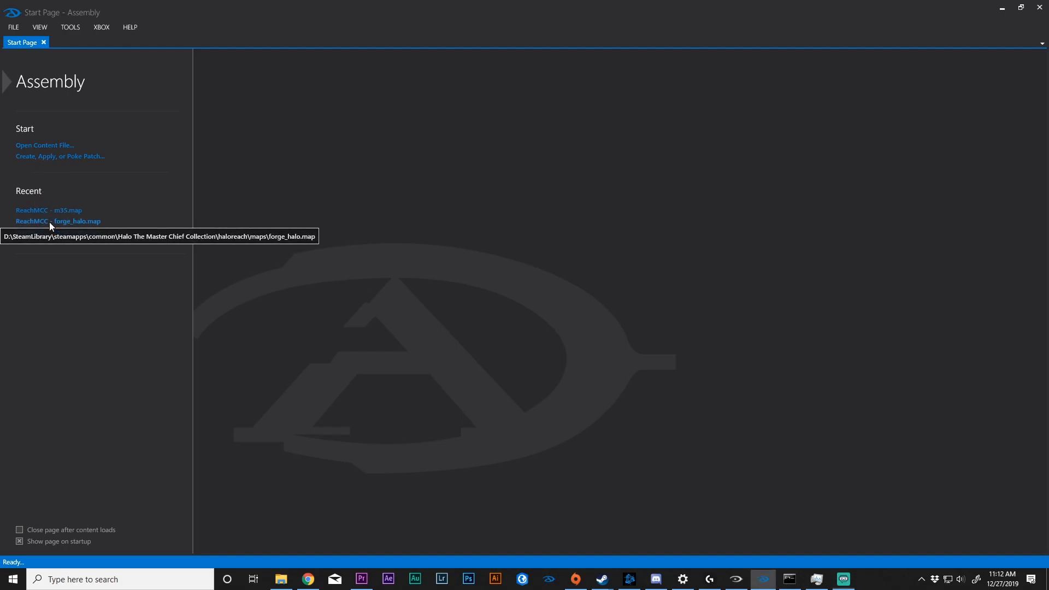
Step: Open the recent 'ReachMCC - forge_halo.map' from the Start Page to its Header tab
click(58, 221)
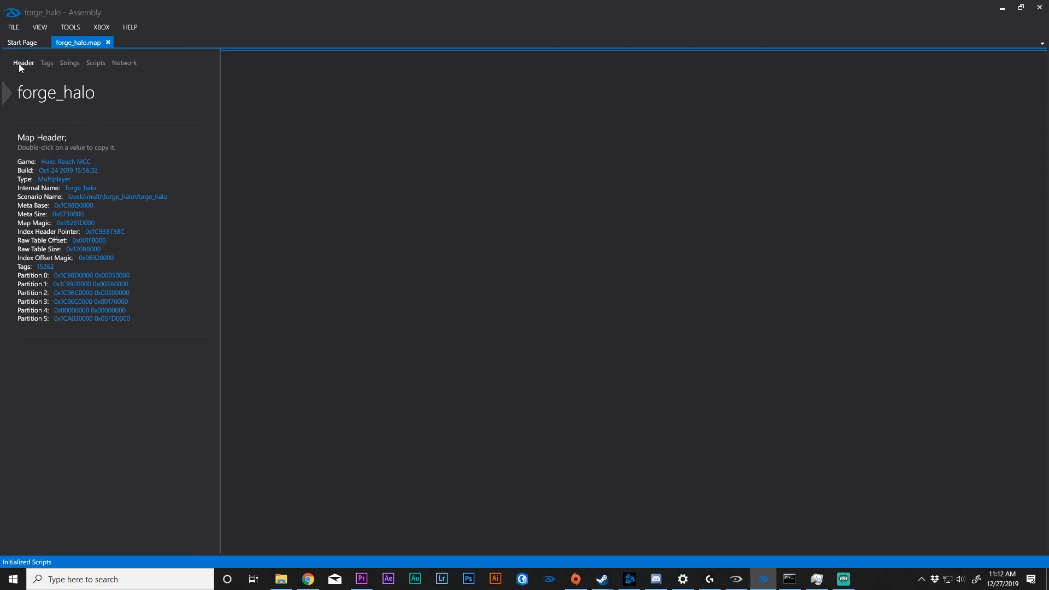
mouse_move(27, 162)
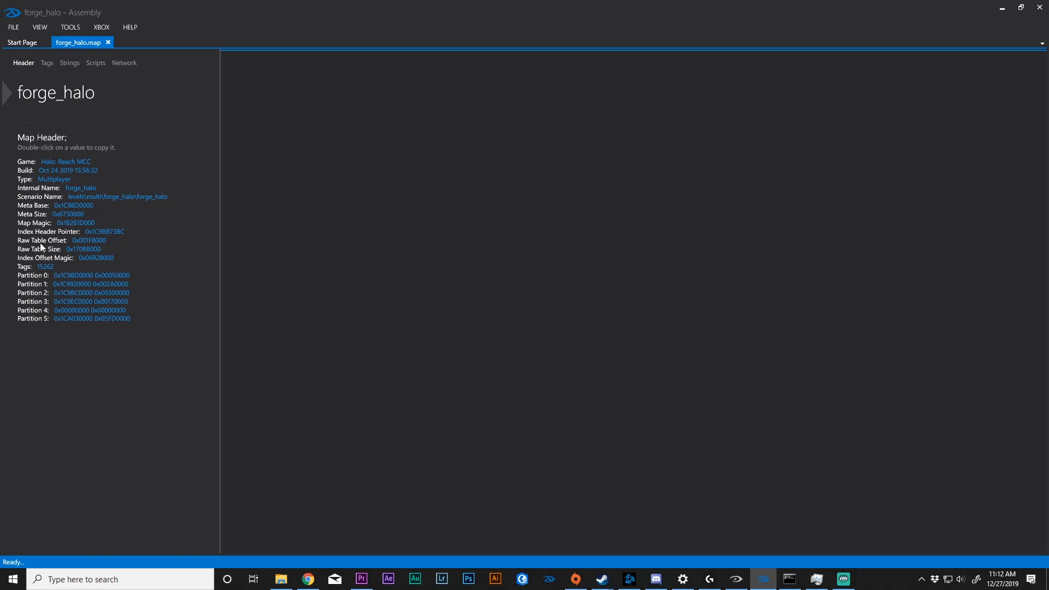
mouse_move(23, 181)
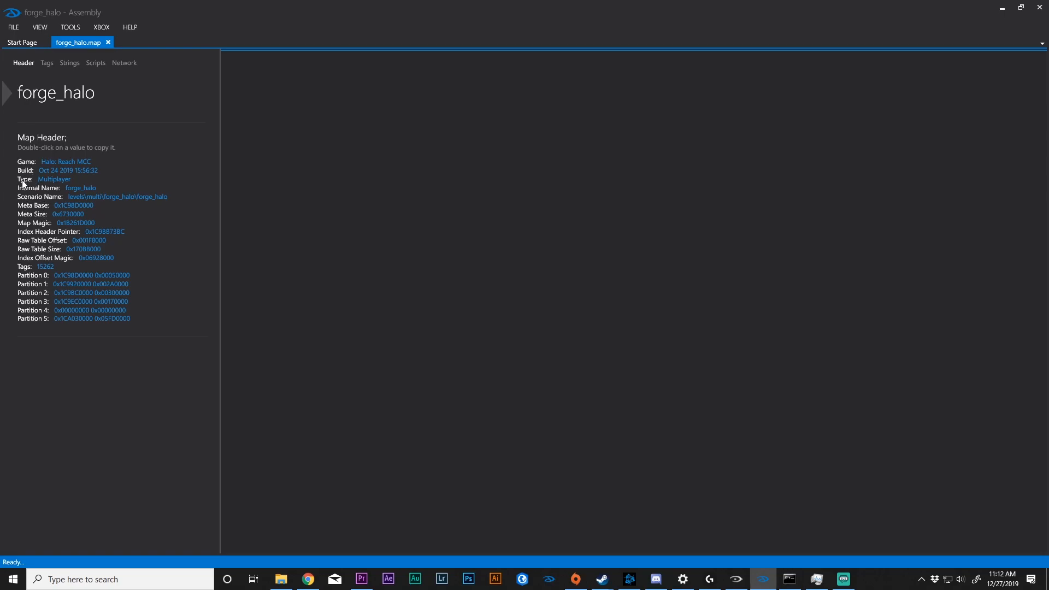
mouse_move(22, 164)
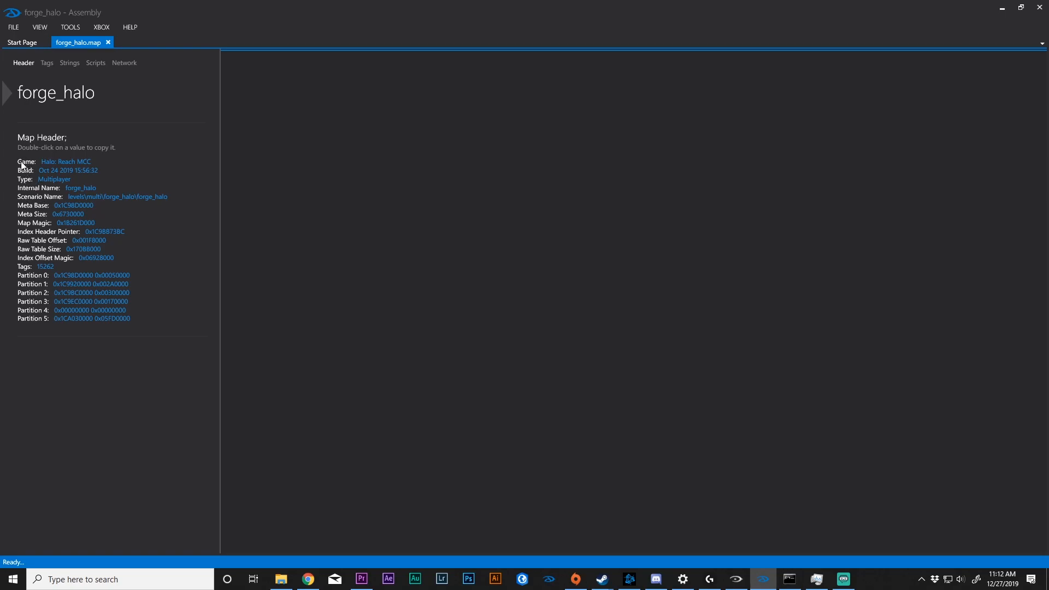
mouse_move(56, 163)
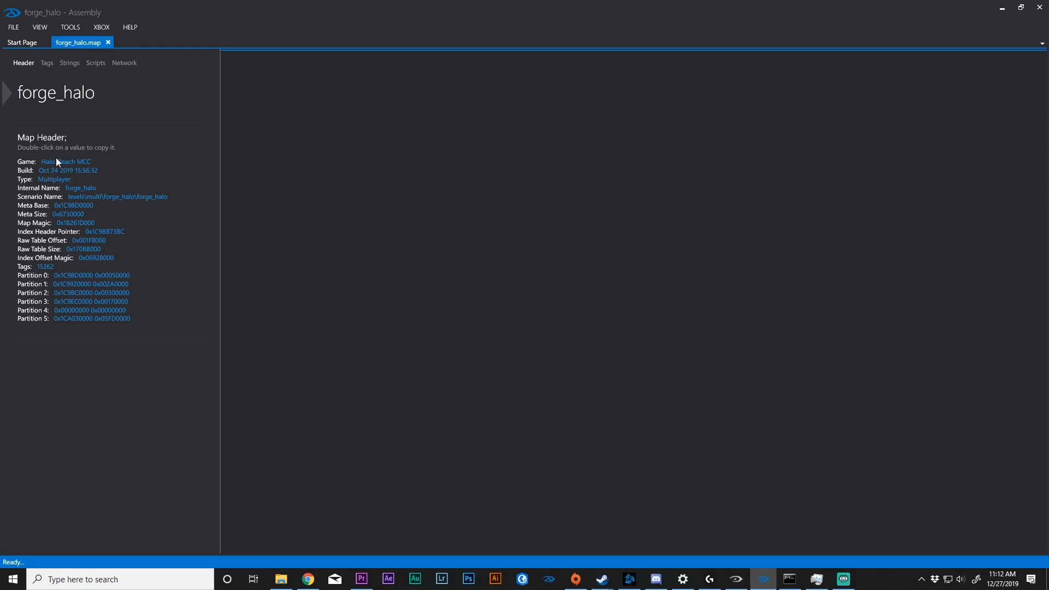
mouse_move(32, 203)
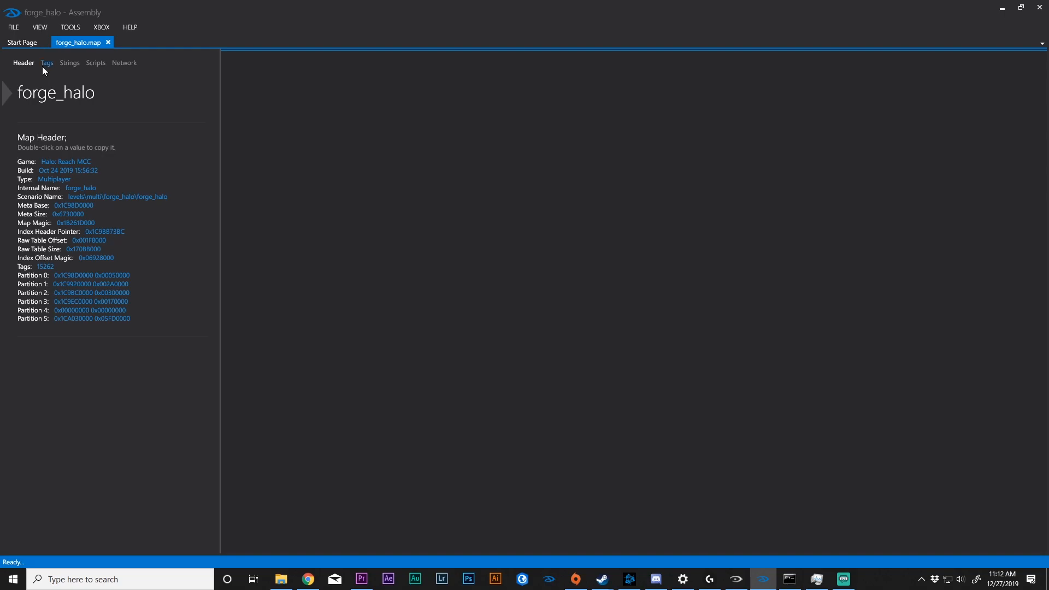
mouse_move(70, 63)
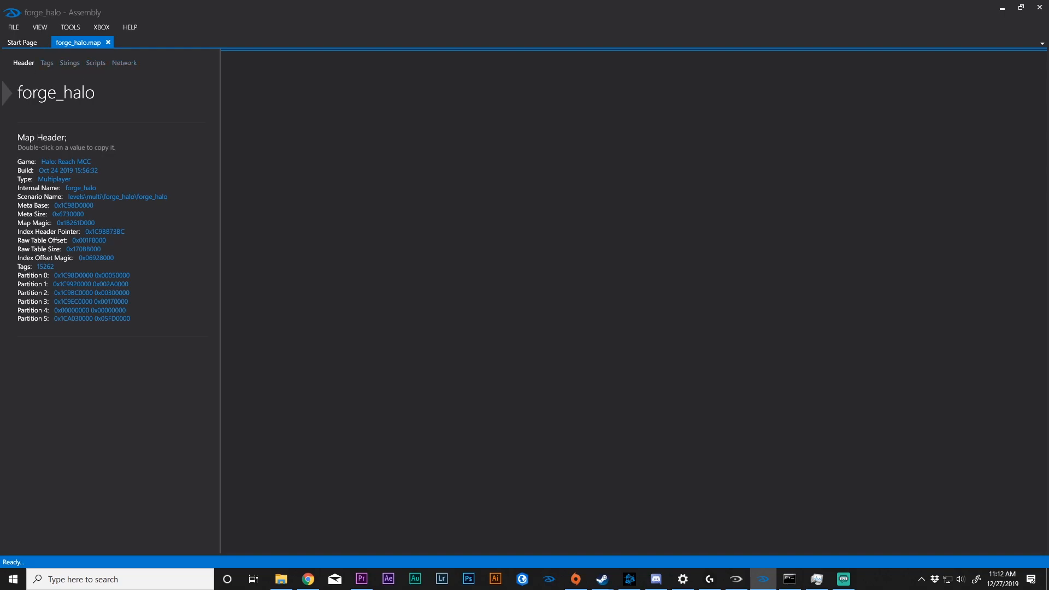
Step: Show the map's tag list and expand the weap weapon category
click(46, 63)
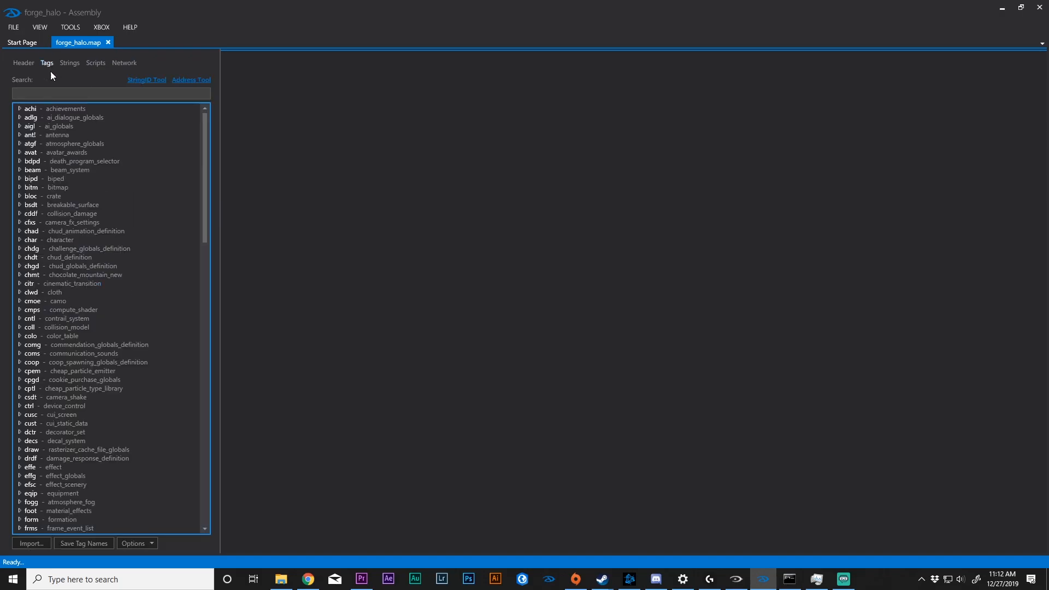
scroll(down, 3)
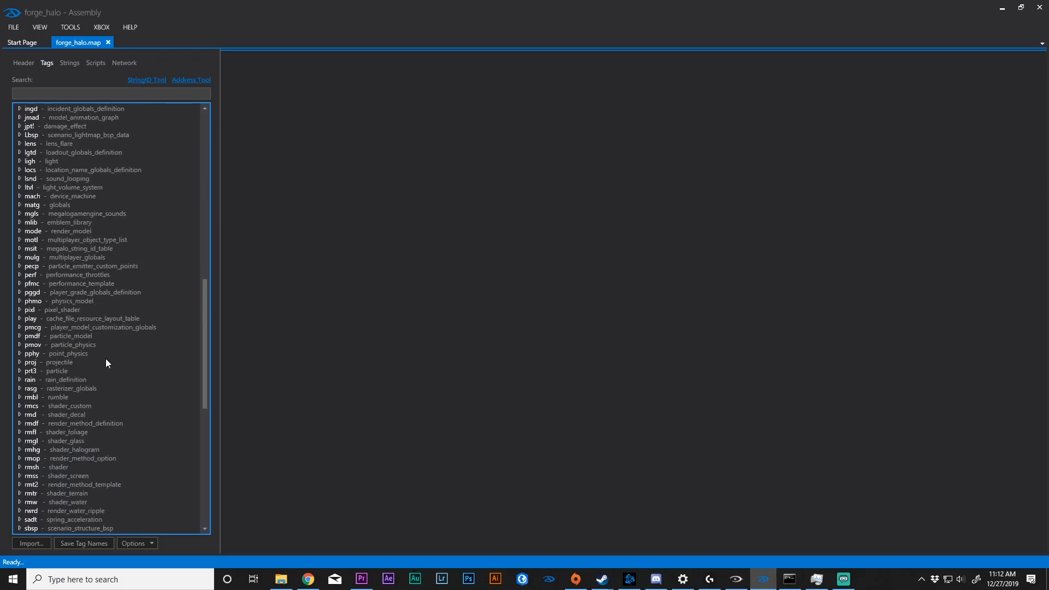
scroll(down, 3)
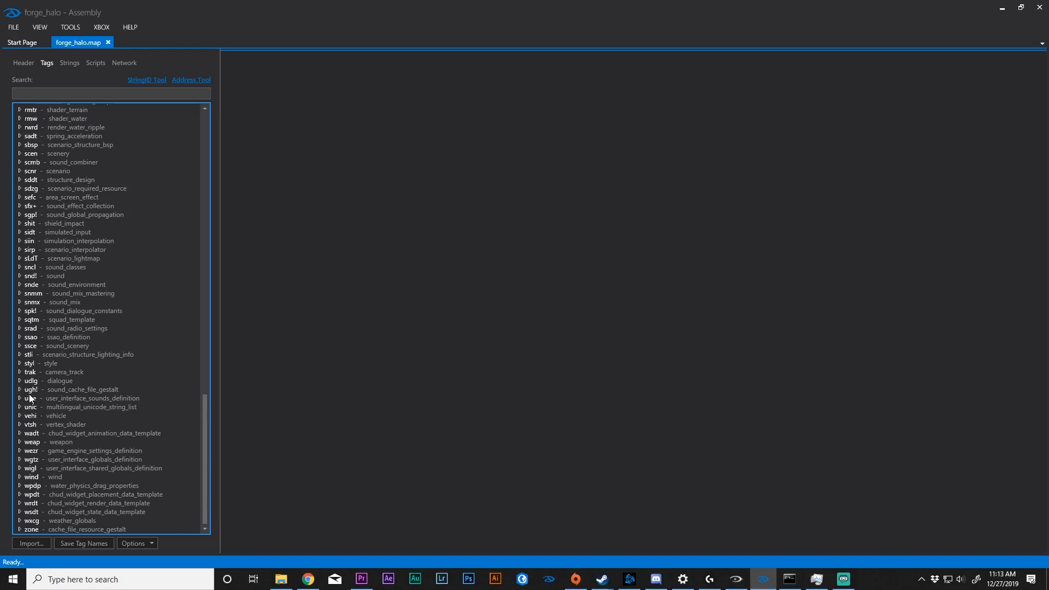
click(20, 442)
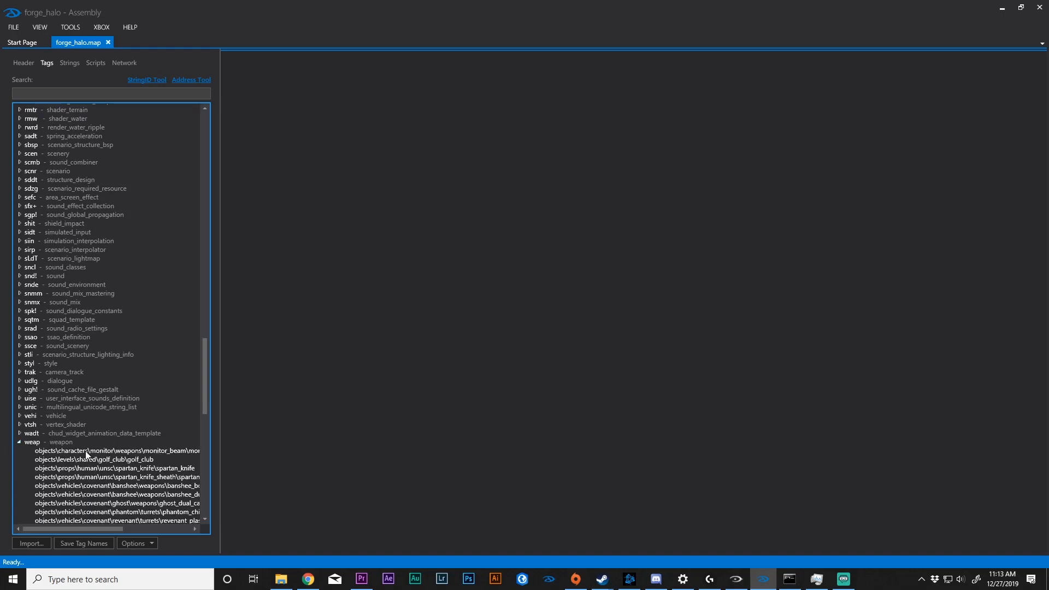
Step: Open the falcon_machinegun and needler weapon tags in the meta editor
double_click(120, 284)
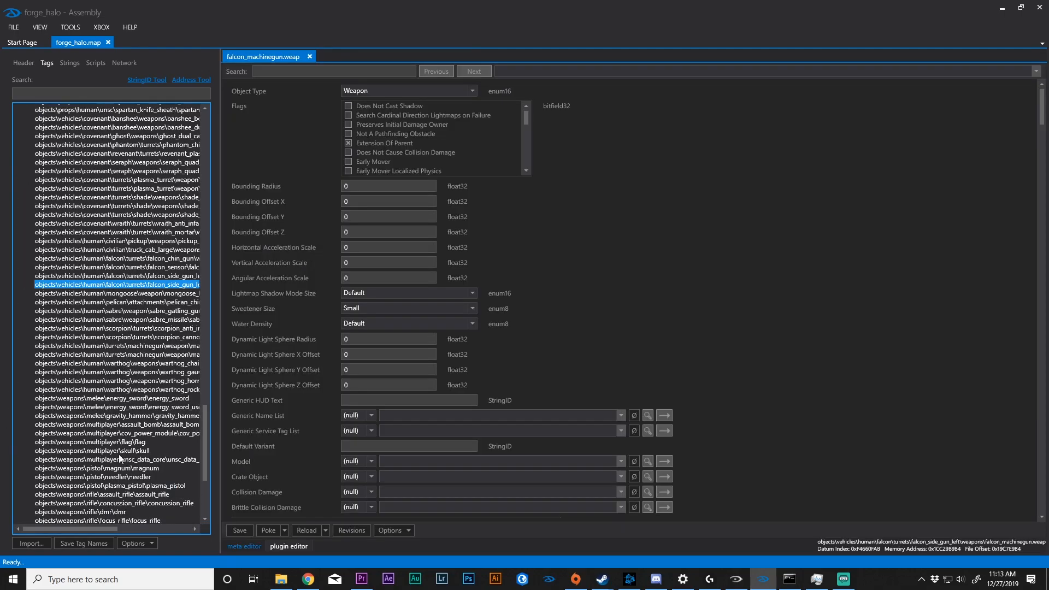
mouse_move(120, 459)
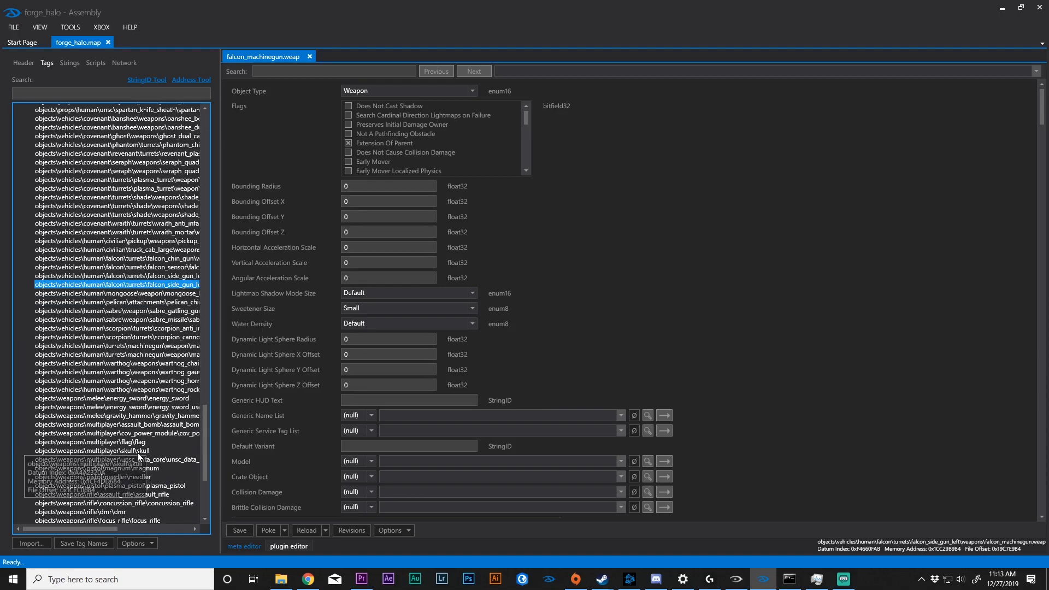
double_click(92, 477)
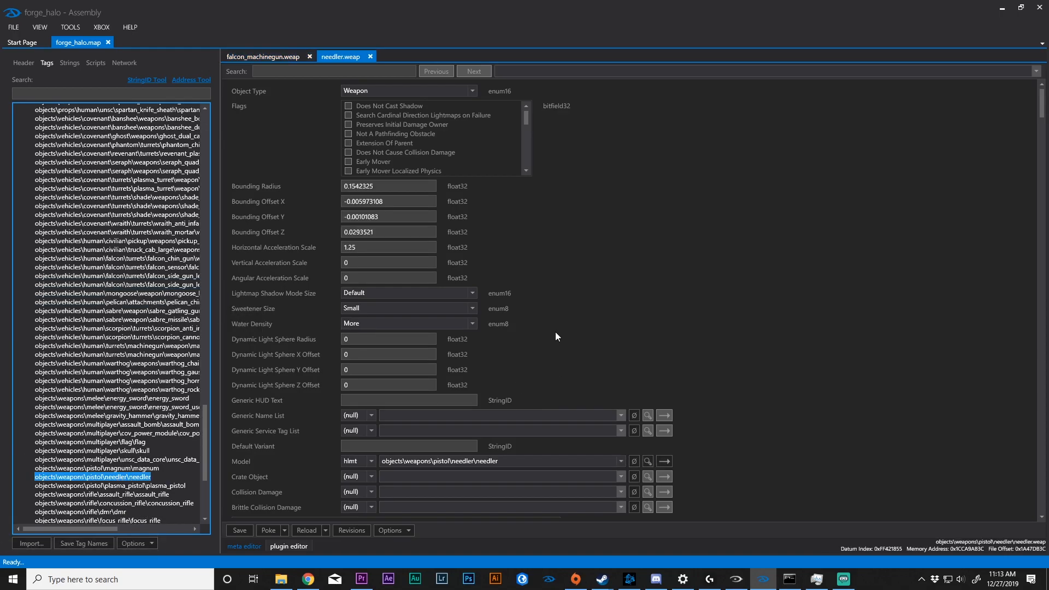
scroll(down, 3)
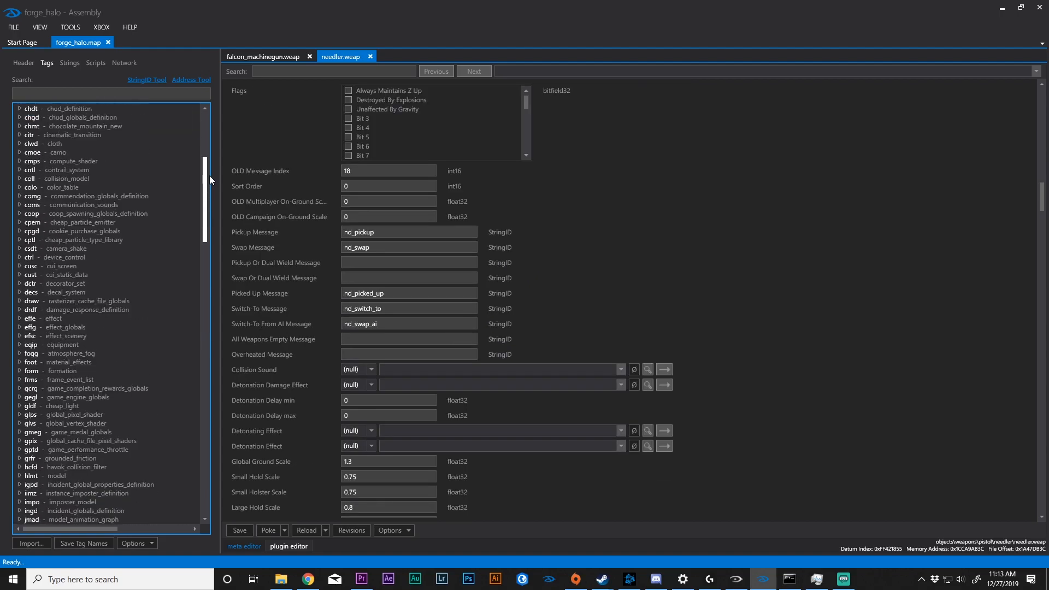
scroll(up, 3)
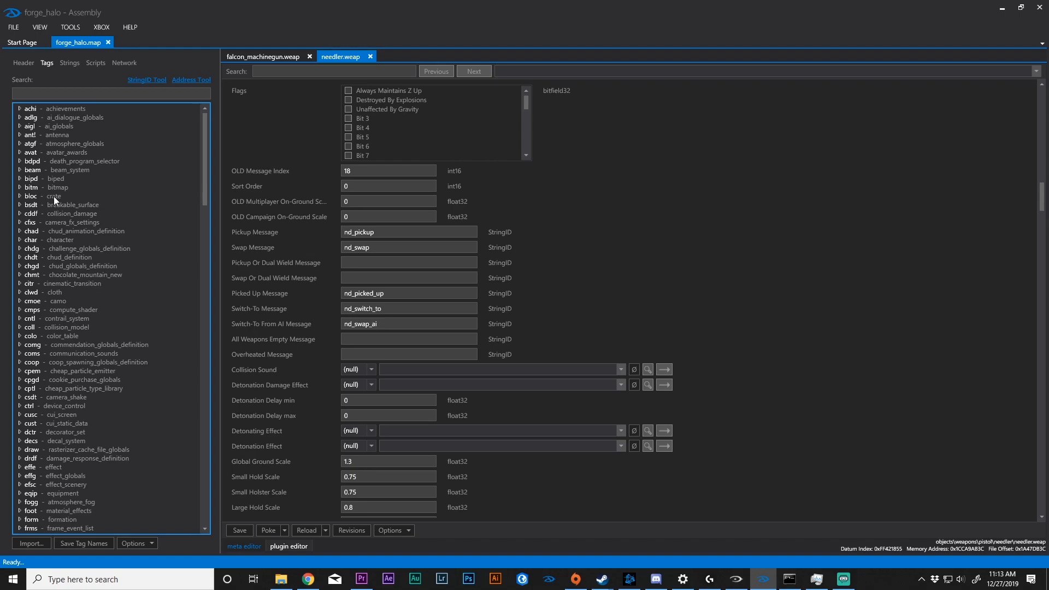
mouse_move(104, 341)
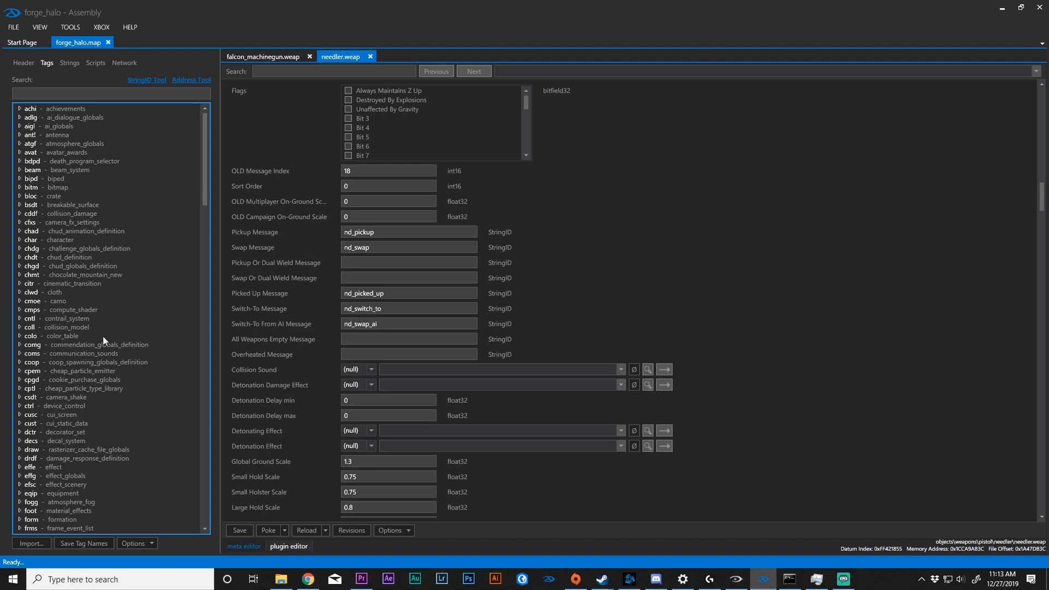
scroll(down, 3)
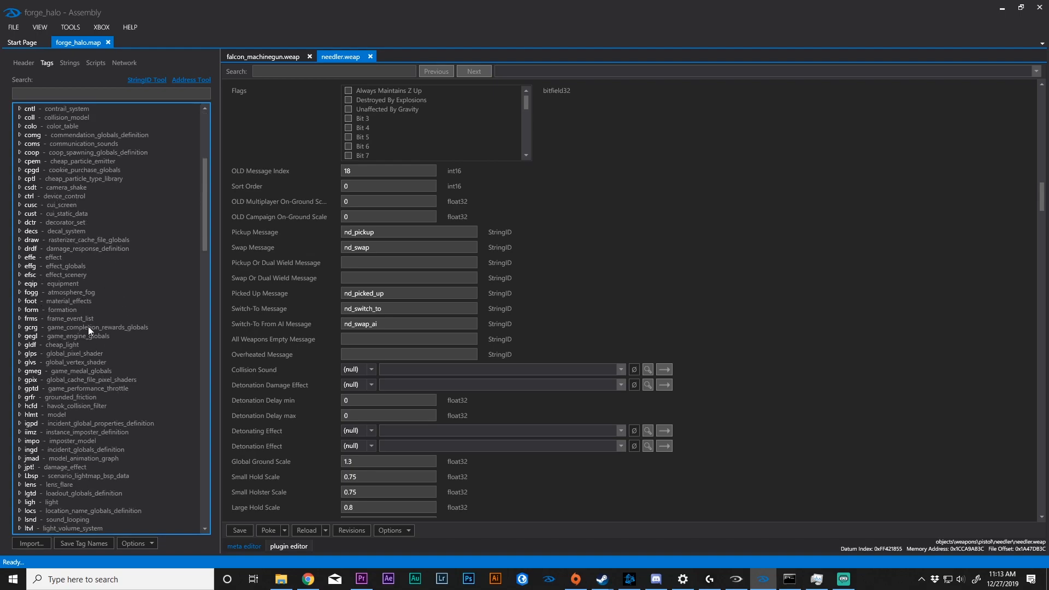
mouse_move(103, 244)
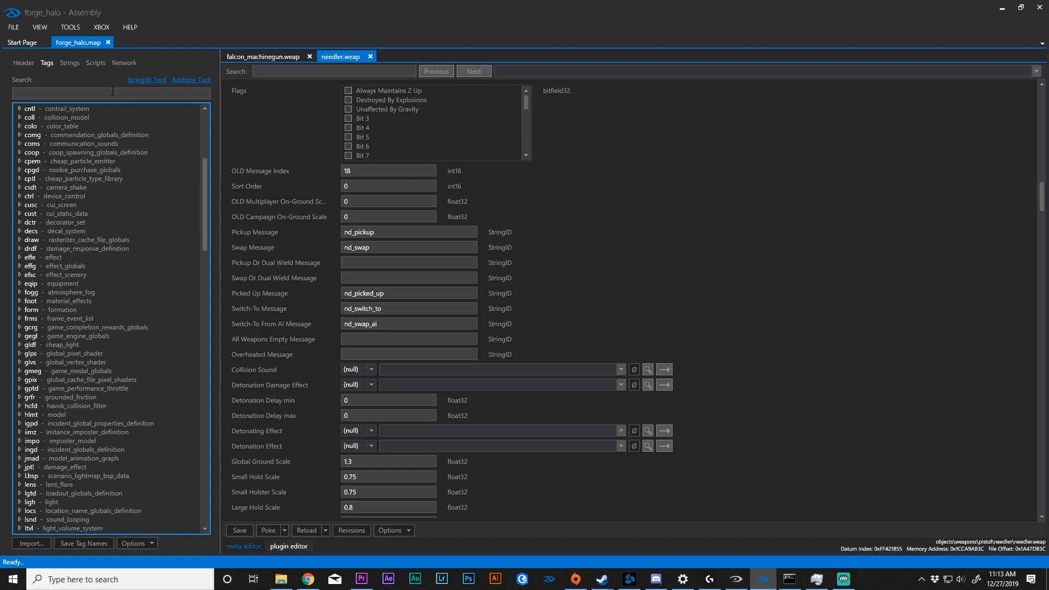
Step: Open the English localized strings and drop down the String List of groups
click(69, 62)
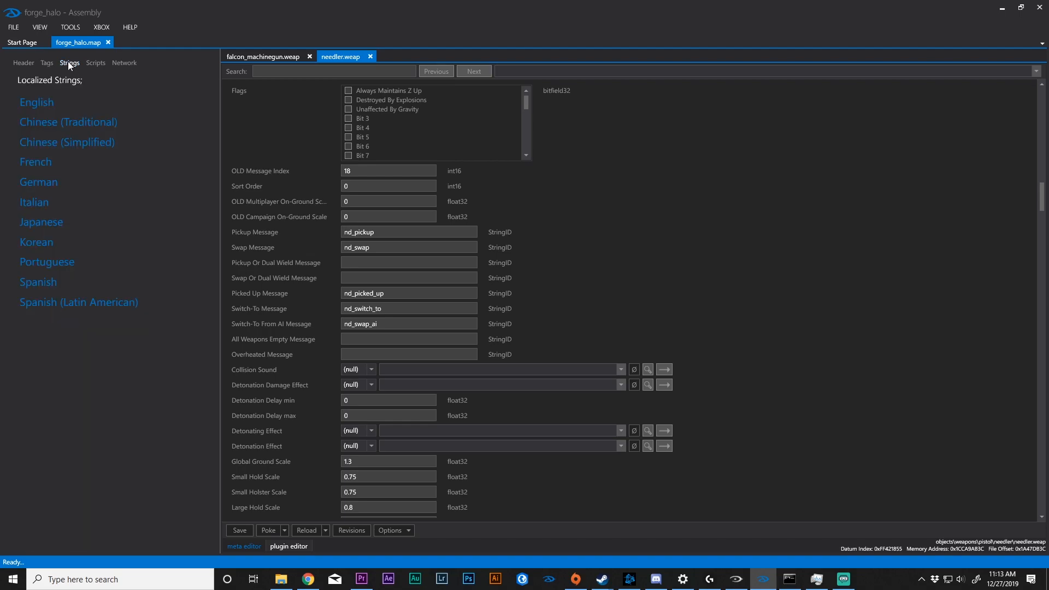
click(36, 101)
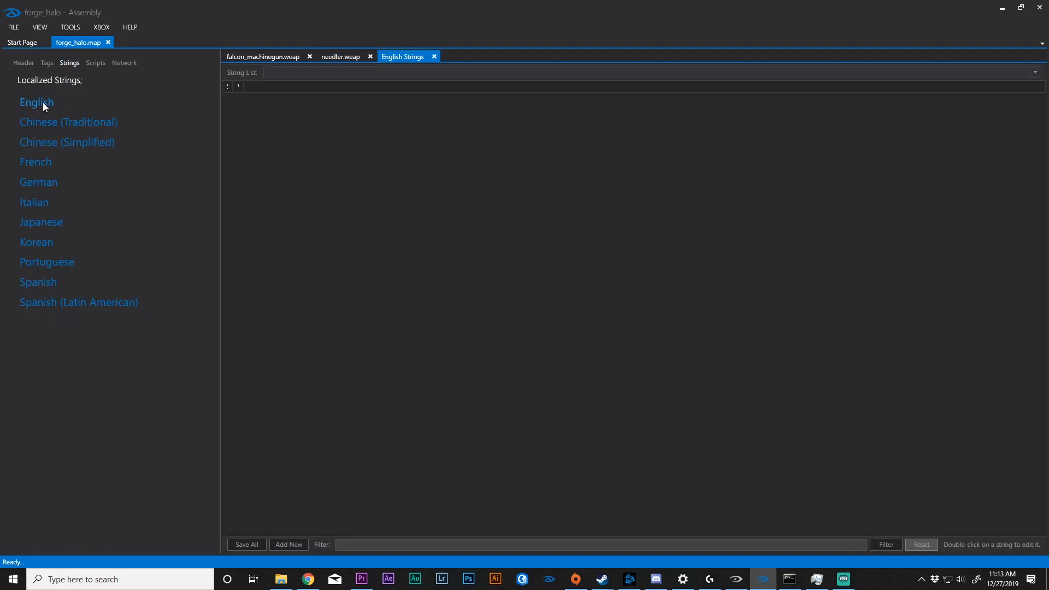
click(37, 101)
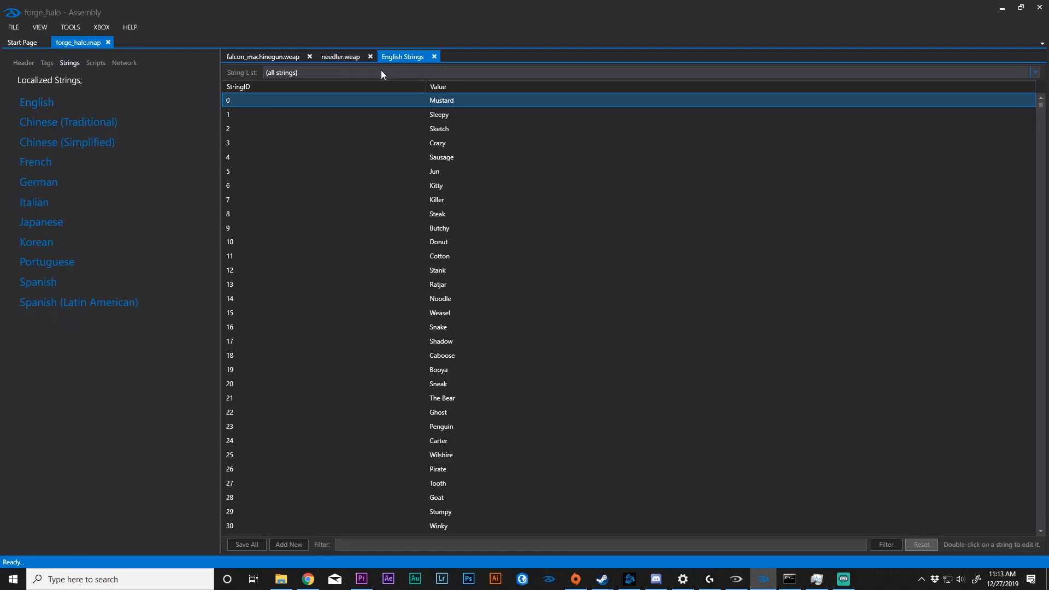
click(1034, 72)
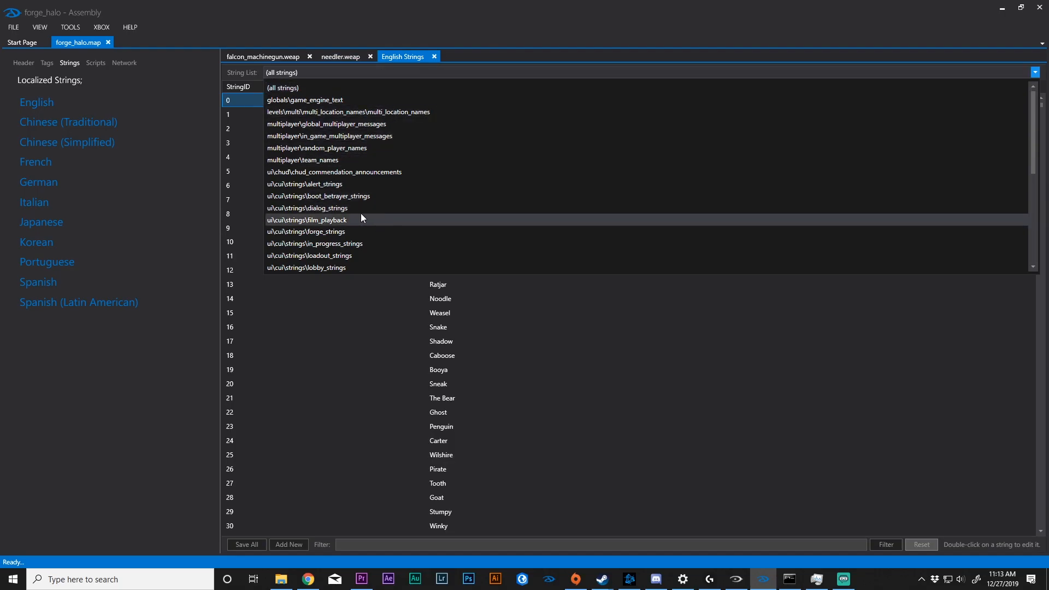
Step: Show ui\hud\hud_messages strings and inspect the rl_swap_ai and mp_swap_ai messages
click(304, 99)
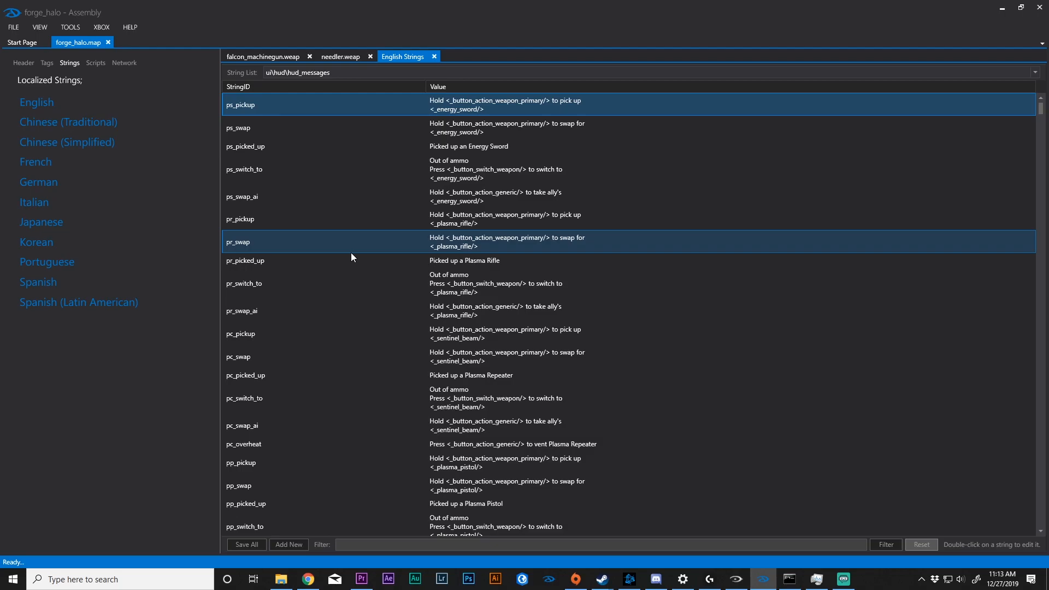
scroll(down, 3)
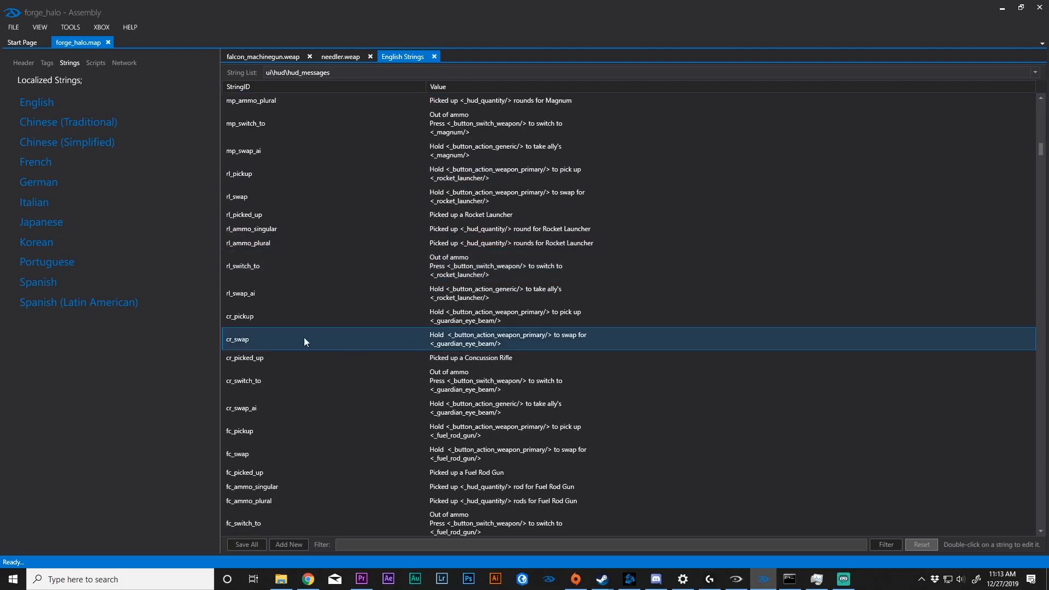
click(268, 293)
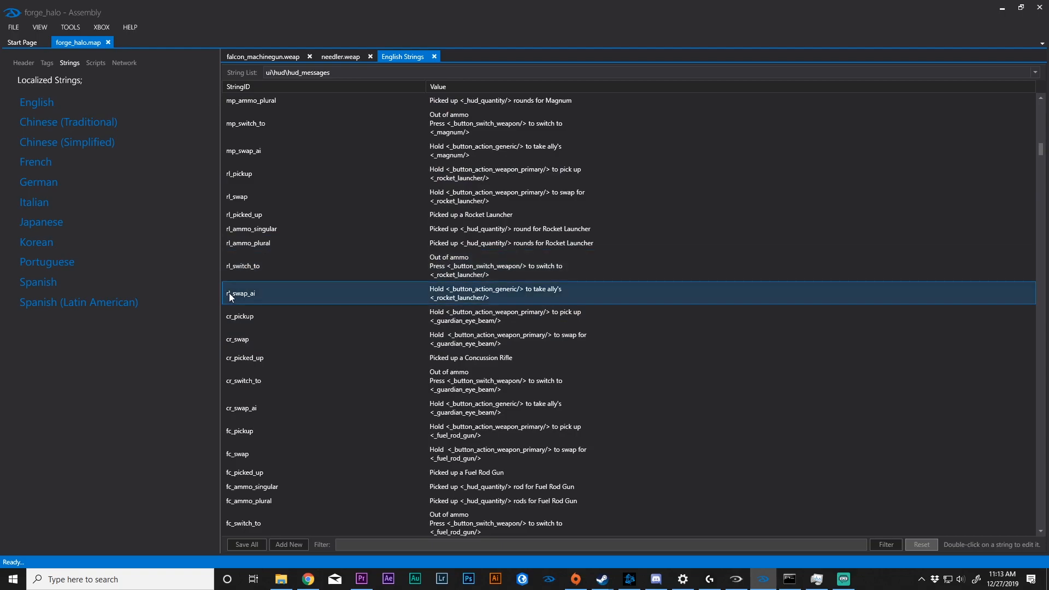
mouse_move(253, 300)
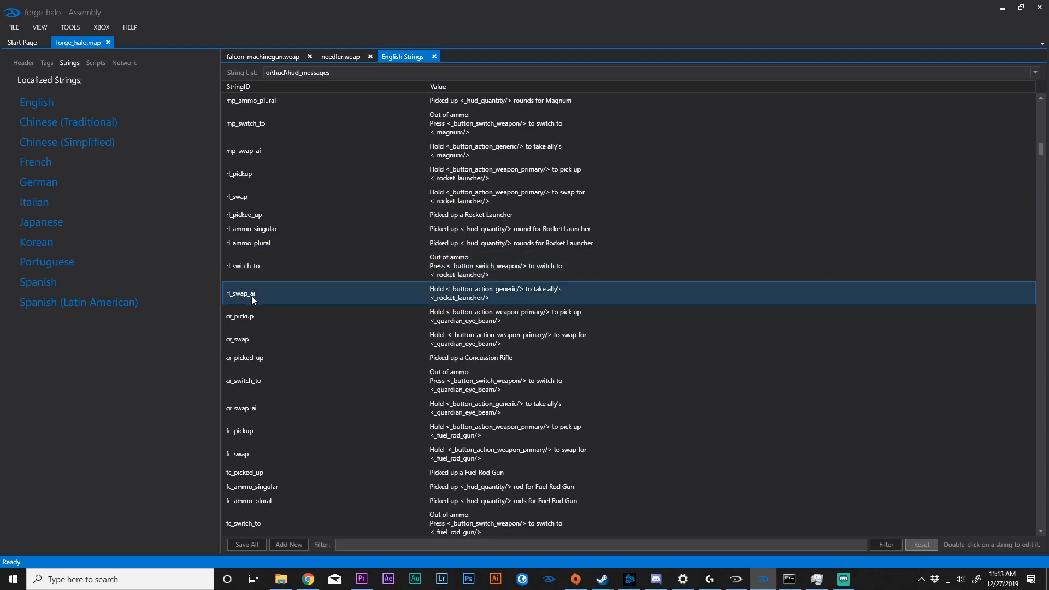
mouse_move(475, 299)
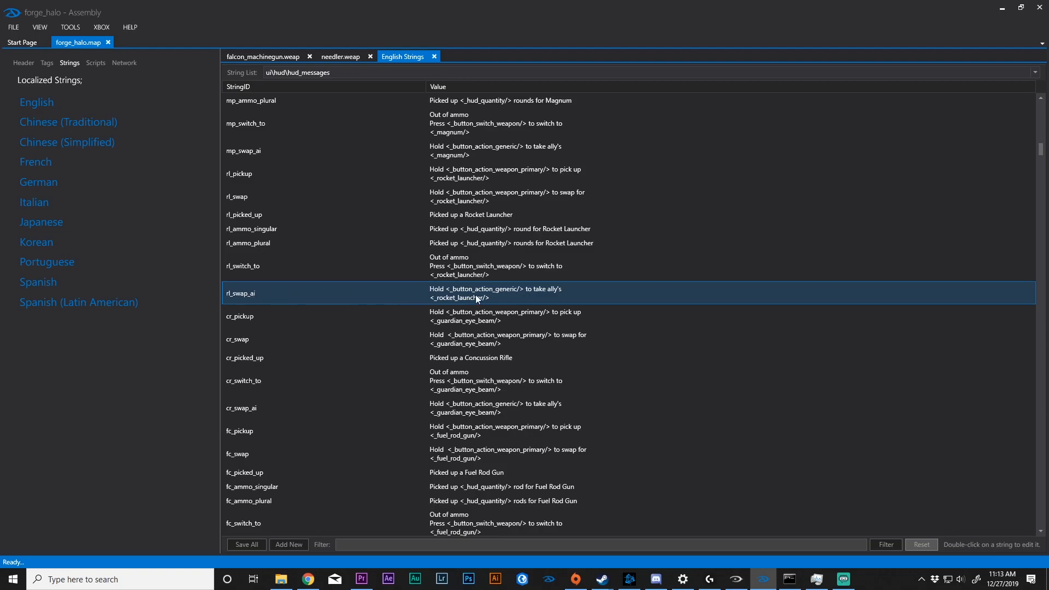
mouse_move(489, 294)
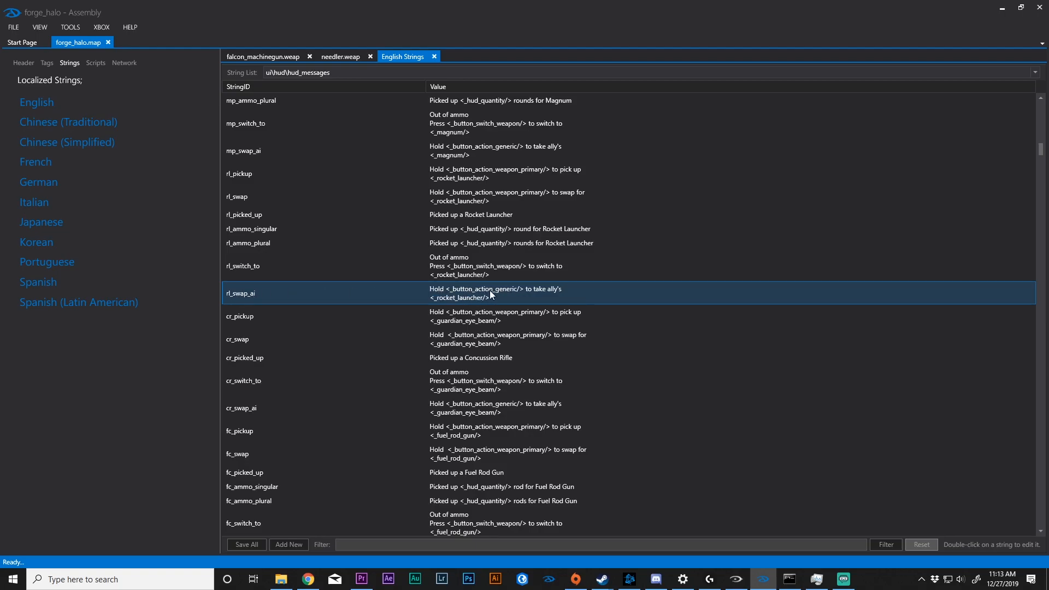
mouse_move(559, 297)
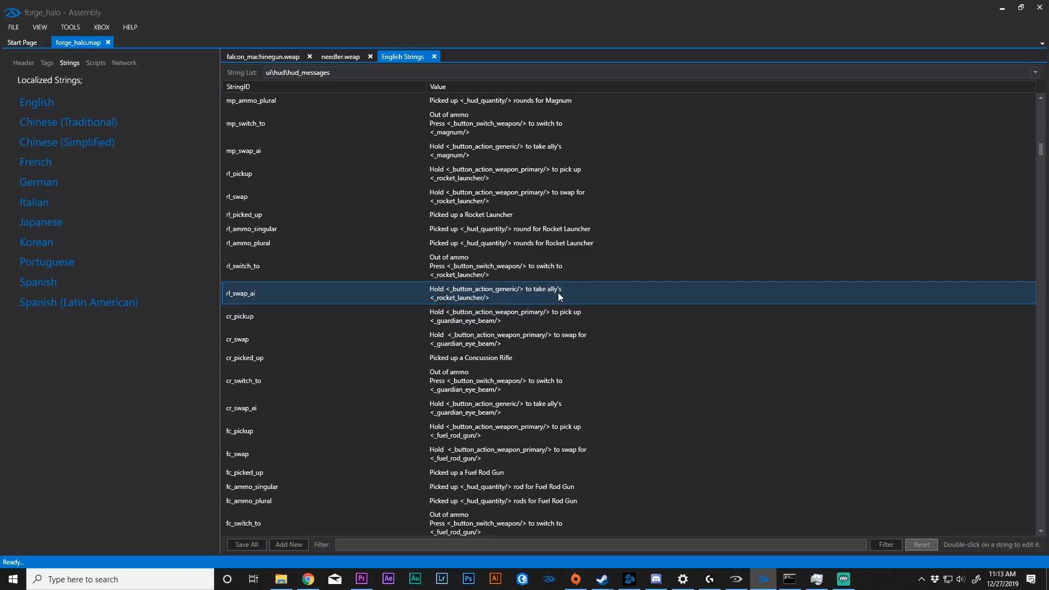
mouse_move(469, 295)
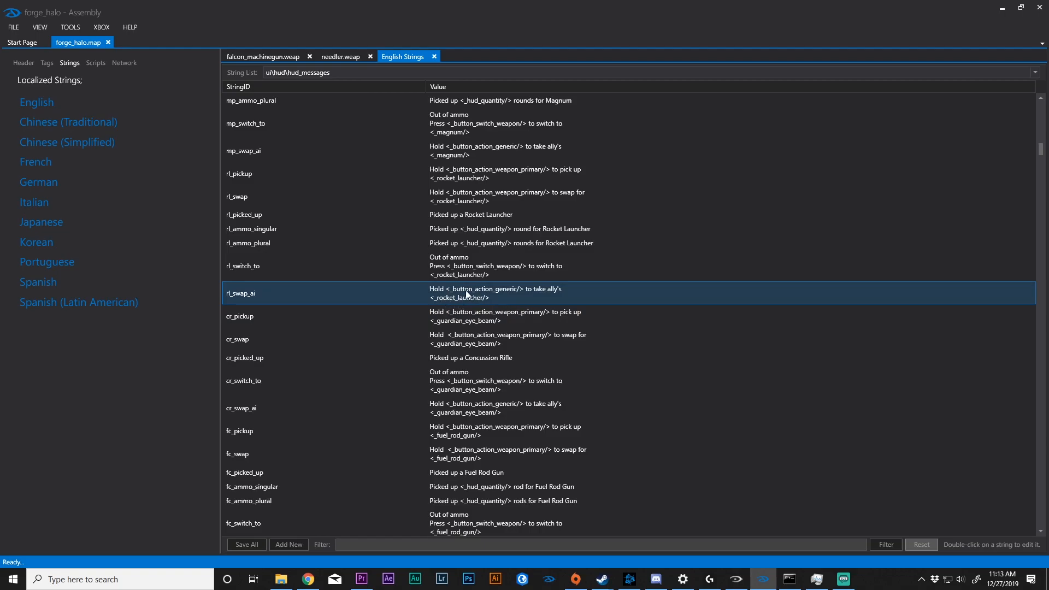
mouse_move(502, 293)
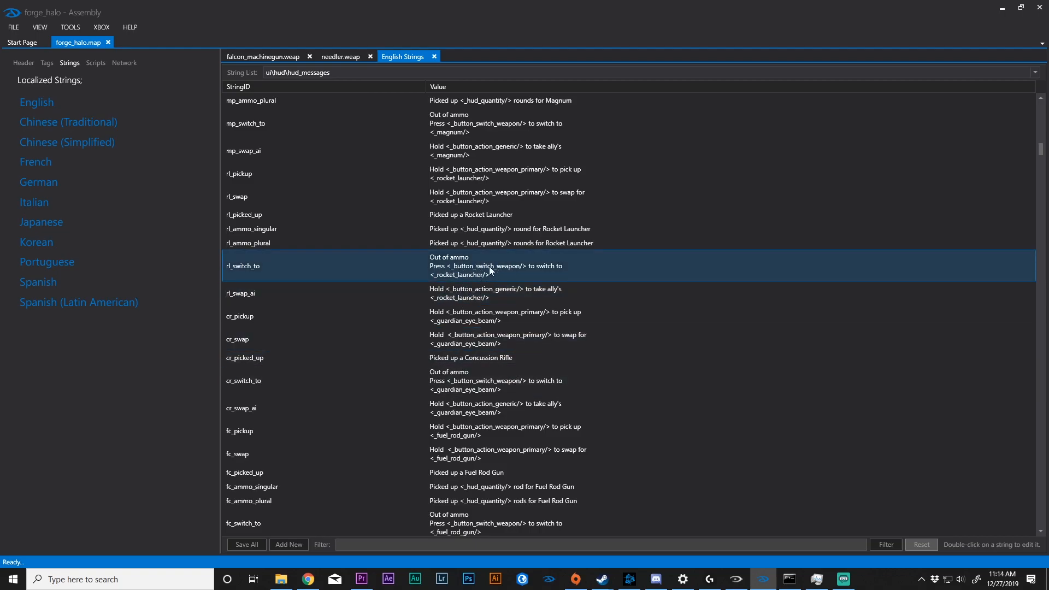
mouse_move(479, 270)
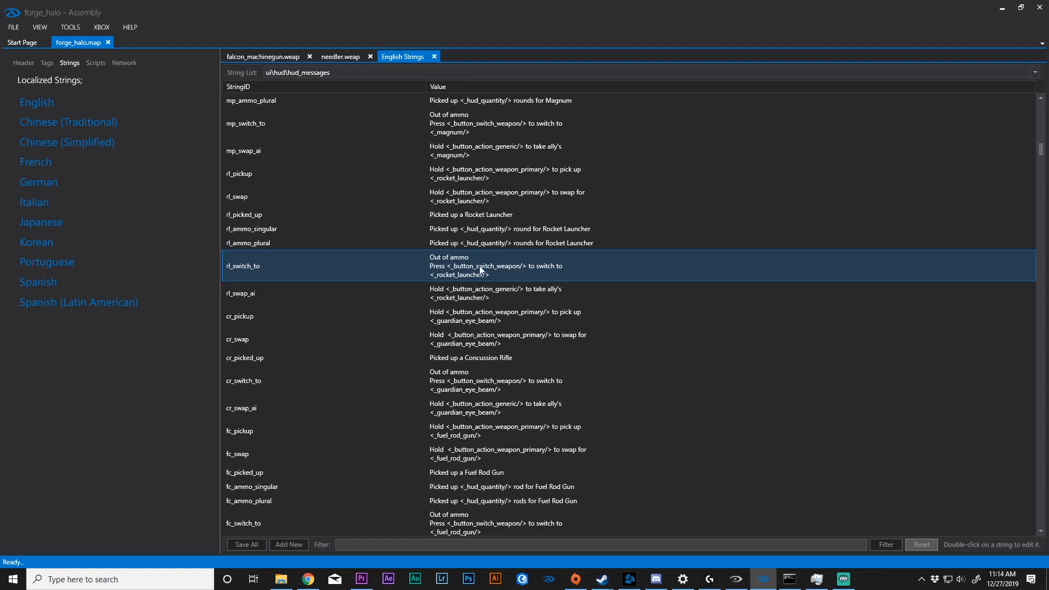
mouse_move(486, 271)
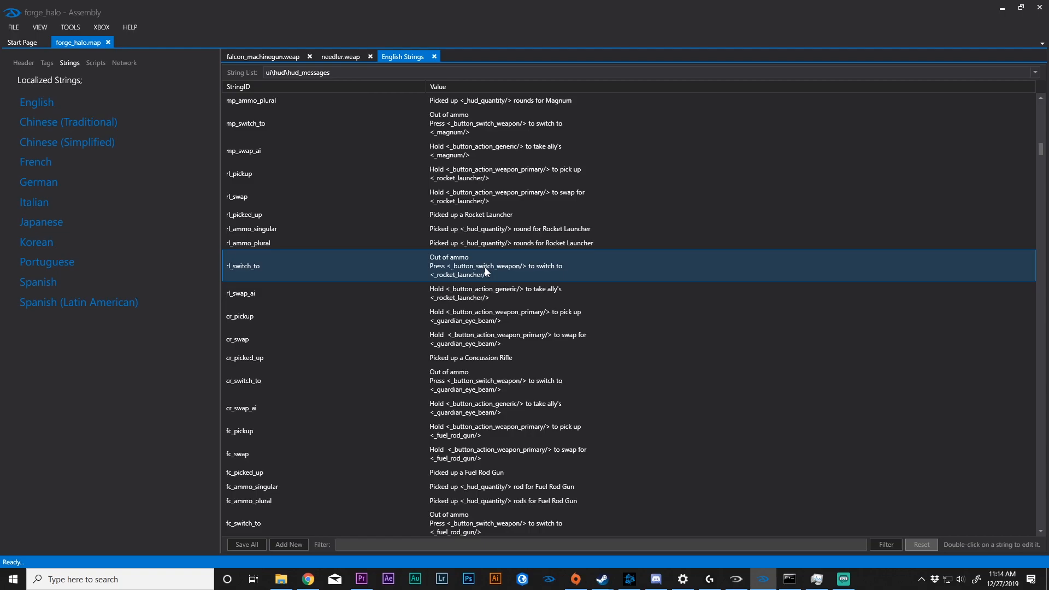
click(299, 151)
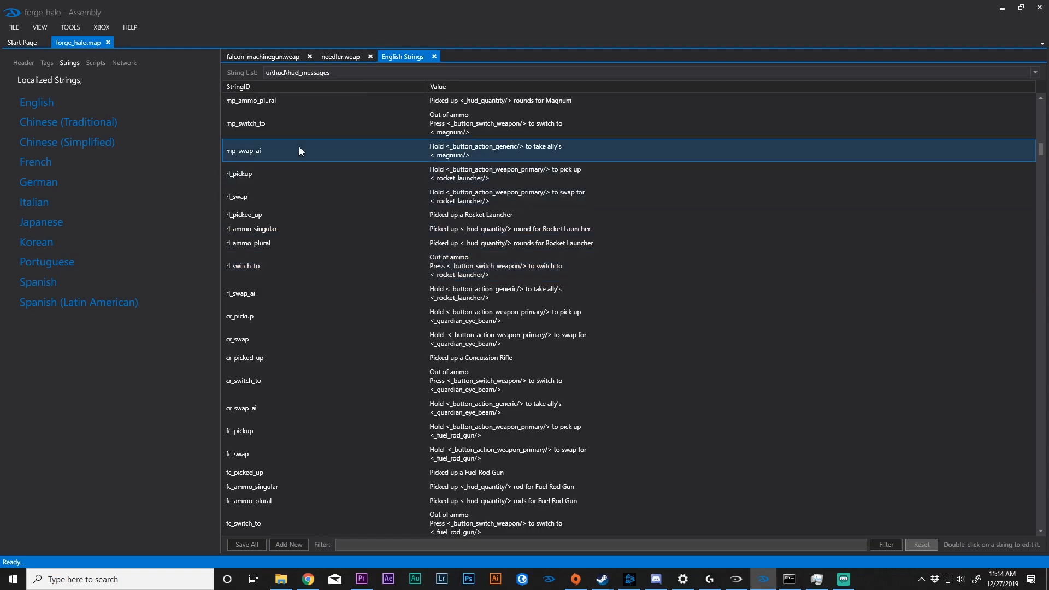
mouse_move(316, 163)
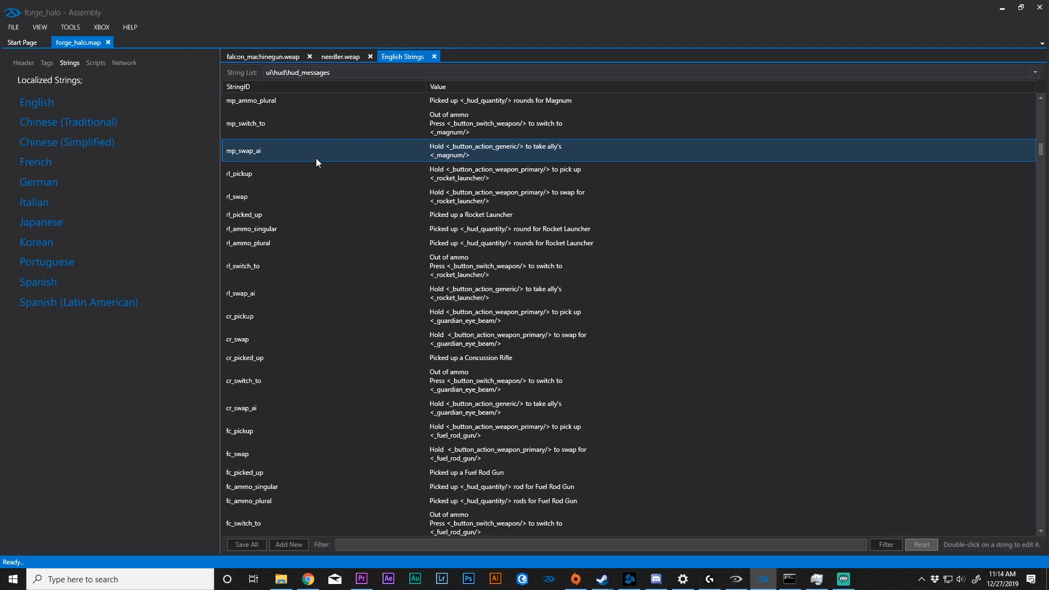
click(95, 62)
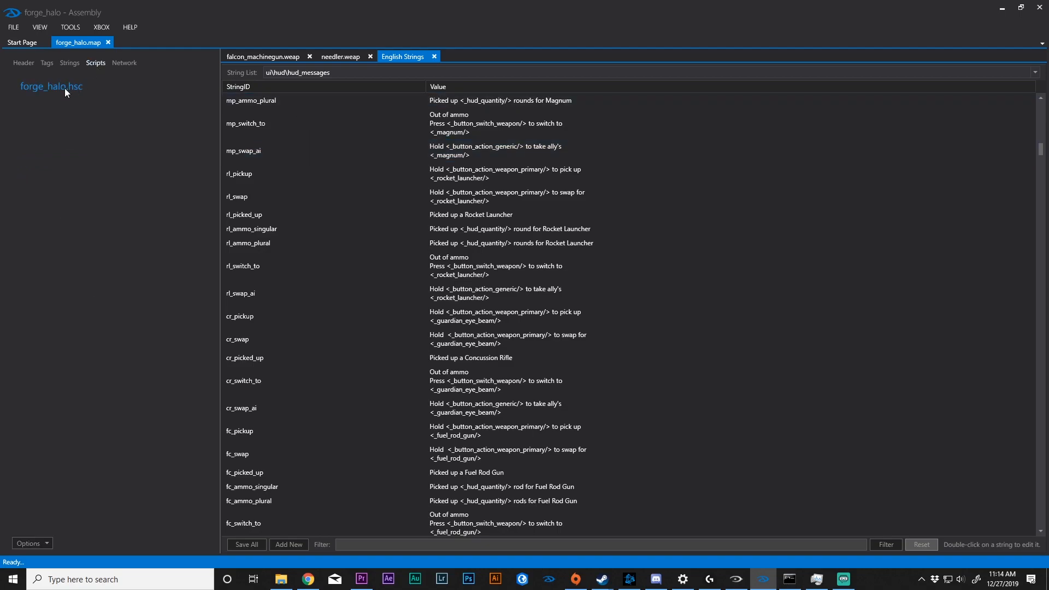
Step: View the map's Network settings, then return to the Tags category list
click(124, 62)
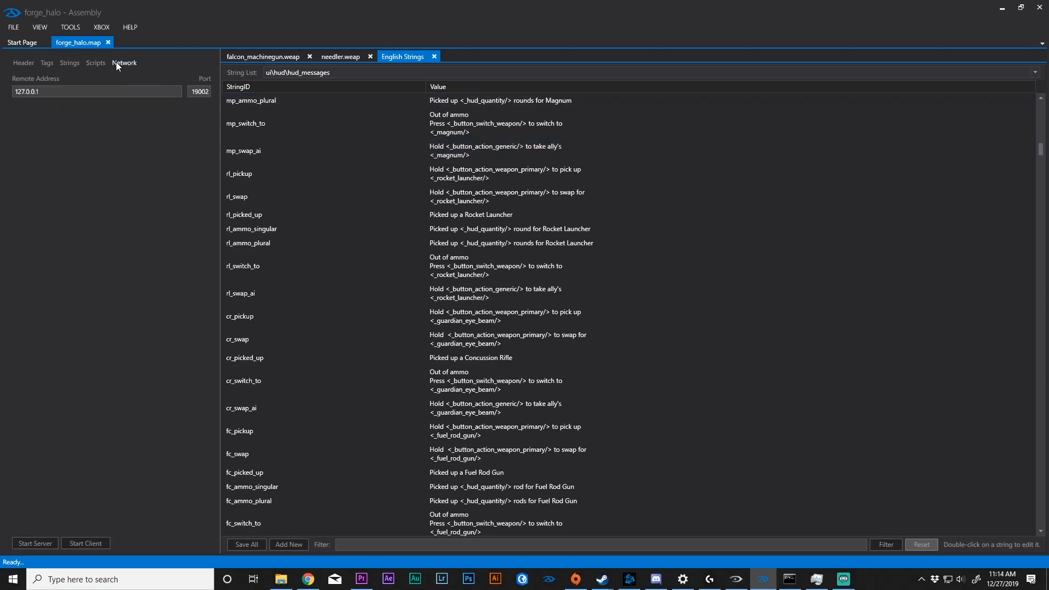
mouse_move(98, 66)
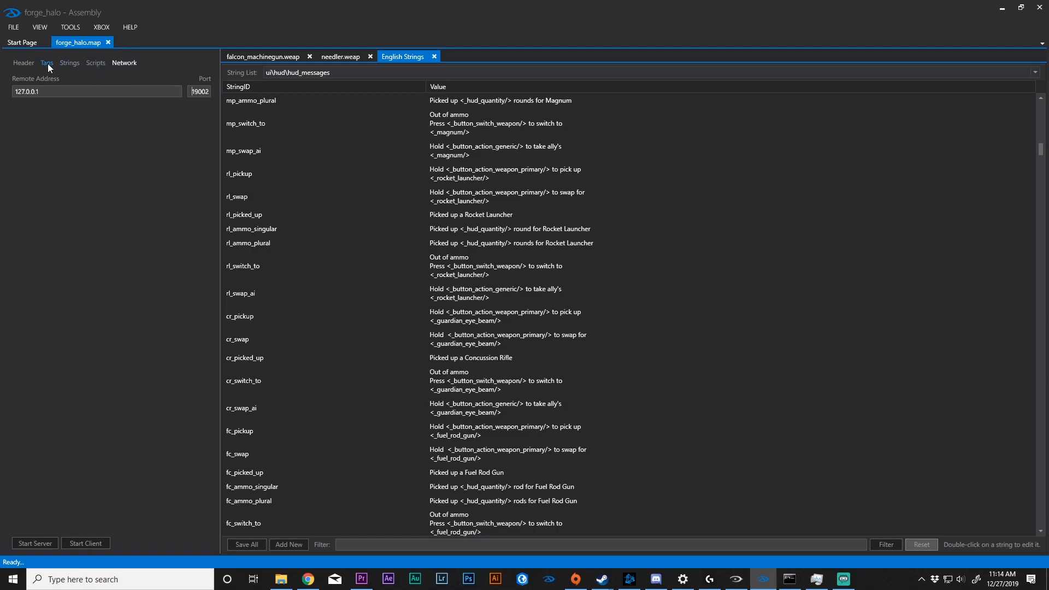
click(46, 63)
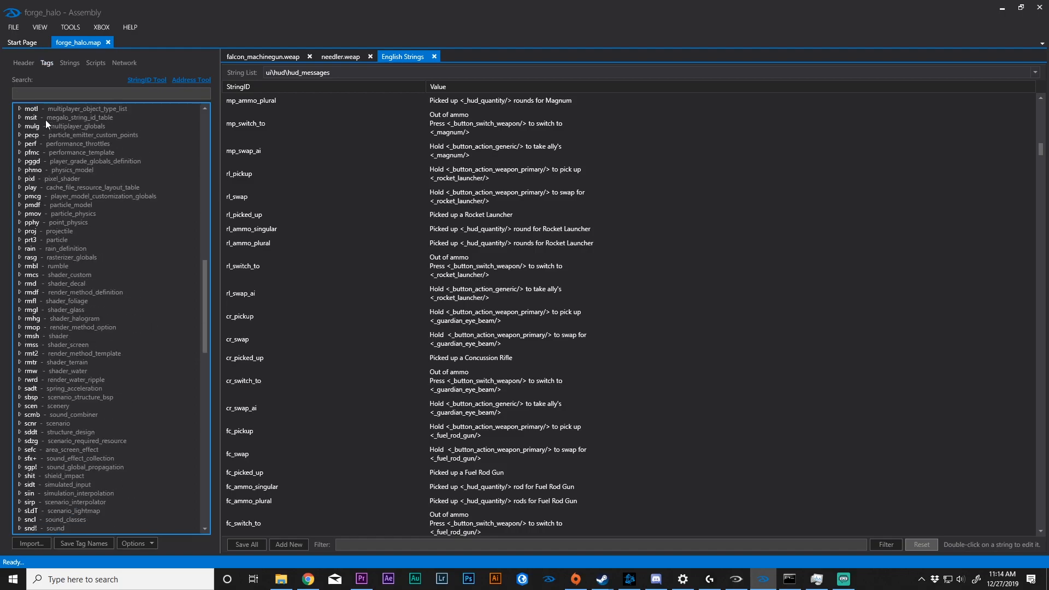
Step: Filter tags by 'weap', expand the weapon class, and open the dmr tag
click(111, 93)
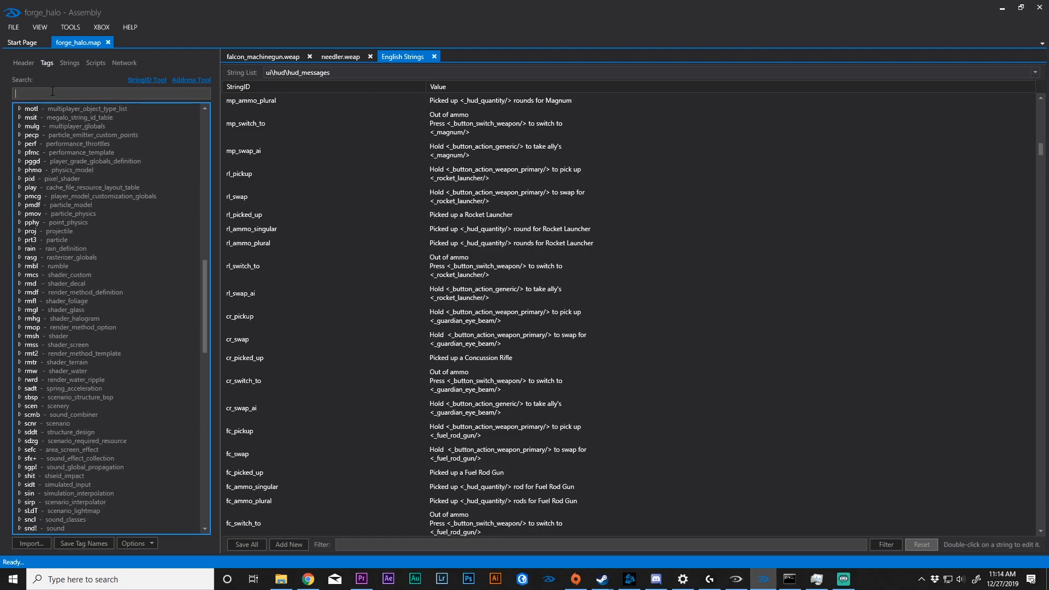
text(weap)
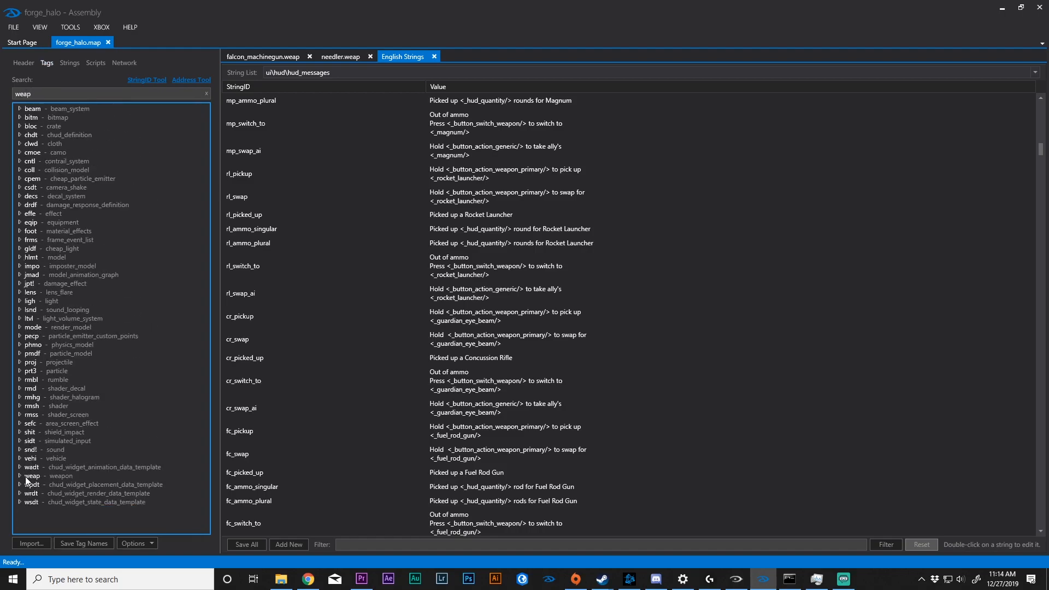
click(22, 476)
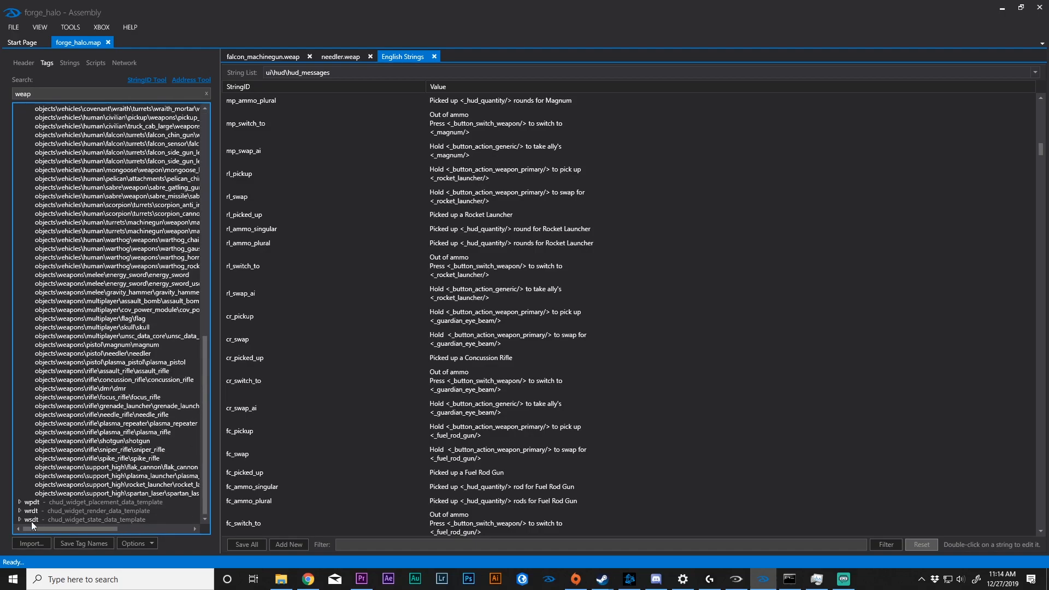
mouse_move(88, 389)
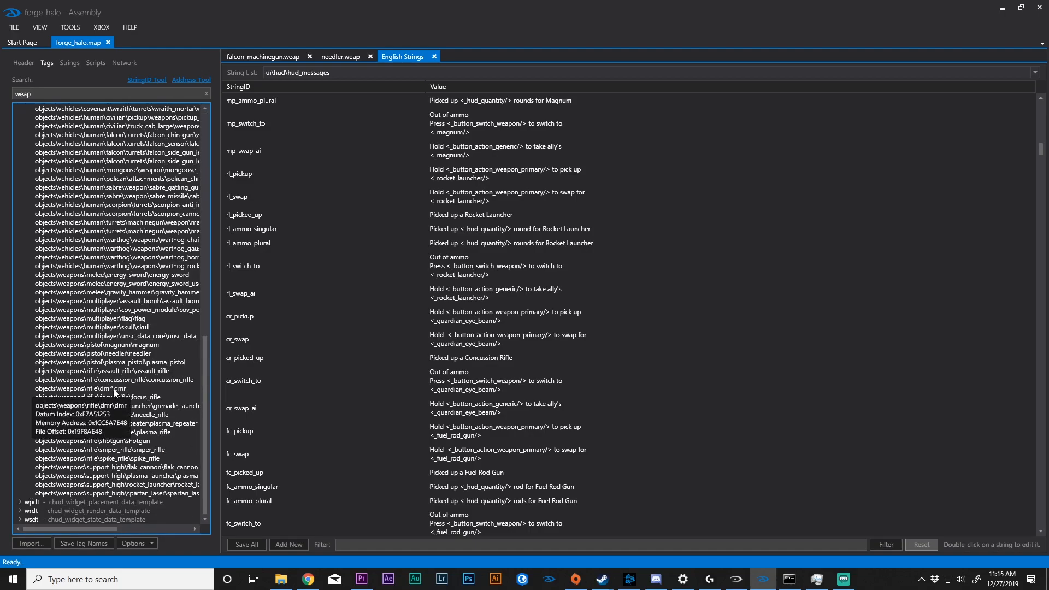
double_click(80, 389)
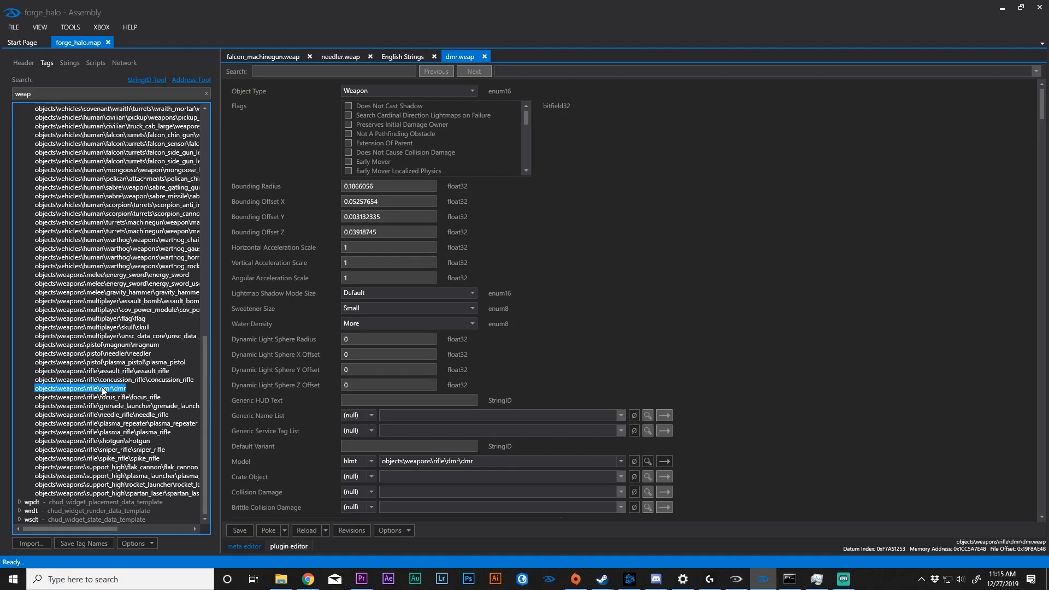
mouse_move(122, 196)
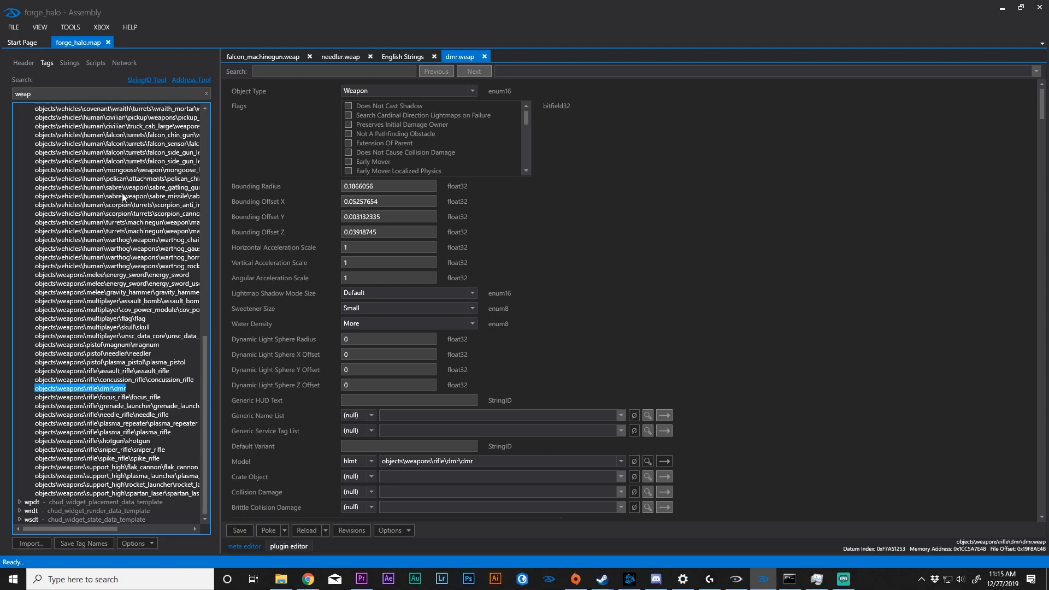
mouse_move(124, 196)
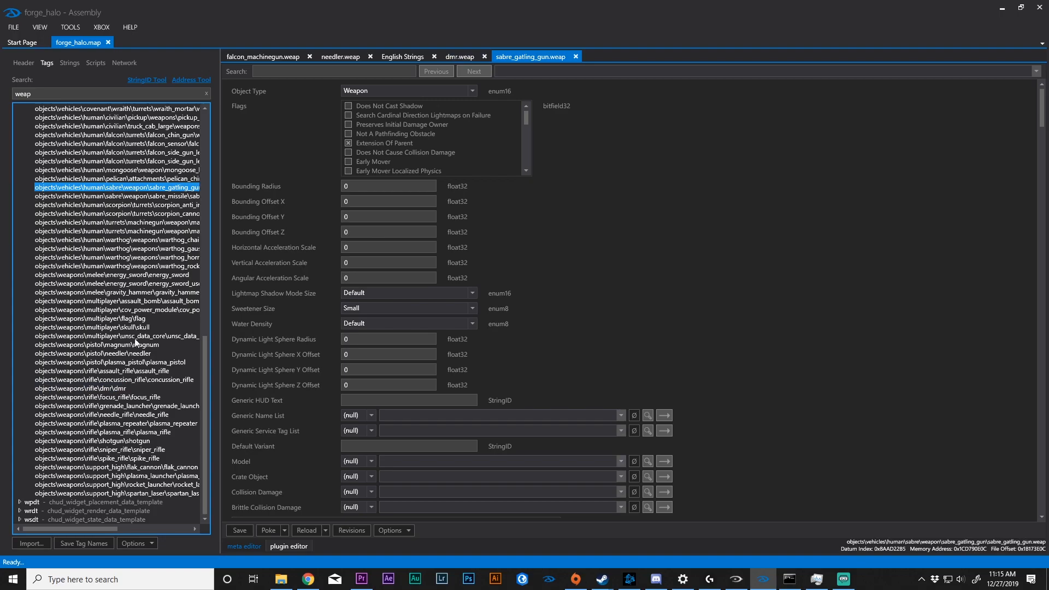
mouse_move(95, 529)
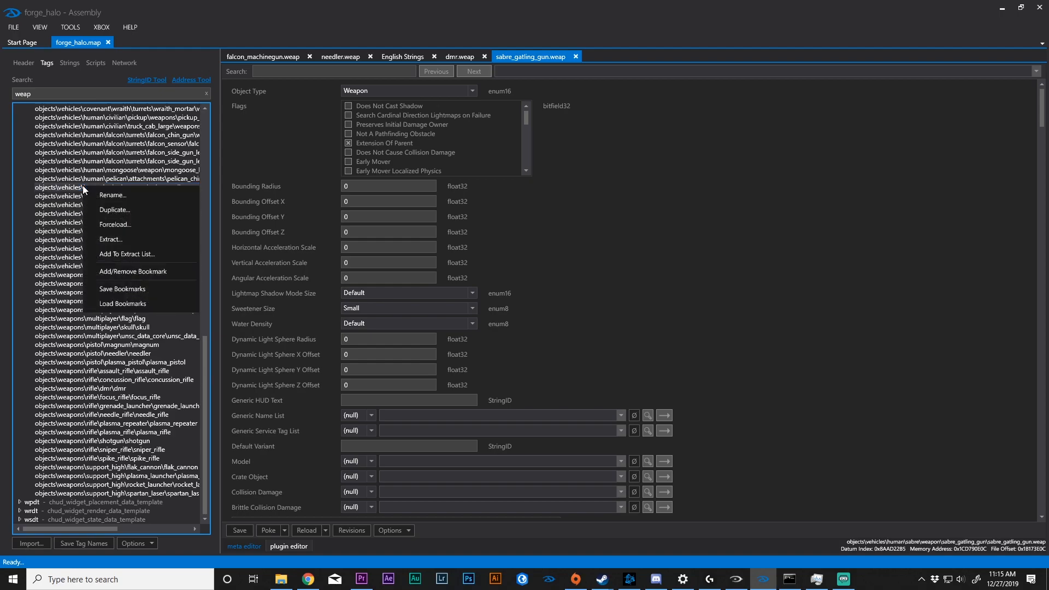
mouse_move(128, 195)
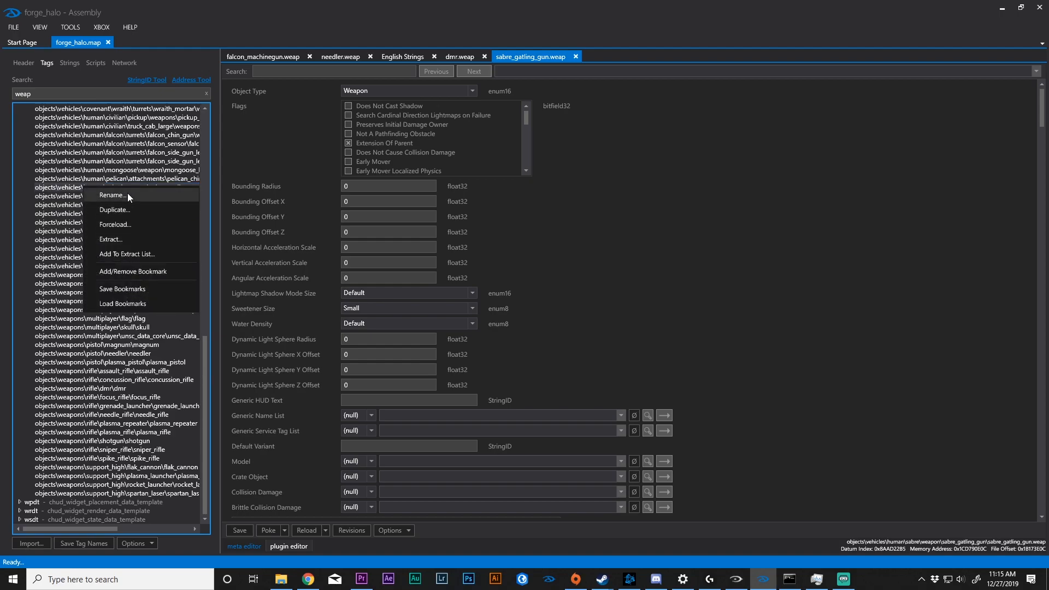
mouse_move(134, 200)
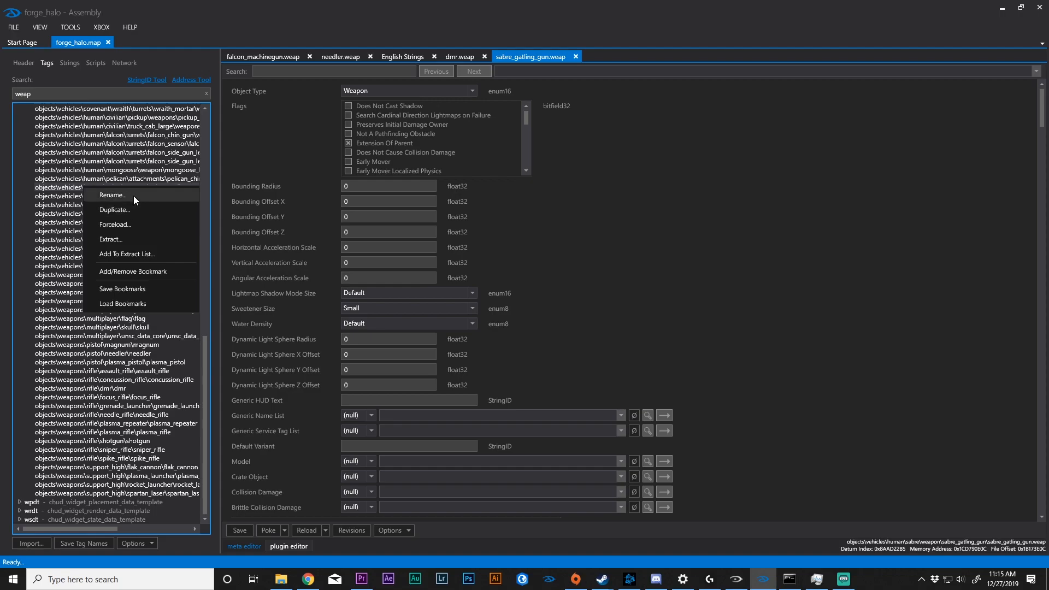
mouse_move(127, 274)
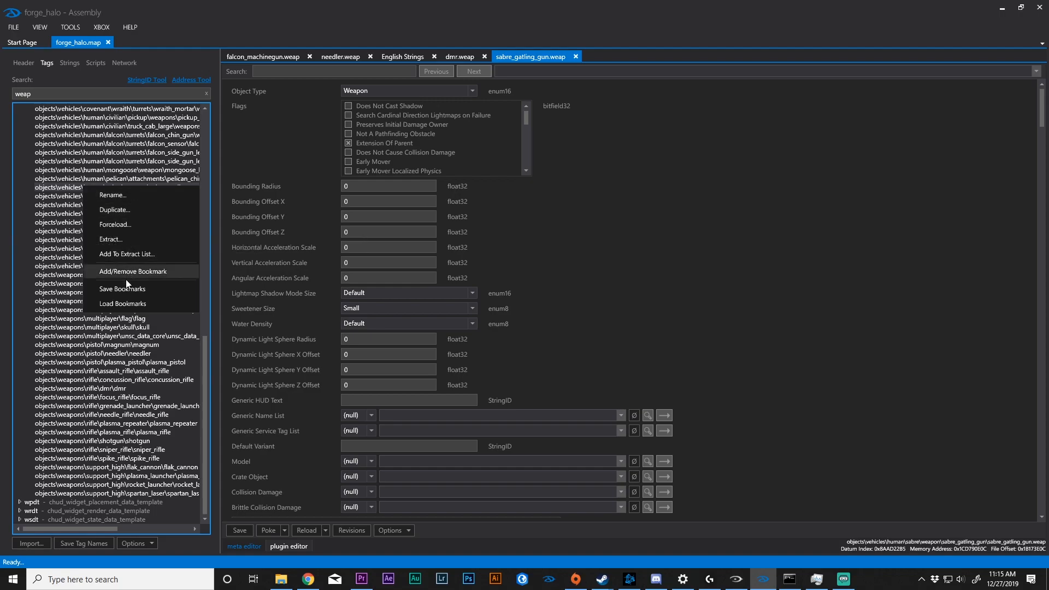
mouse_move(132, 304)
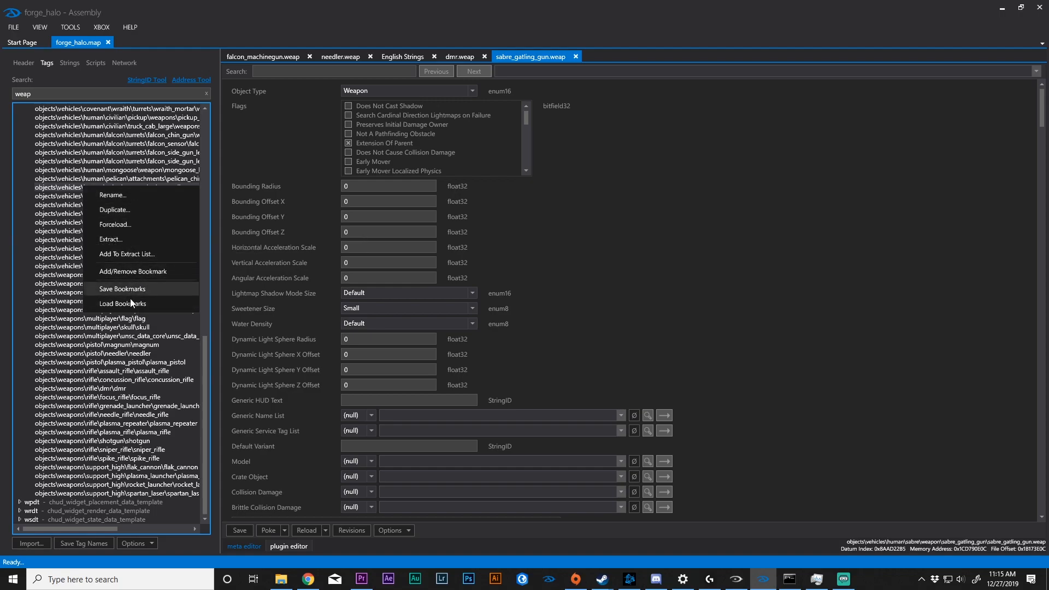
mouse_move(147, 242)
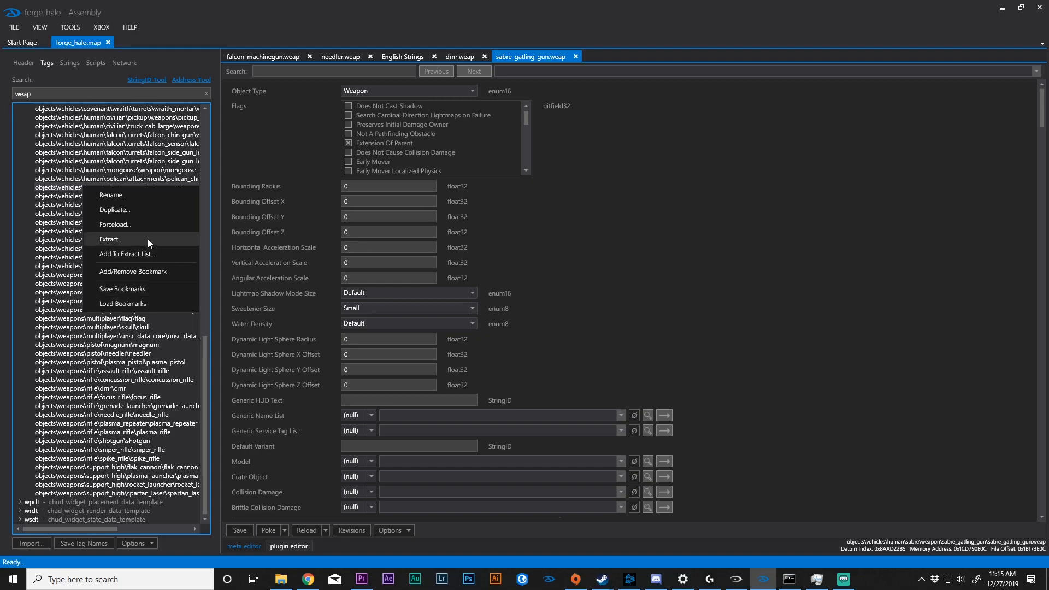
Step: Extract the sabre gatling gun tag, naming the container 'Test'
click(111, 239)
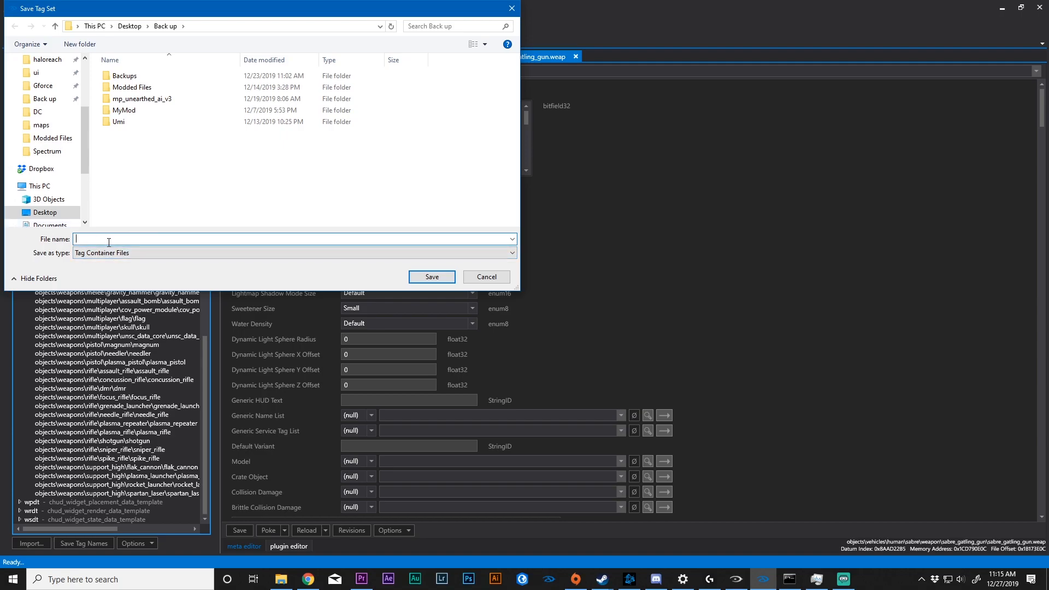
text(Test)
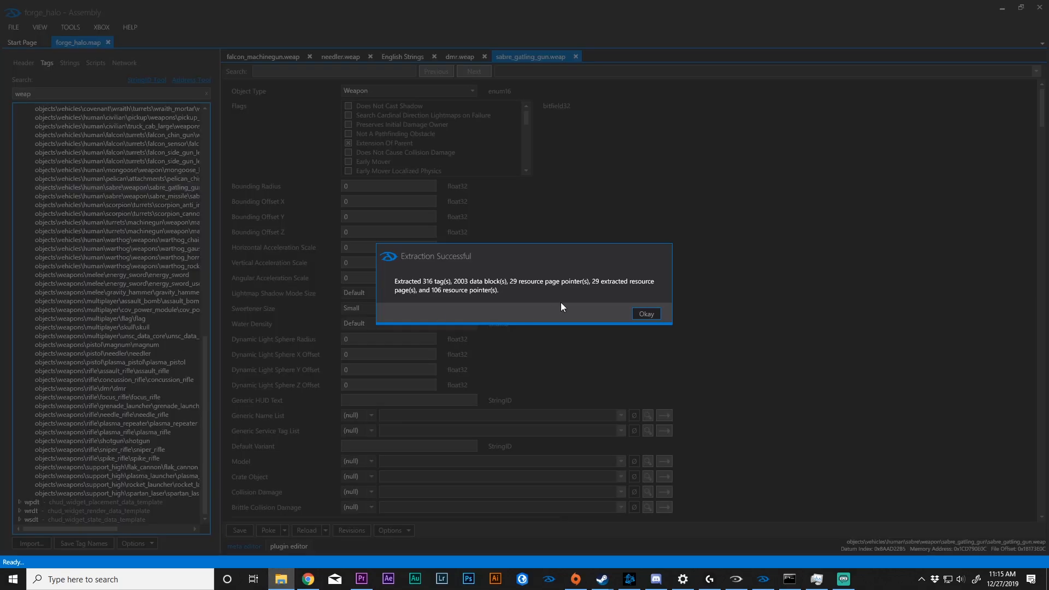
mouse_move(416, 280)
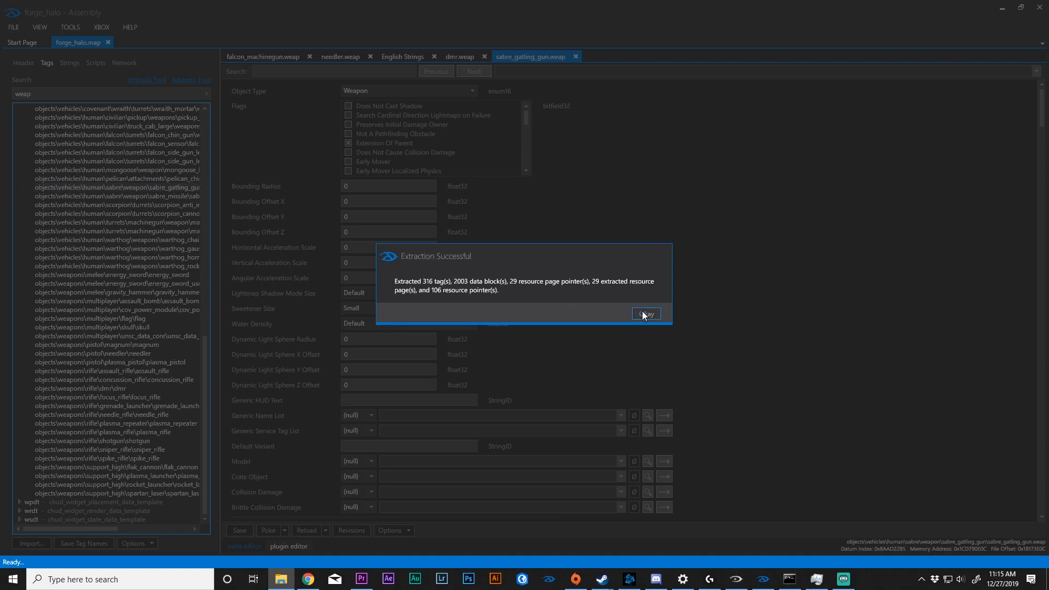
Step: Dismiss the Extraction Successful message with Okay
click(645, 314)
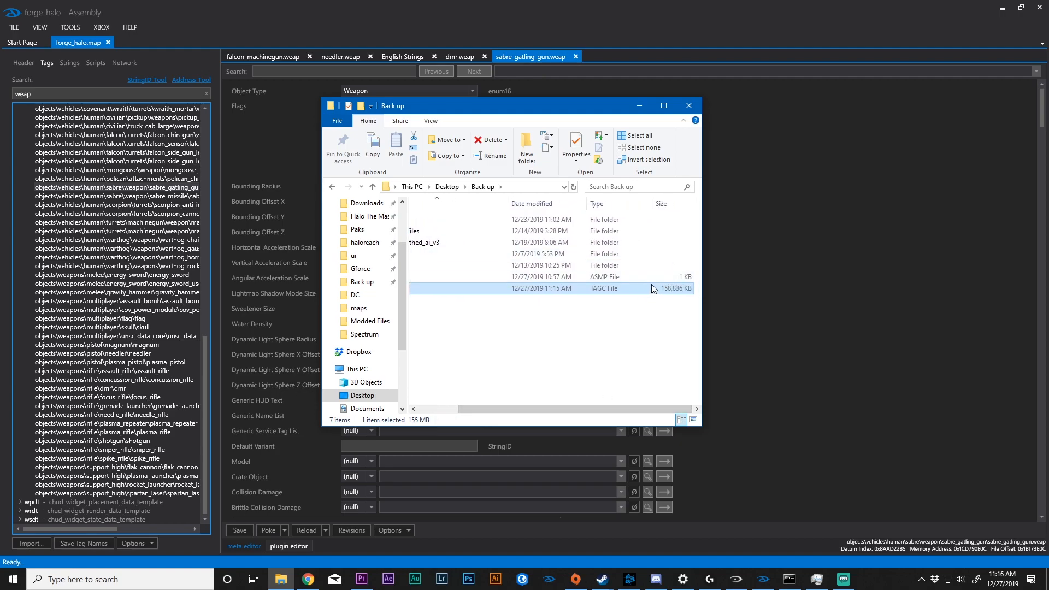
mouse_move(649, 289)
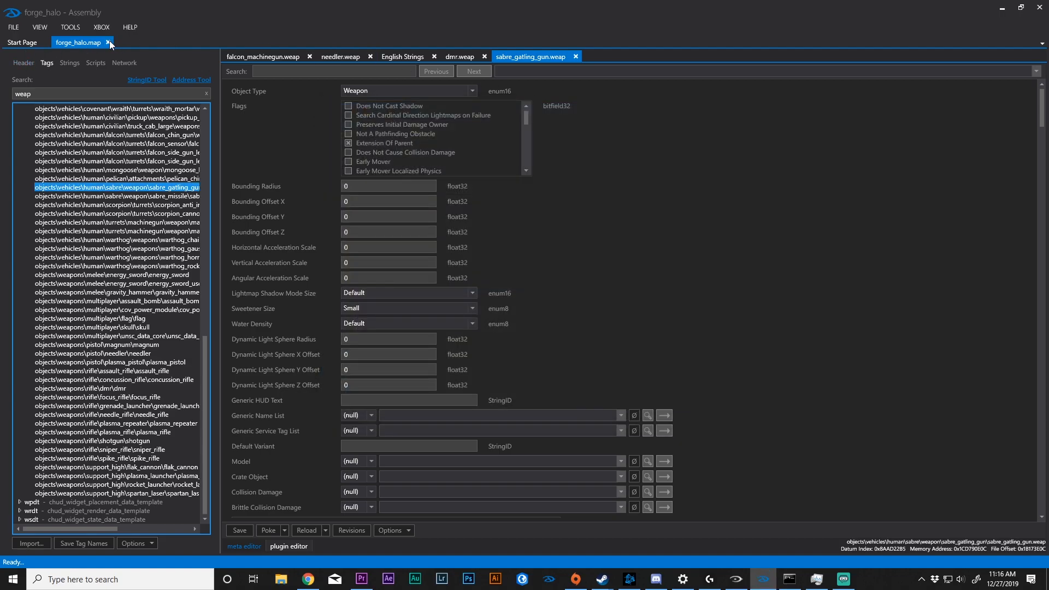
Step: Close forge_halo, open m35 from Recent, and import the Test1.tagc container
click(109, 42)
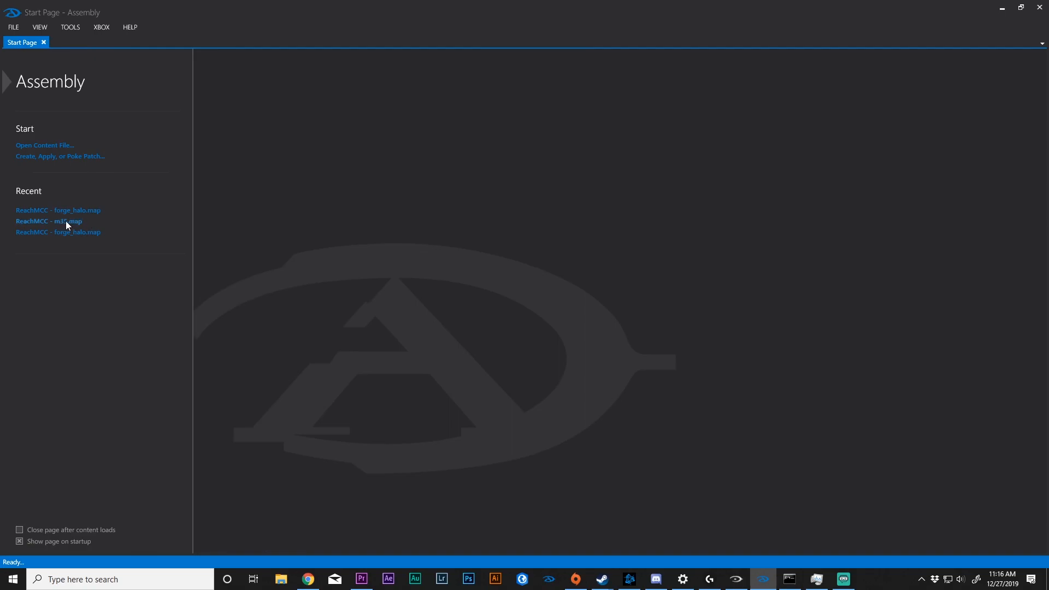
click(48, 220)
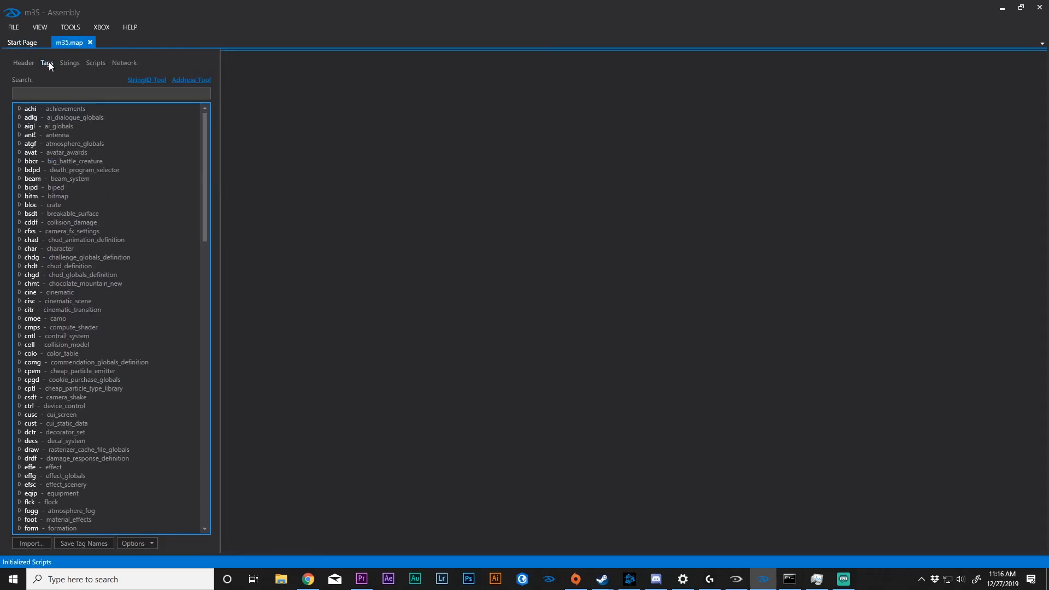
click(30, 542)
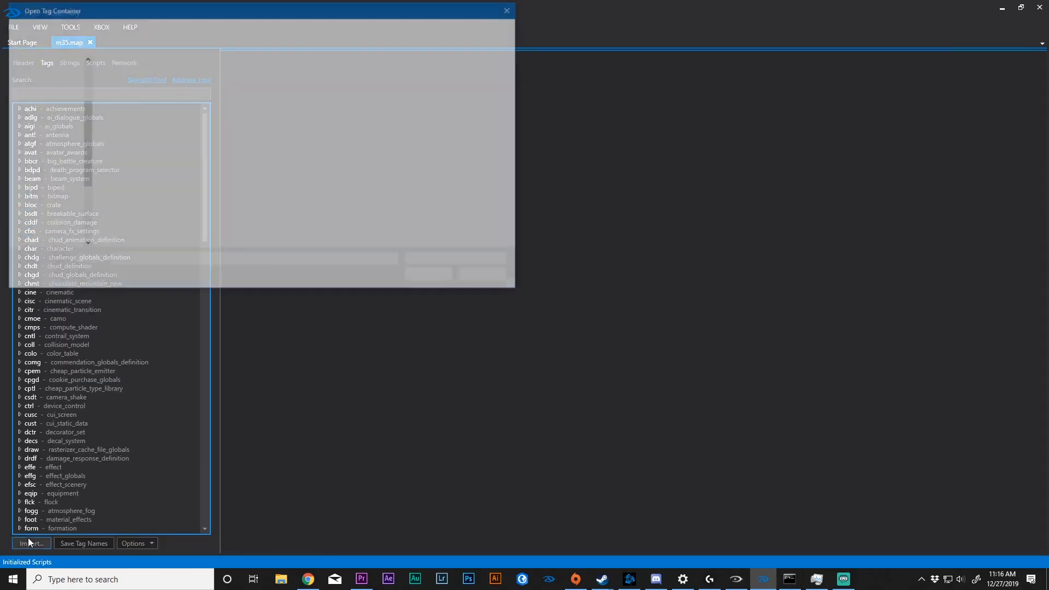
click(30, 543)
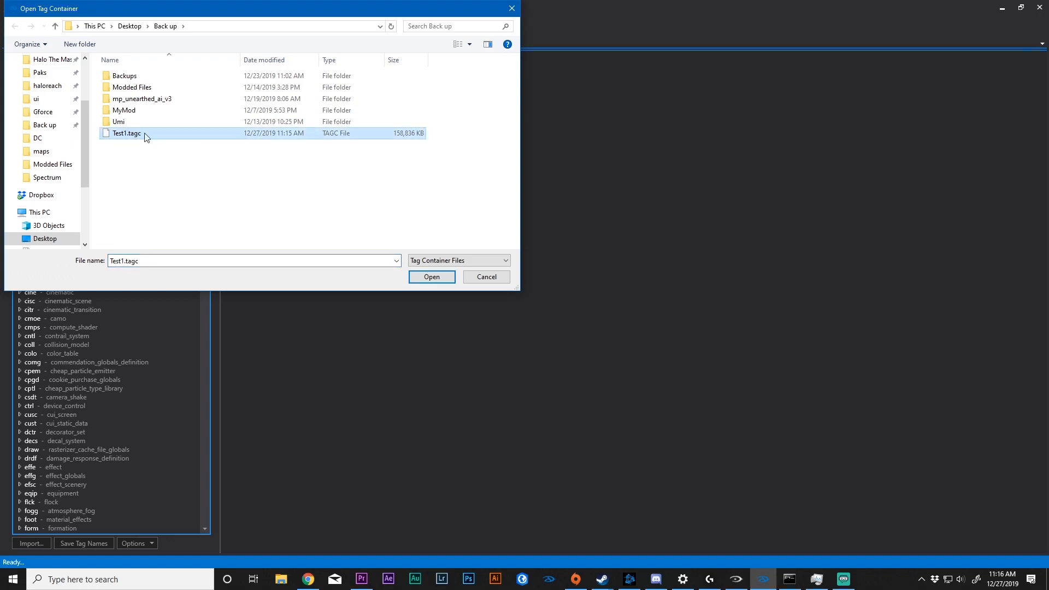
mouse_move(432, 277)
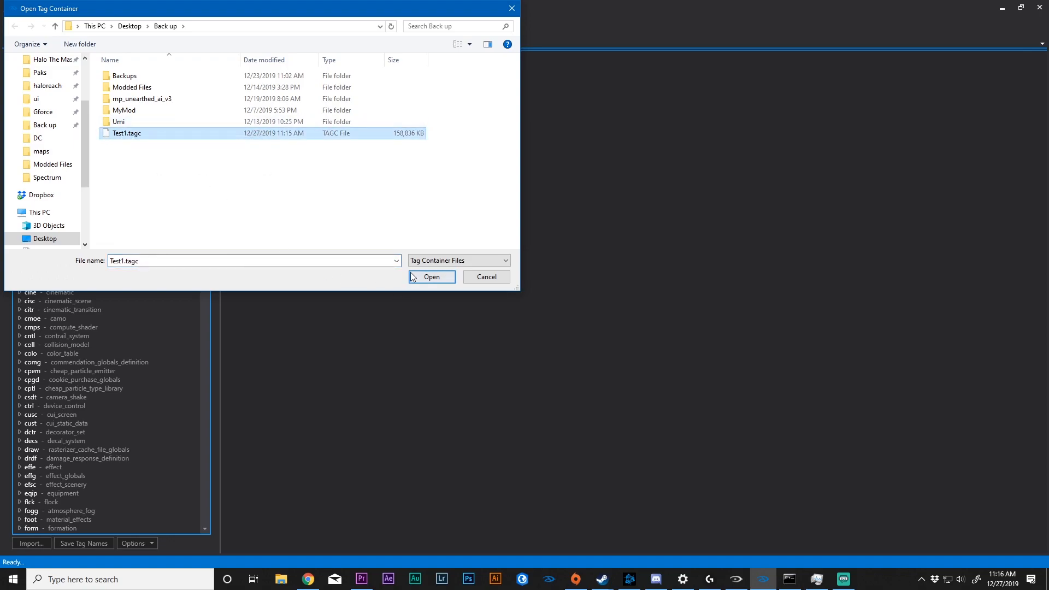
click(431, 277)
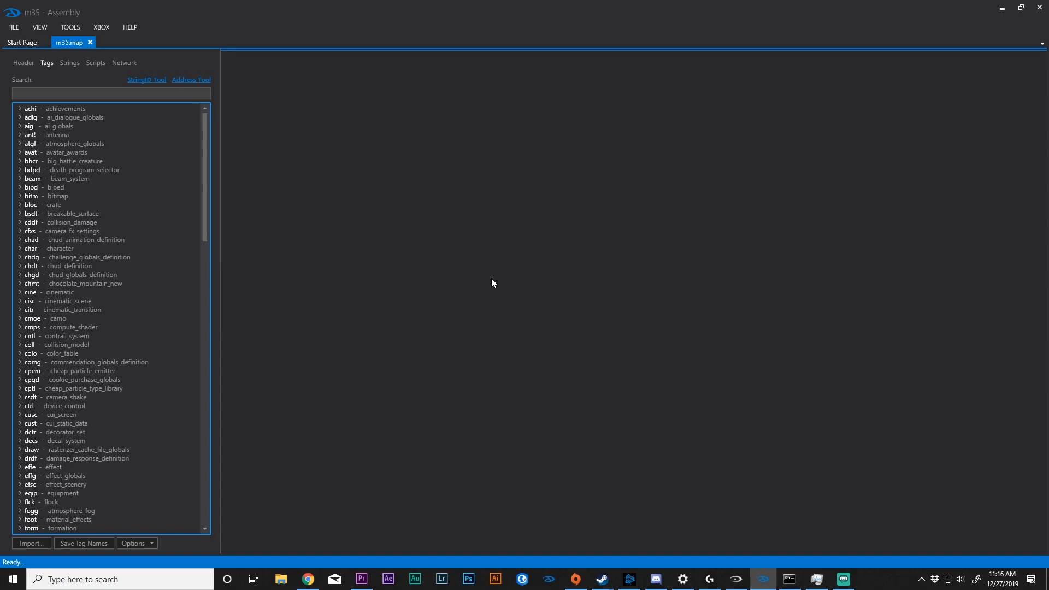
scroll(down, 3)
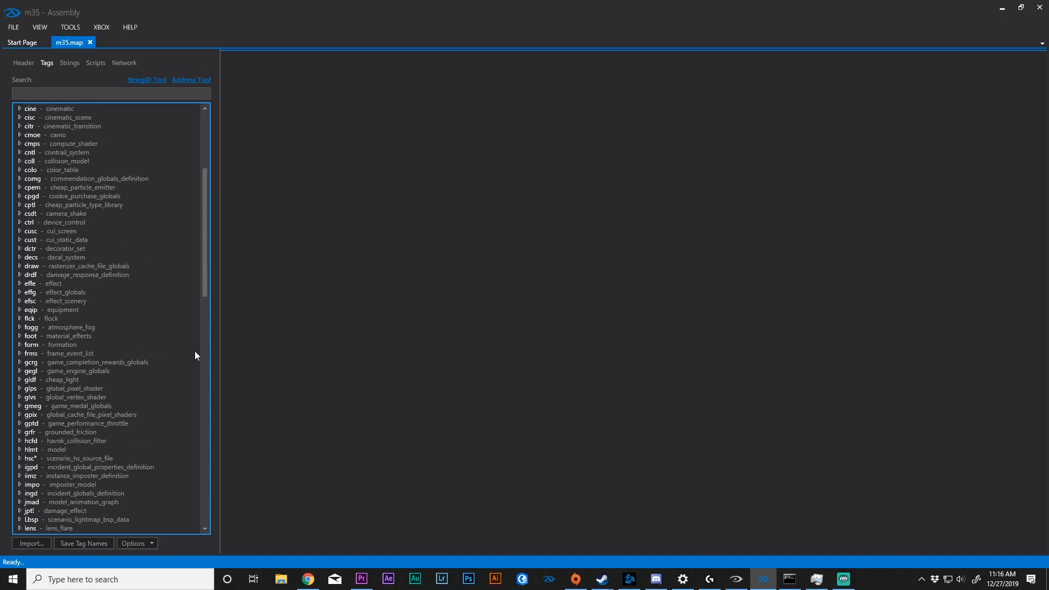
mouse_move(69, 79)
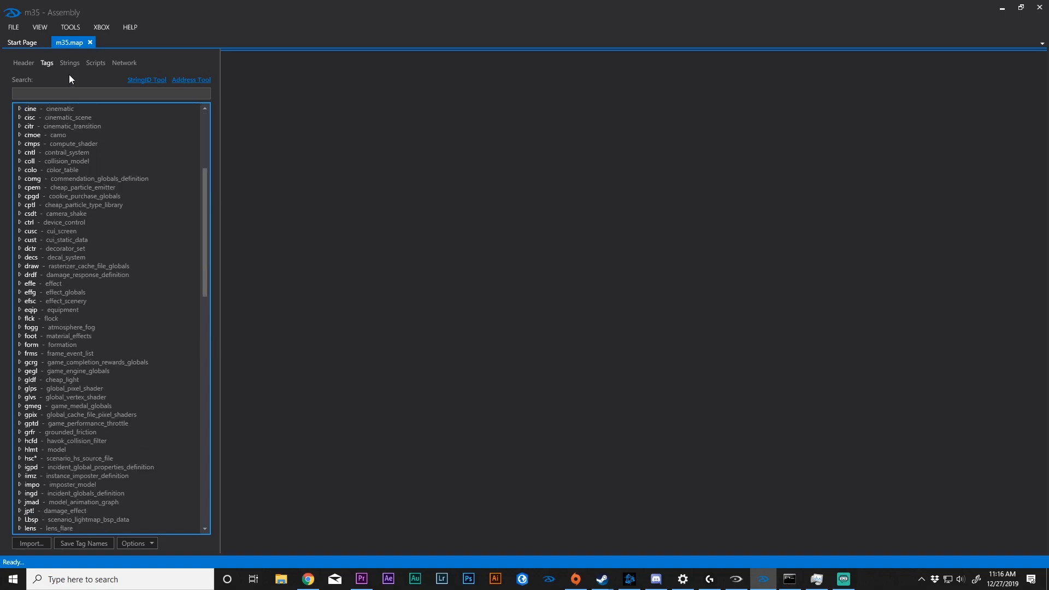
Step: Show m35's Network settings with remote address 127.0.0.1 and port 19002
click(124, 62)
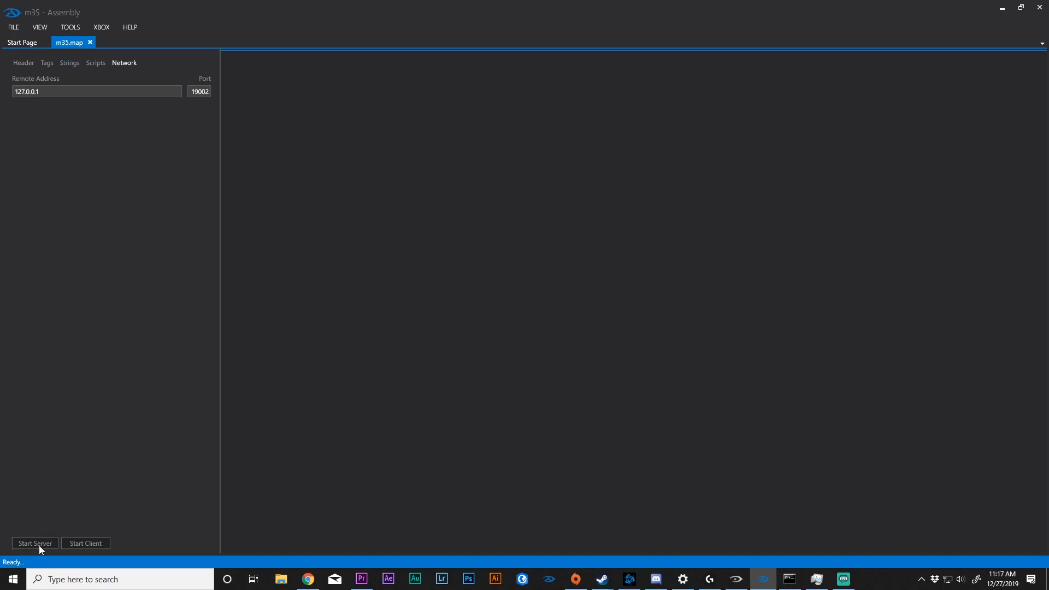
mouse_move(85, 543)
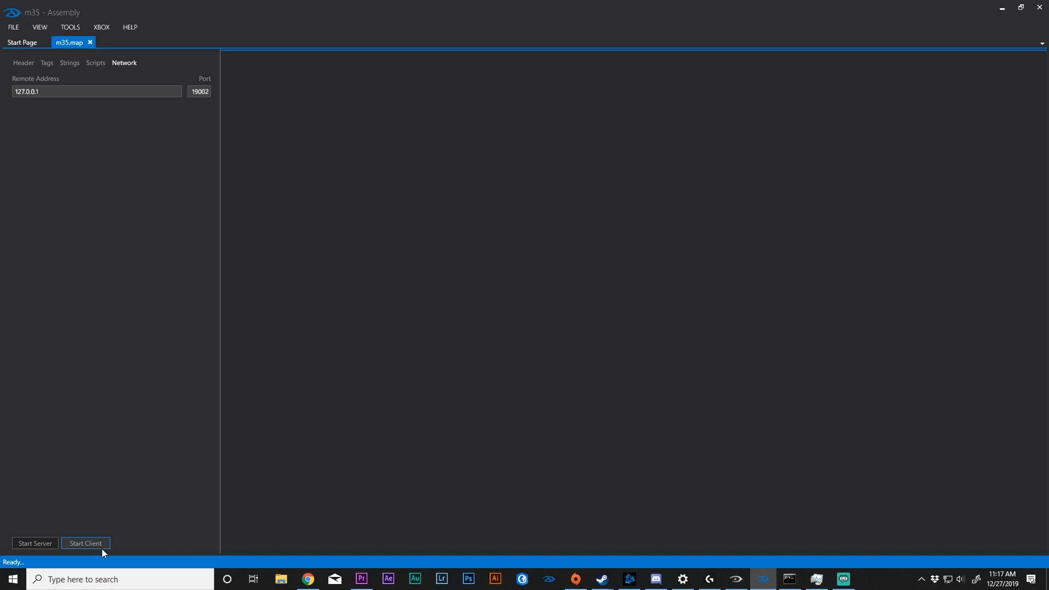
mouse_move(35, 544)
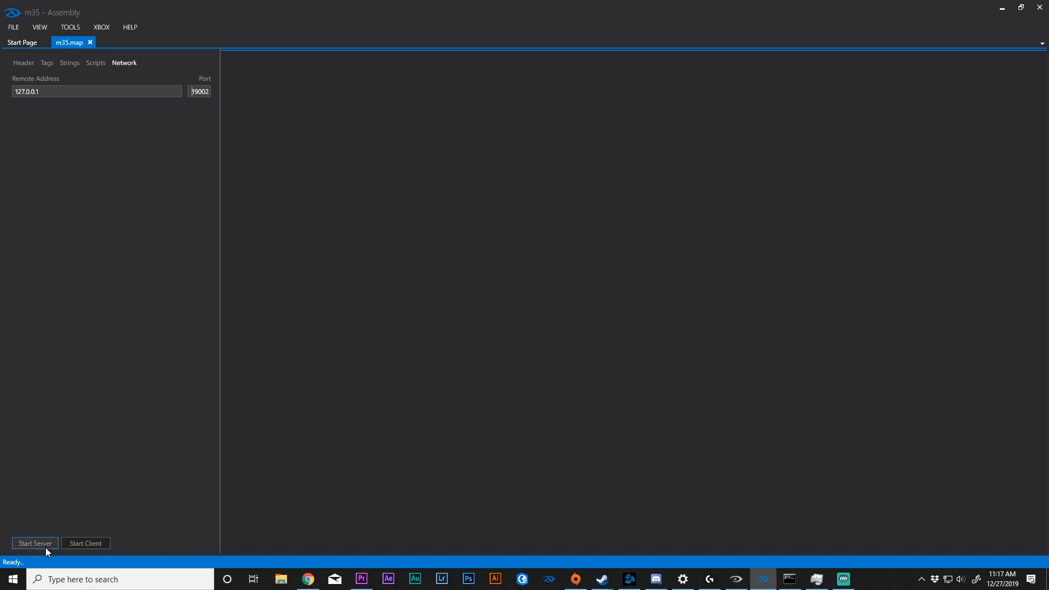
mouse_move(85, 543)
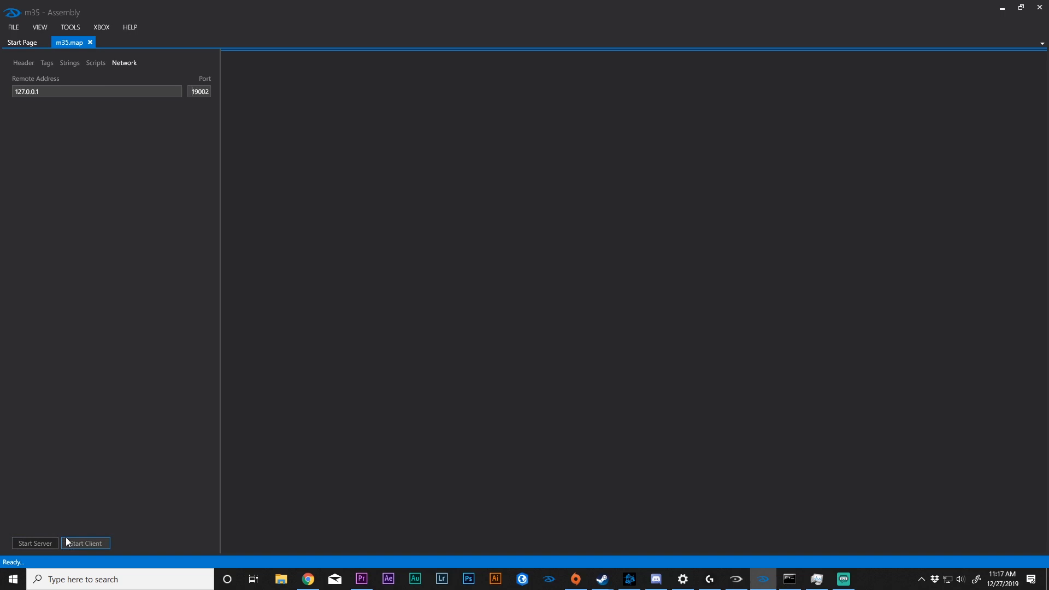
mouse_move(81, 497)
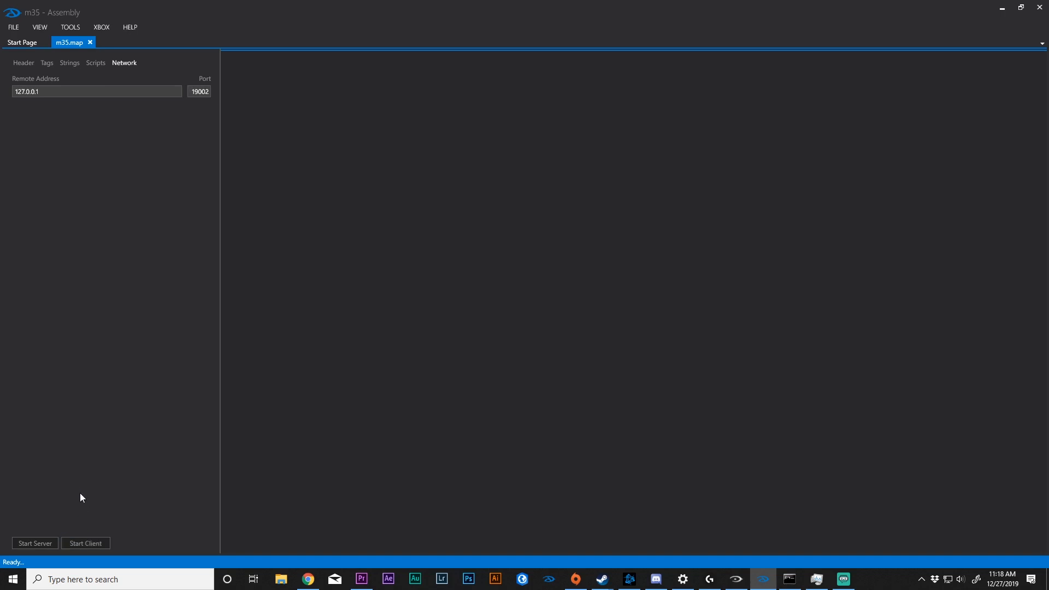
mouse_move(141, 38)
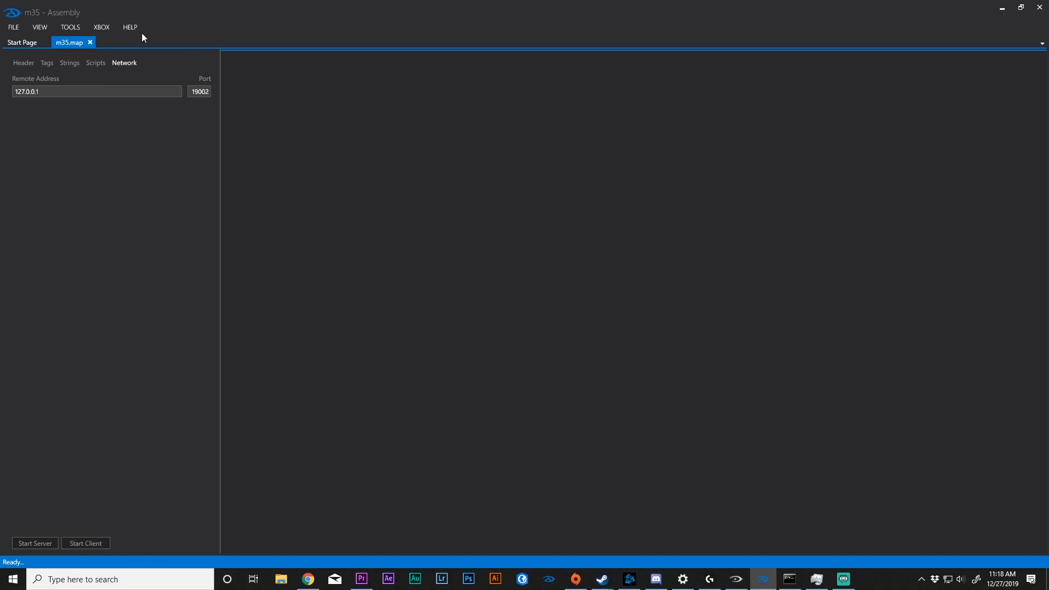
Step: Review m35.map's connection address, port, tag list and Network panel, then close the map
click(199, 91)
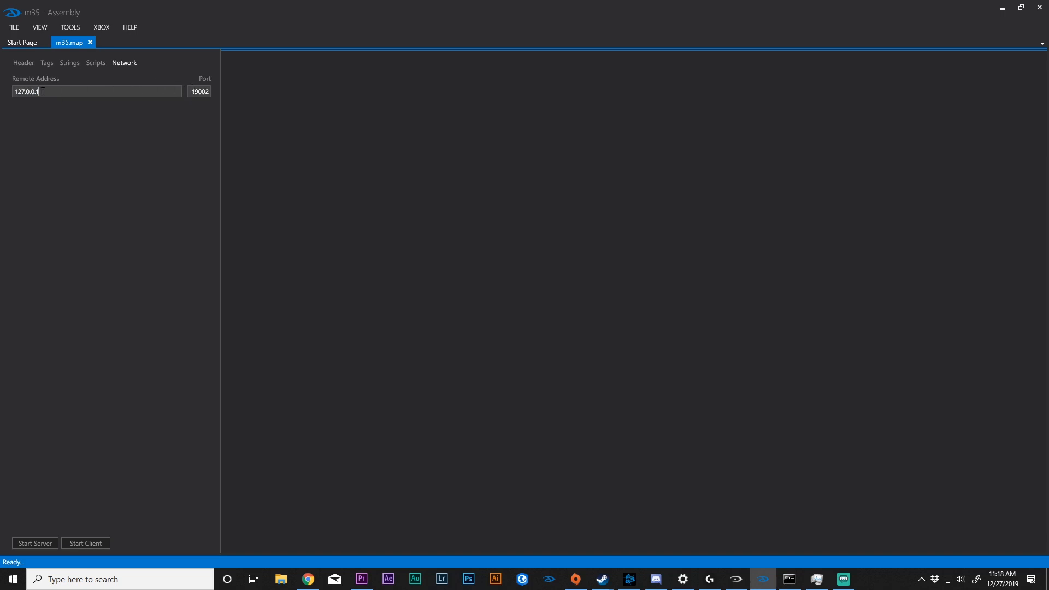
mouse_move(44, 84)
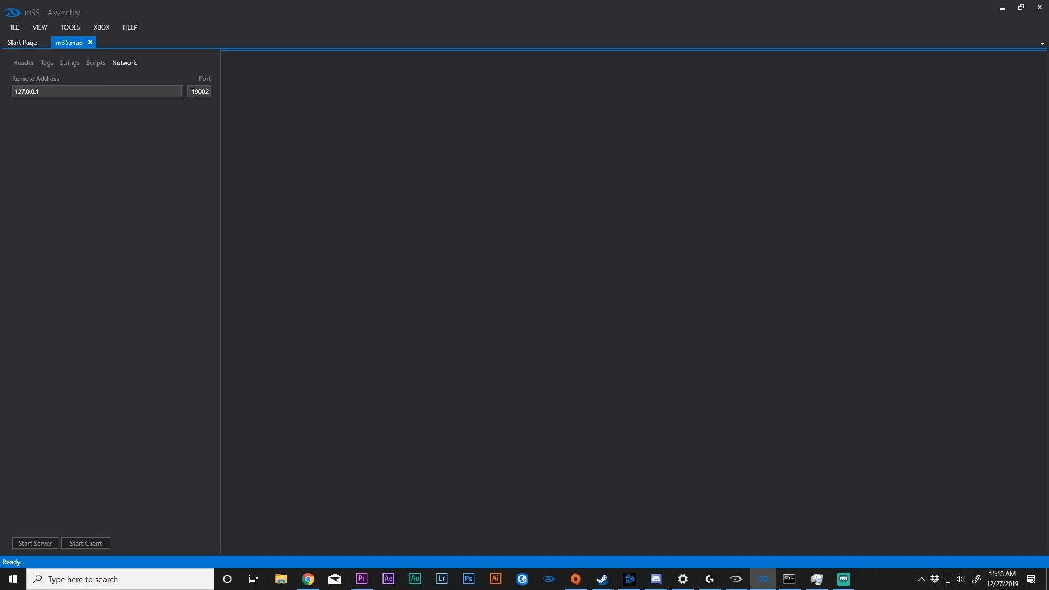
click(98, 91)
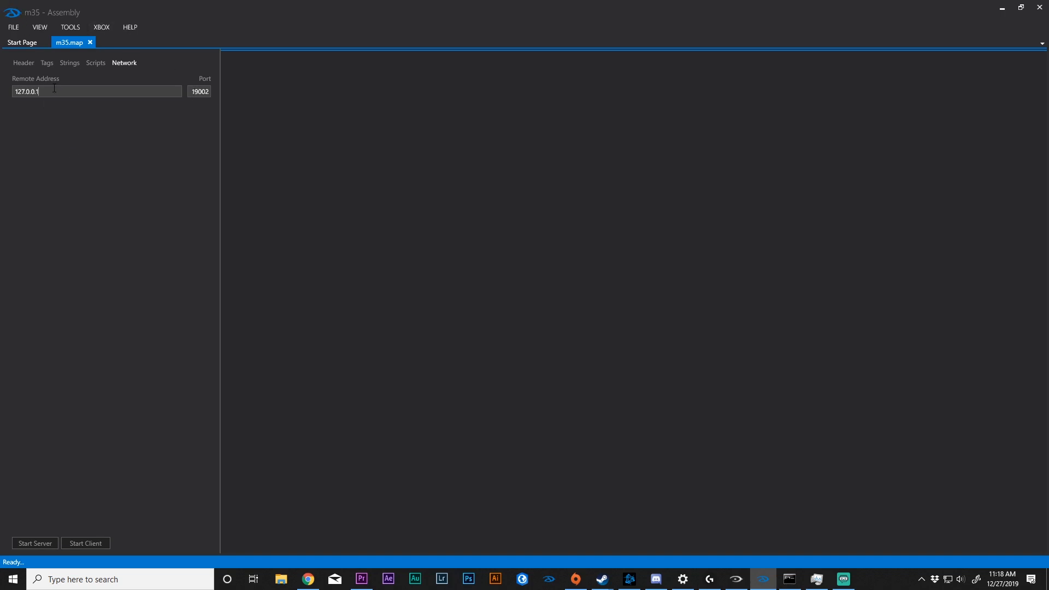
mouse_move(33, 90)
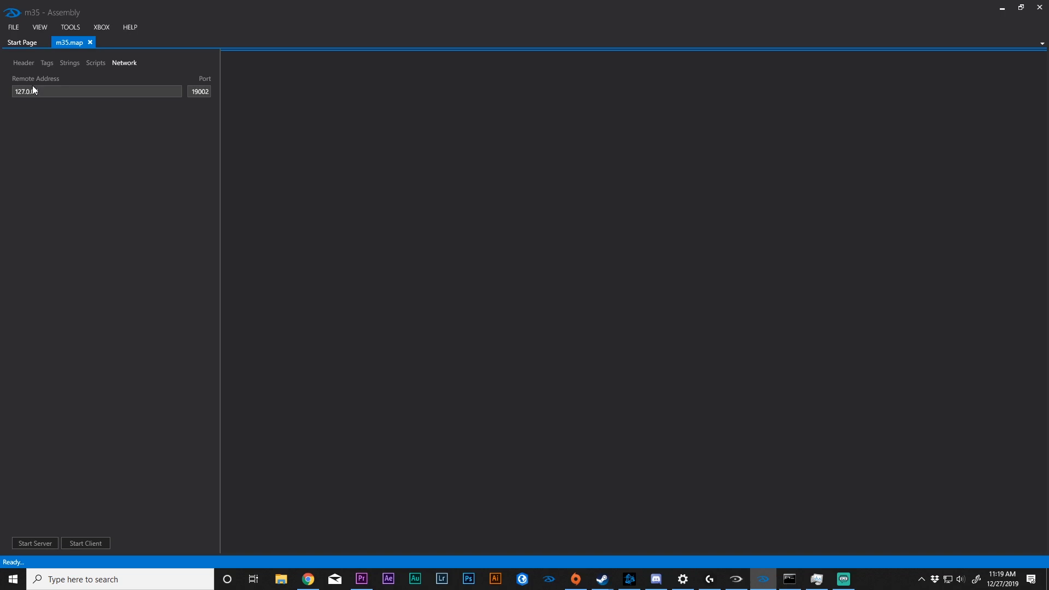
click(46, 63)
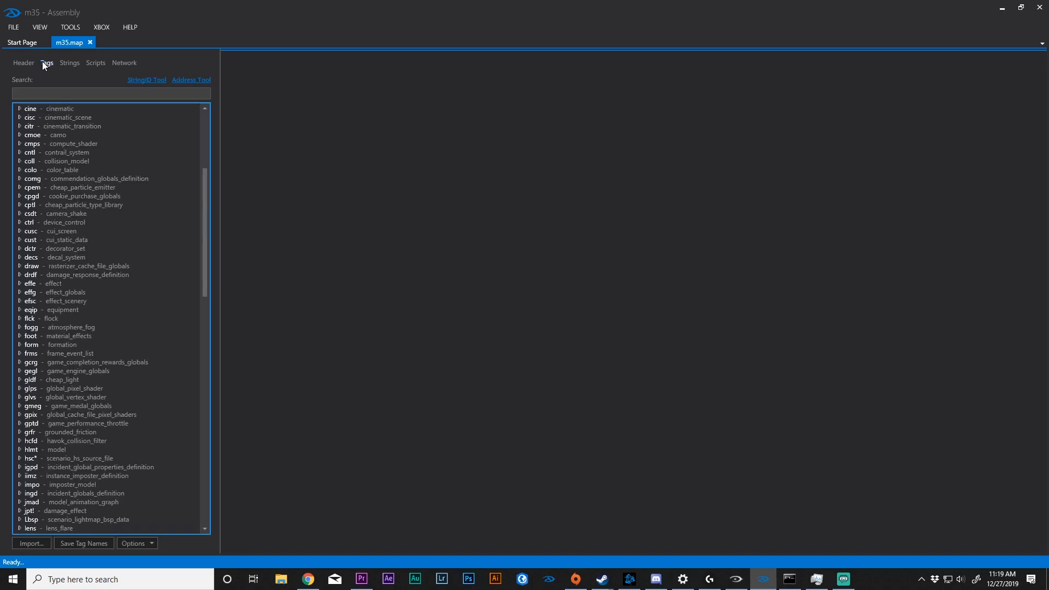
mouse_move(23, 62)
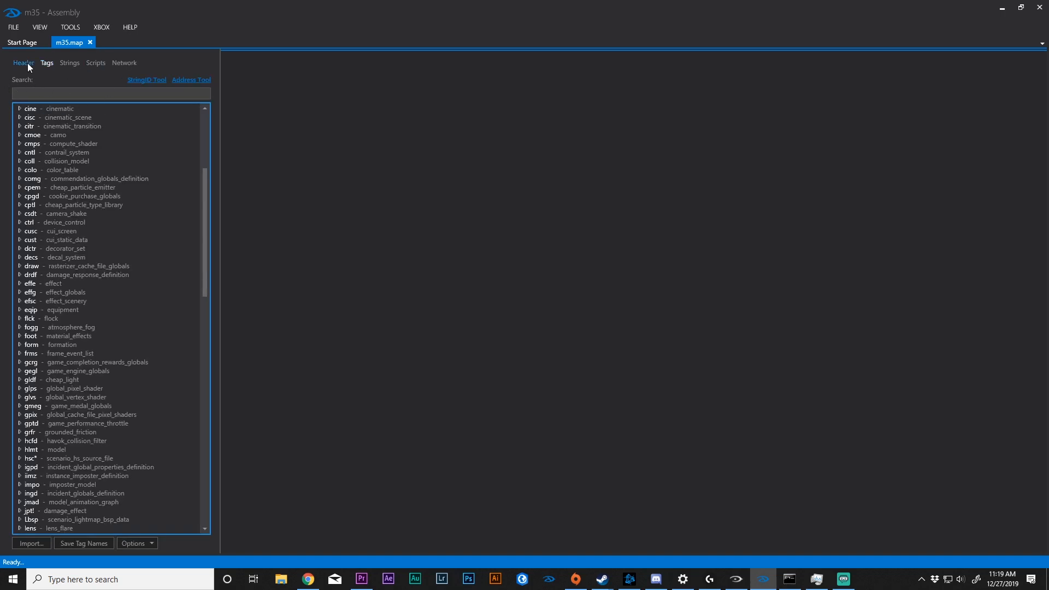
click(124, 62)
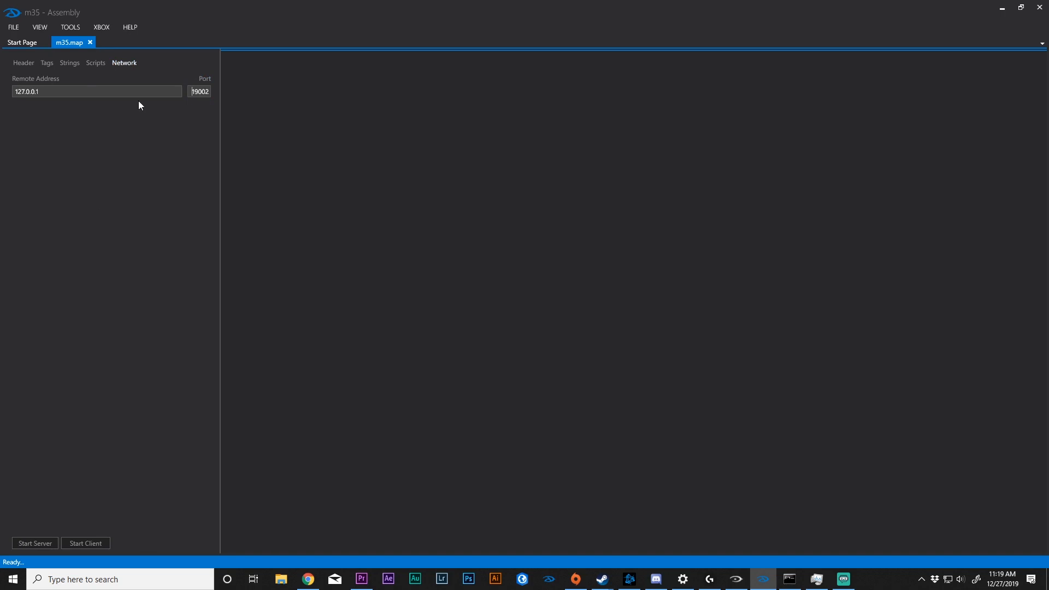
mouse_move(46, 62)
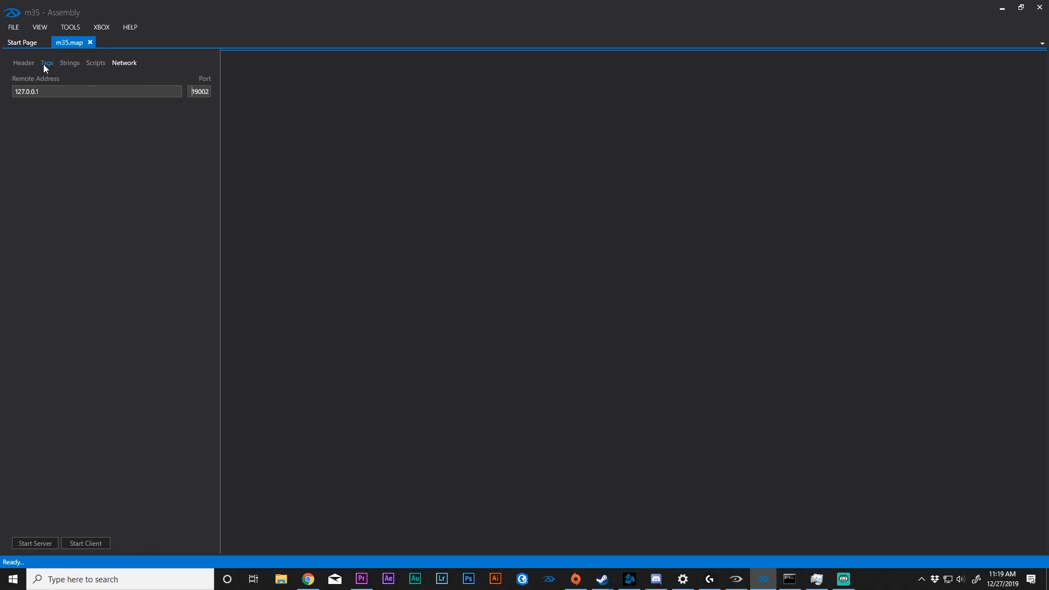
click(23, 63)
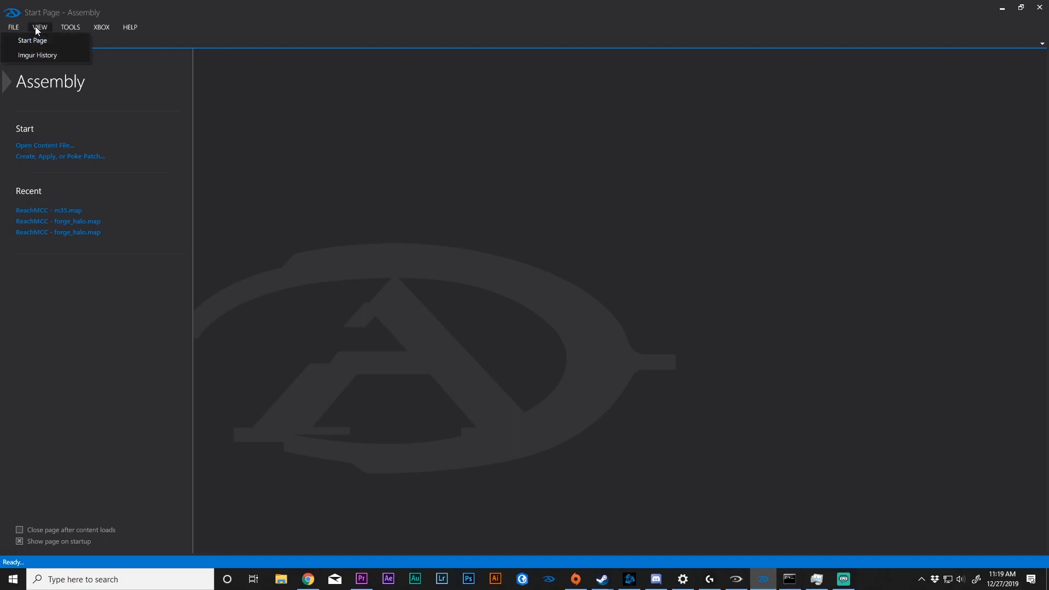
Step: Browse the Tools and Xbox menus, then open Map Names and scroll the Halo Reach list
click(69, 27)
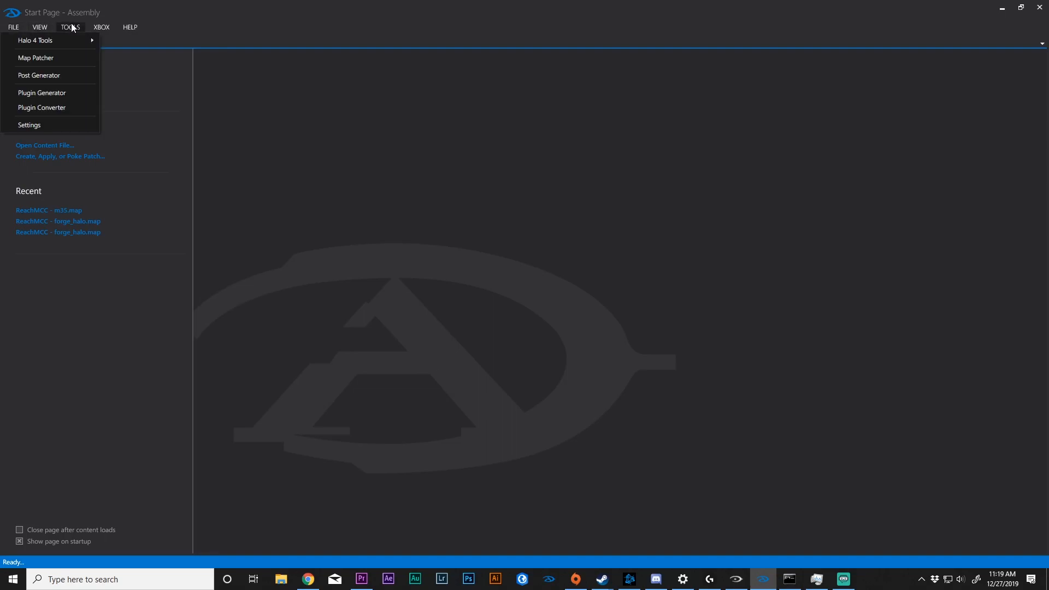
mouse_move(47, 92)
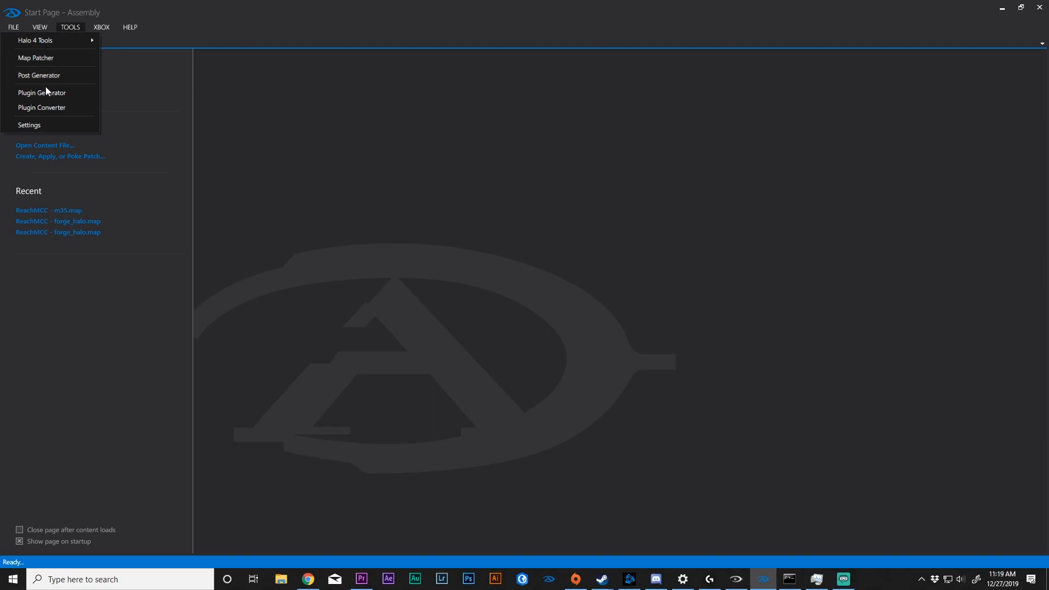
click(101, 27)
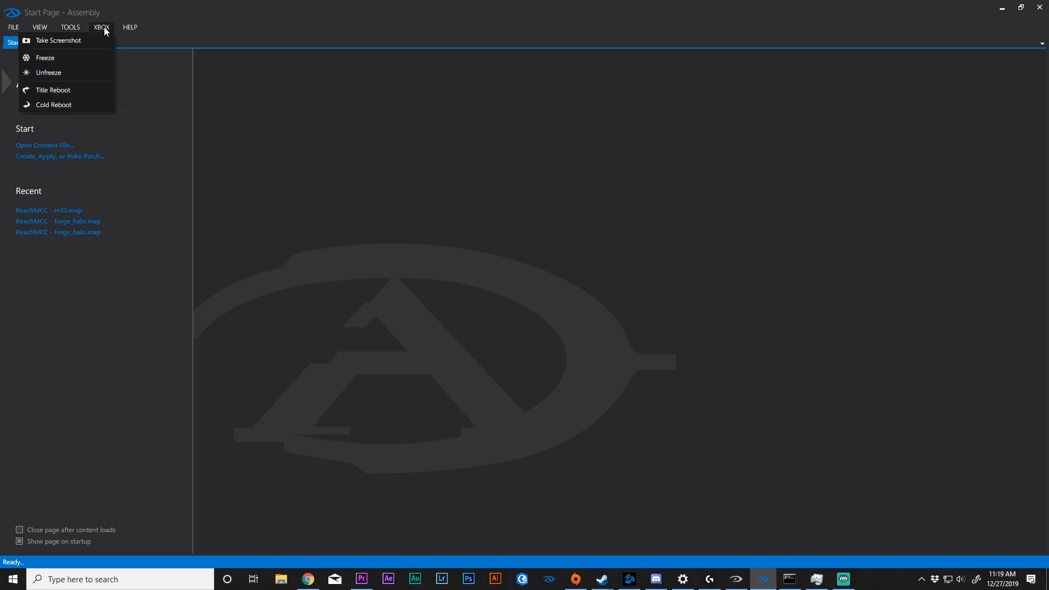
click(130, 27)
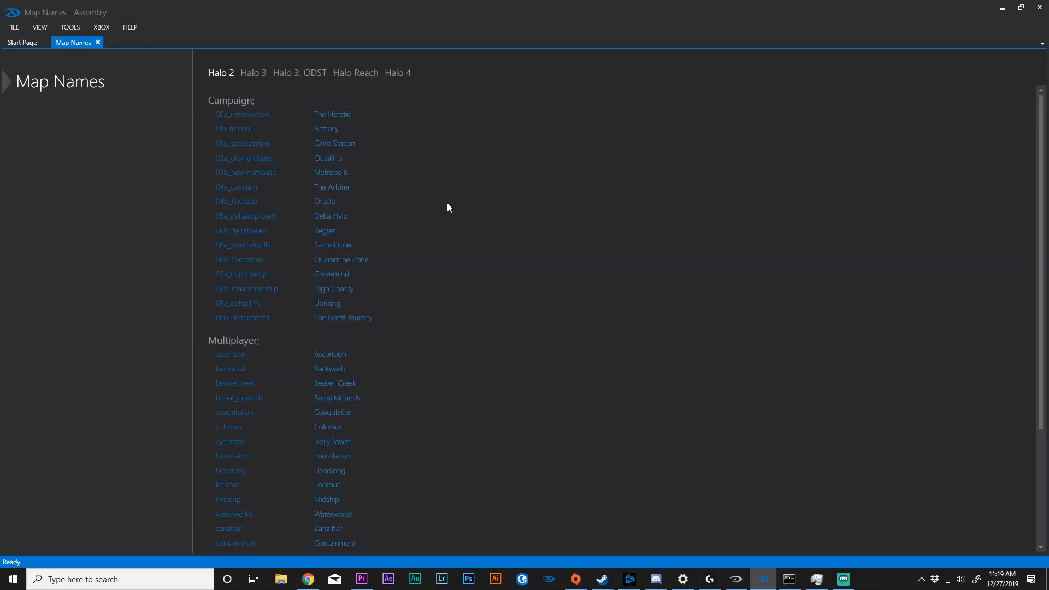
click(356, 72)
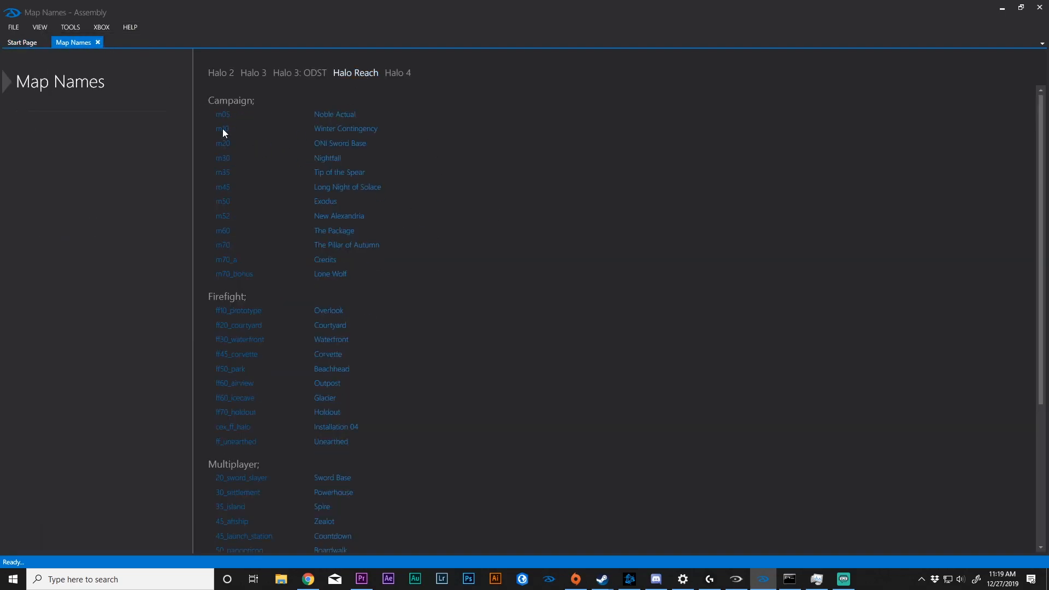
scroll(down, 3)
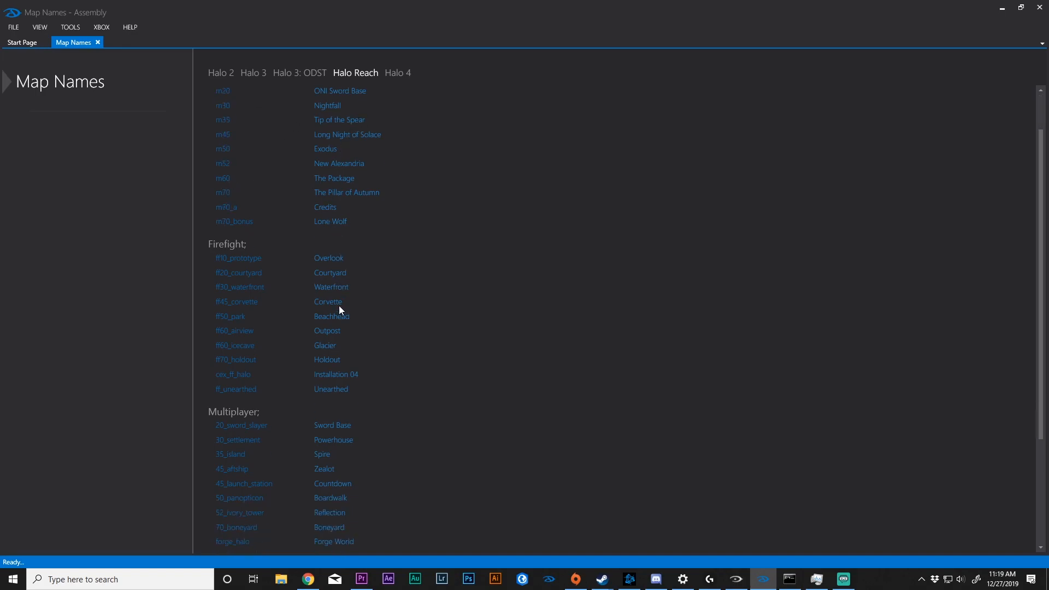
scroll(down, 3)
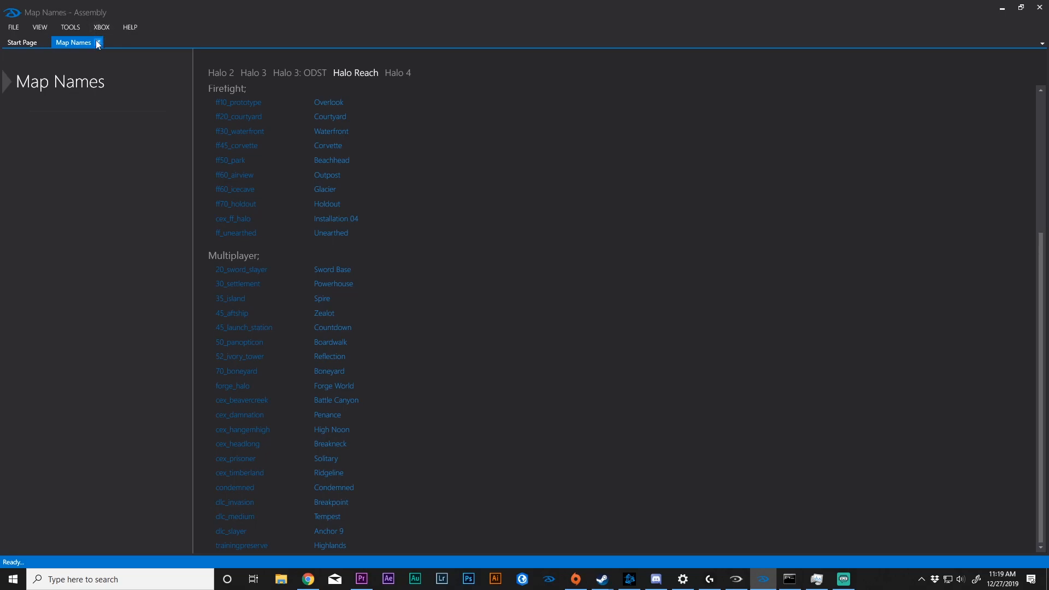
Step: Close the Map Names tab to return to the Start Page
click(97, 42)
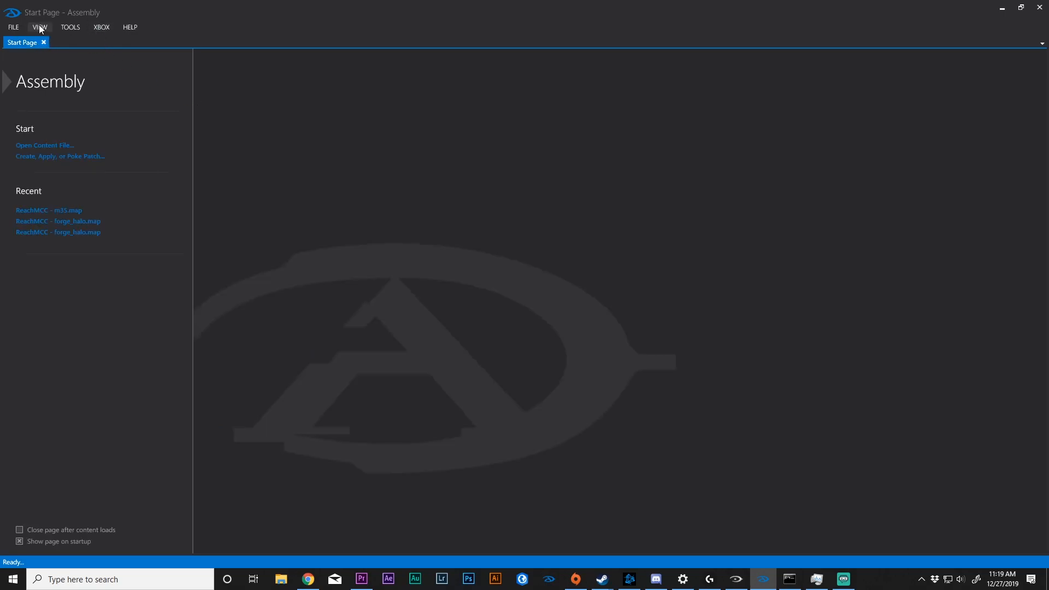
mouse_move(55, 163)
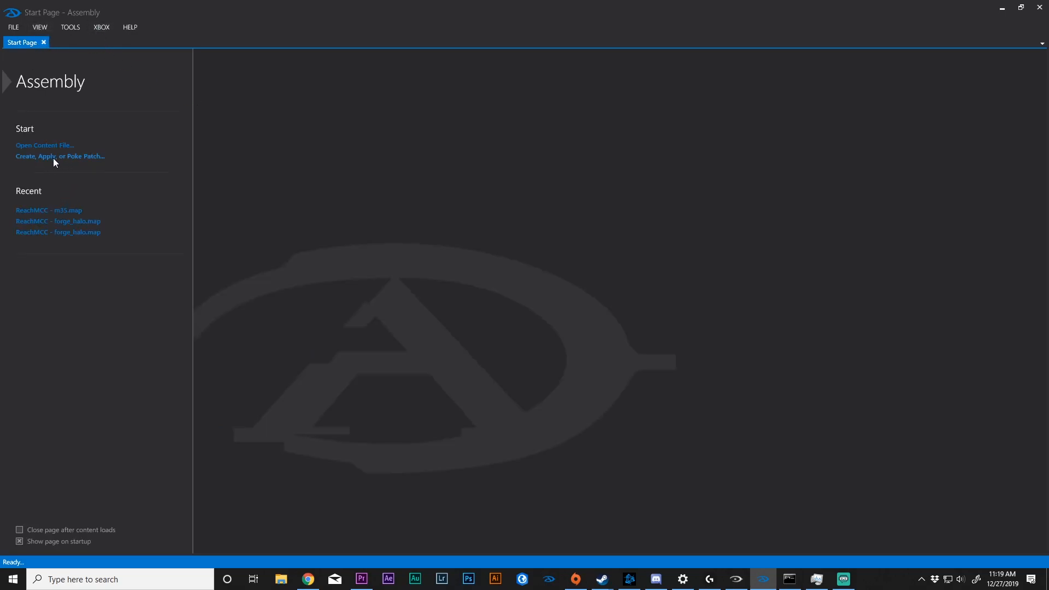
mouse_move(76, 160)
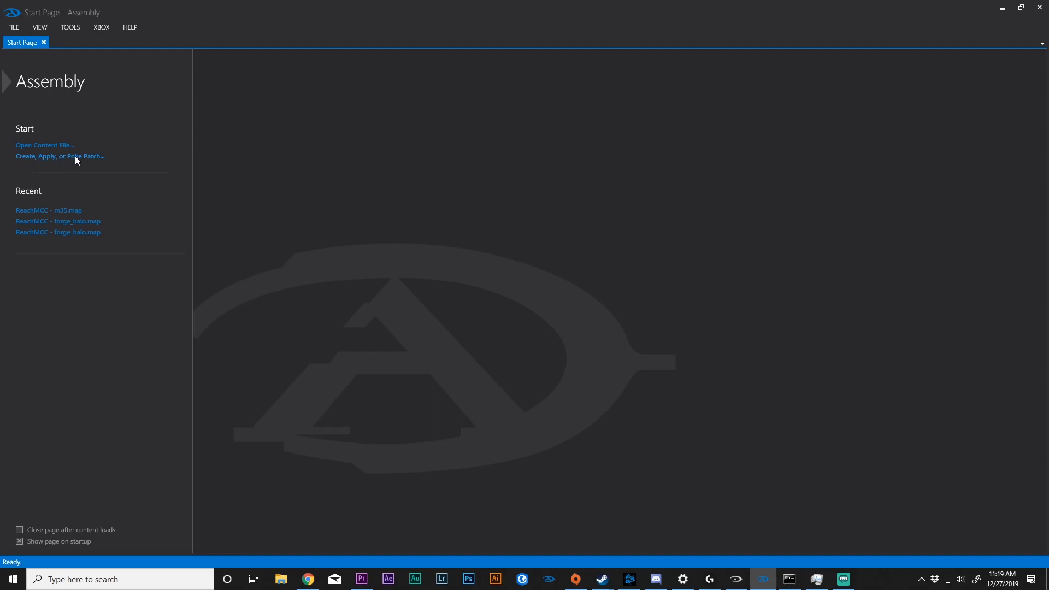
Step: In Create Patch, select the clean Backups forge_halo.map as the unmodified map
click(60, 156)
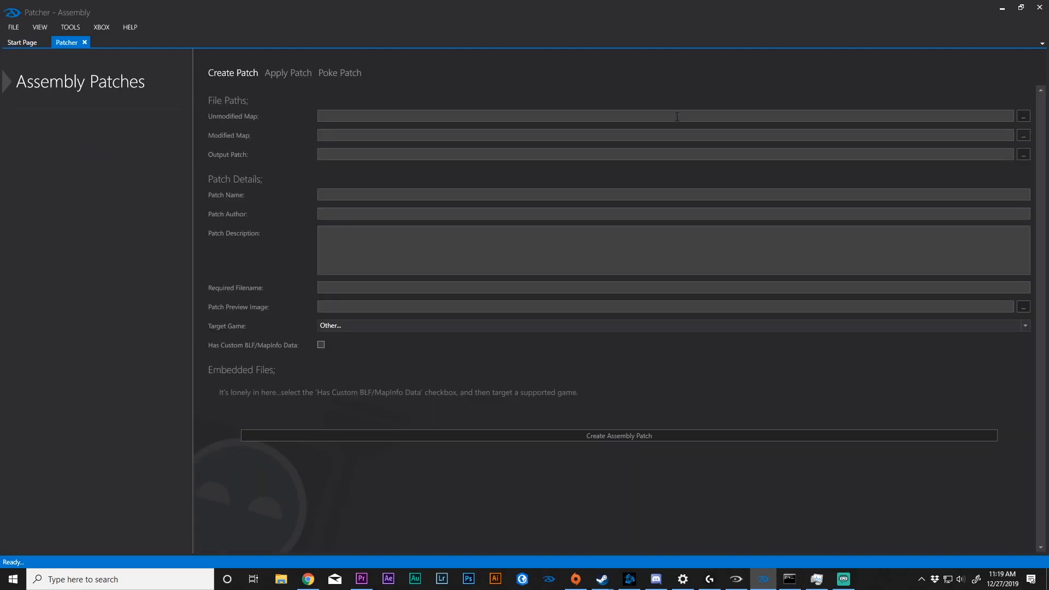
click(1023, 116)
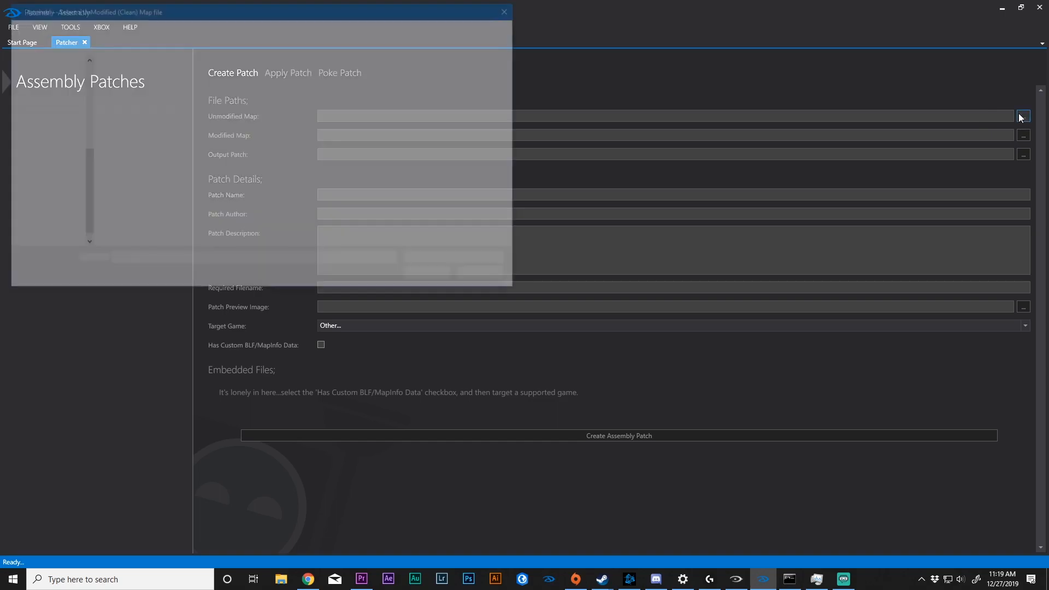
click(1023, 116)
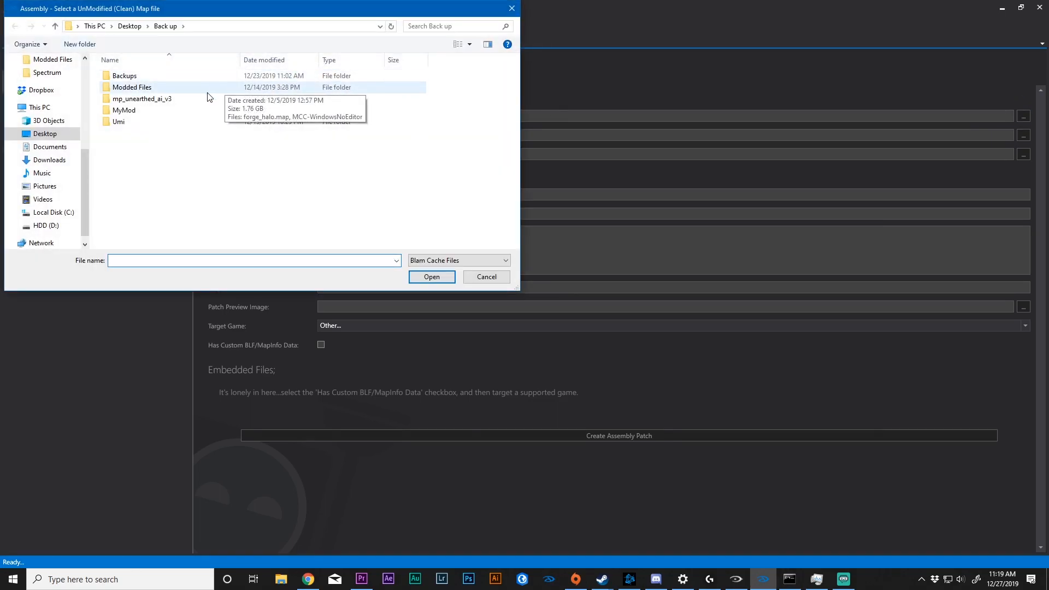
double_click(125, 74)
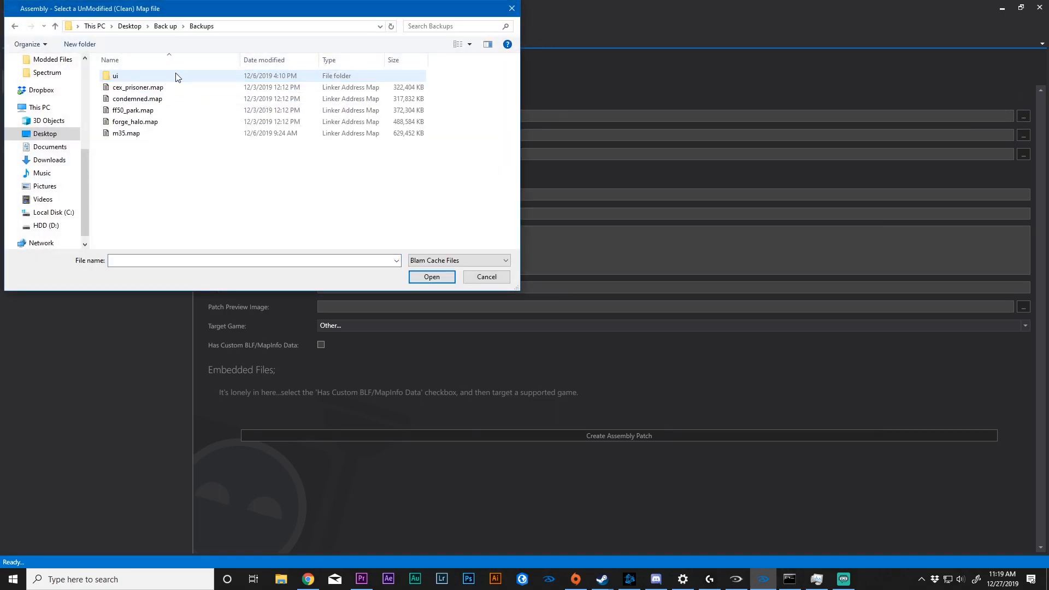
click(134, 122)
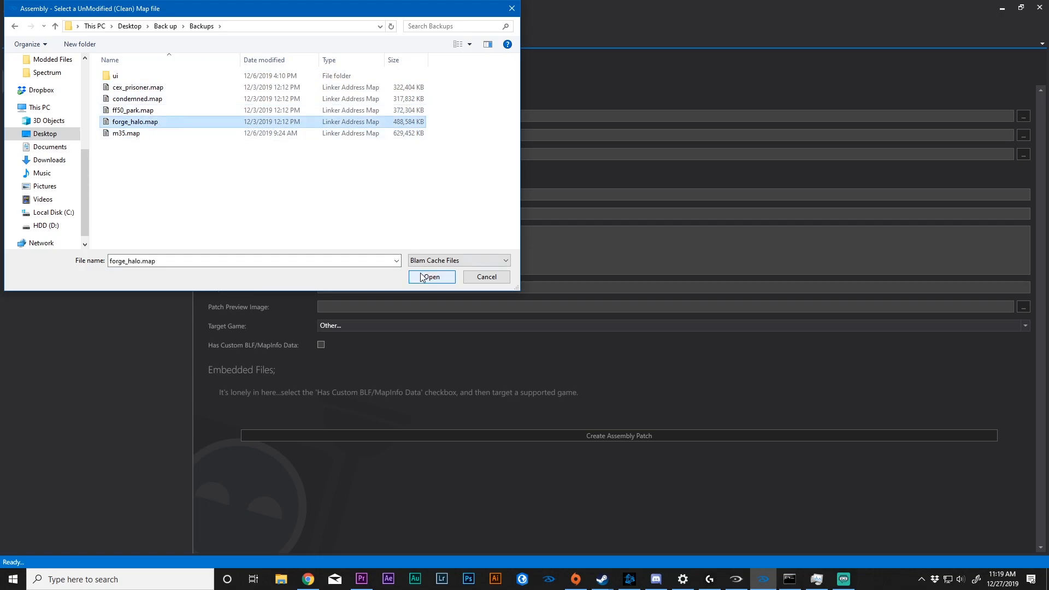
click(431, 277)
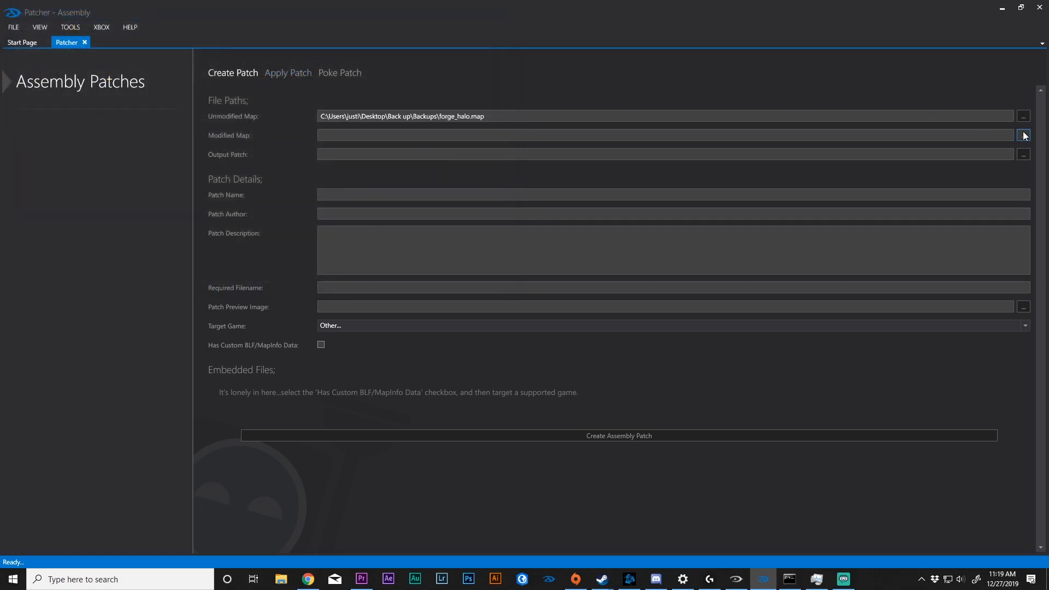
Step: Select forge_halo.map from the Umi folder as the modified map
click(1023, 135)
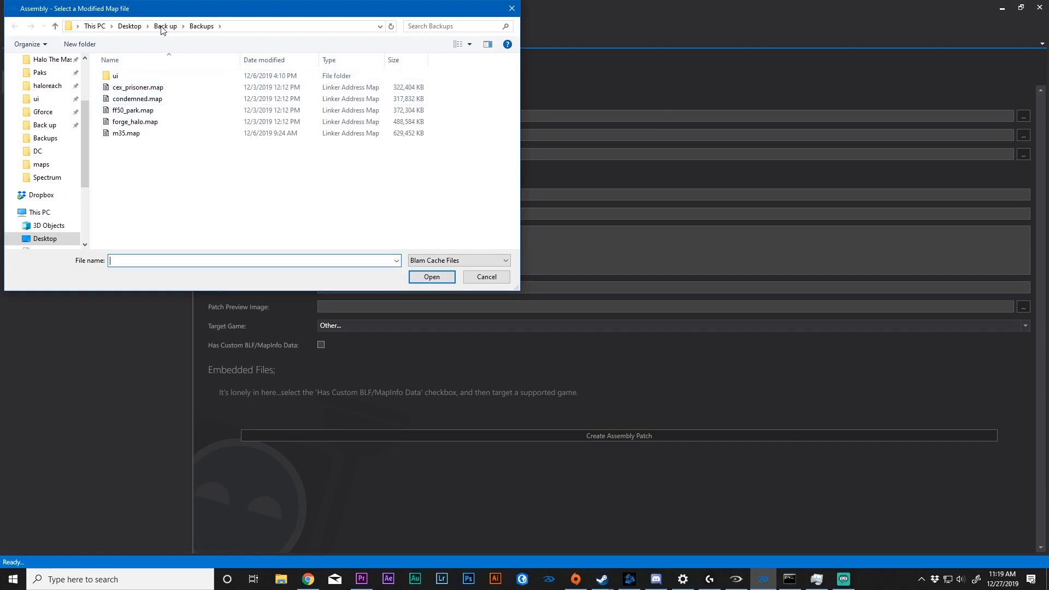
click(165, 26)
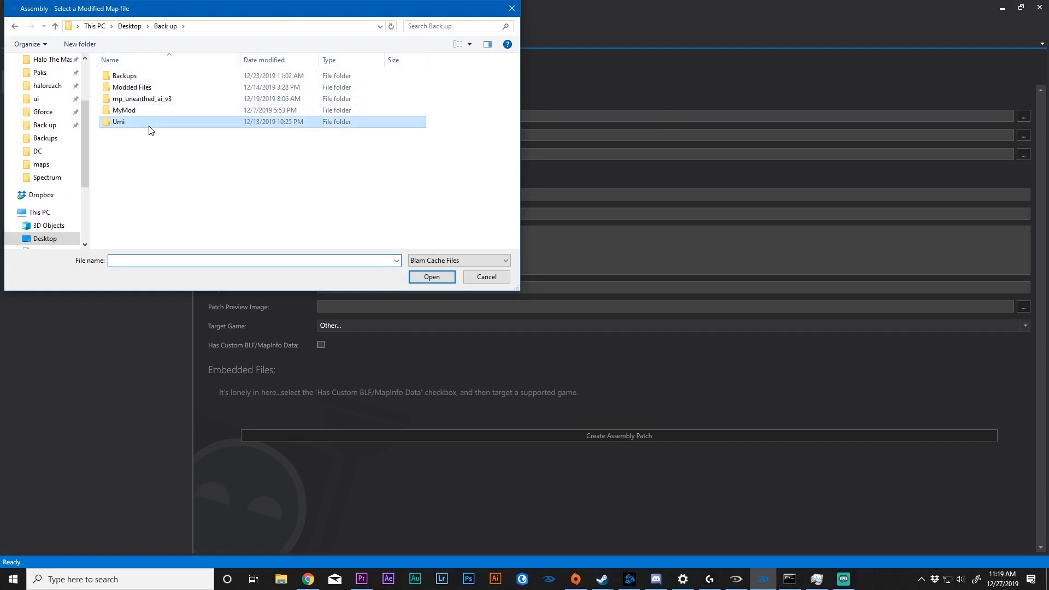
double_click(118, 121)
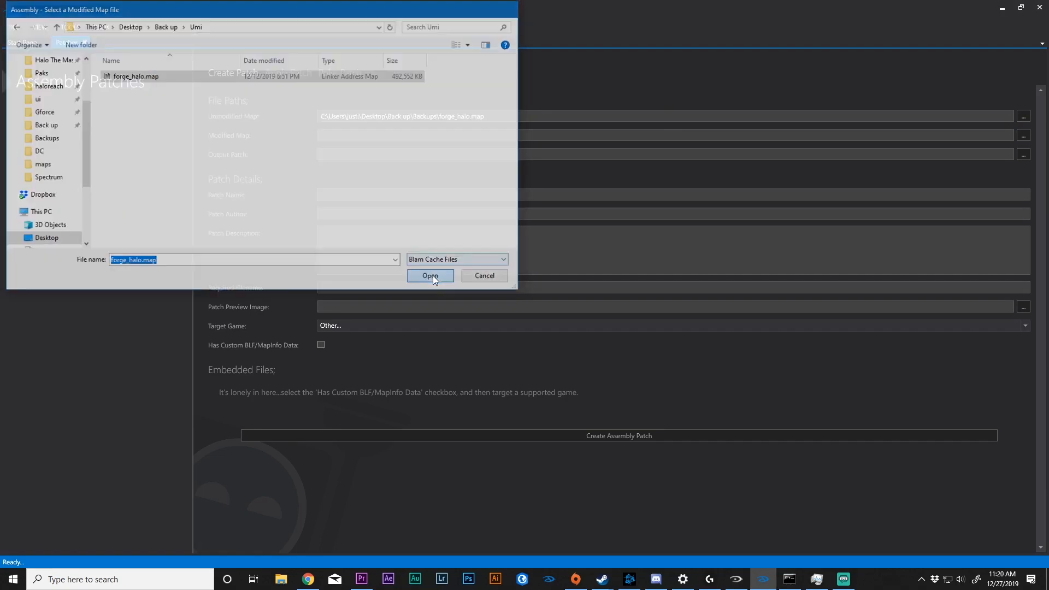
click(430, 276)
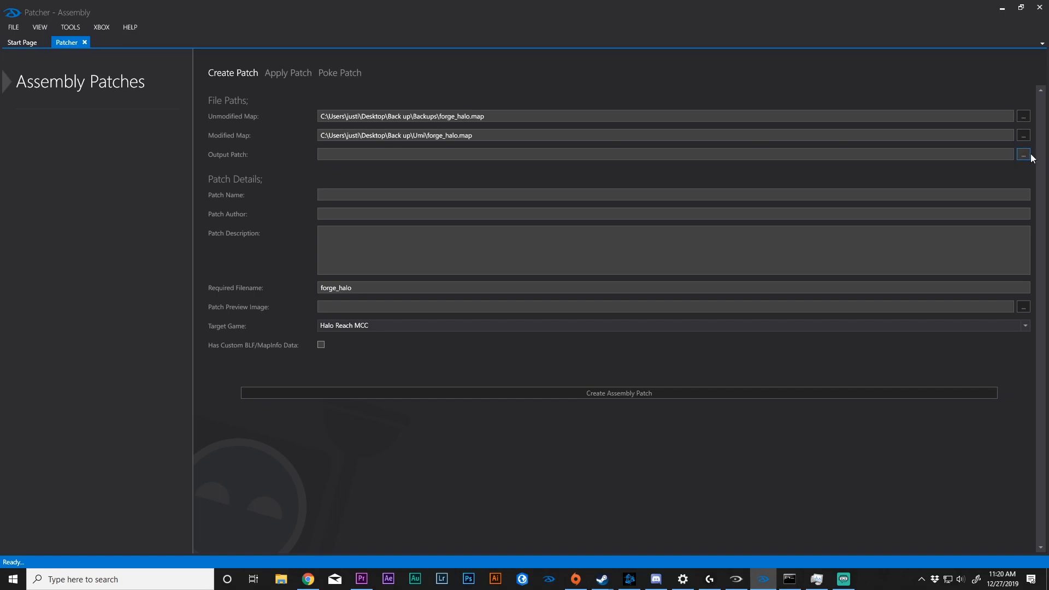
Step: Save the patch output as Test2 by 'Author' and create the patch
click(1023, 154)
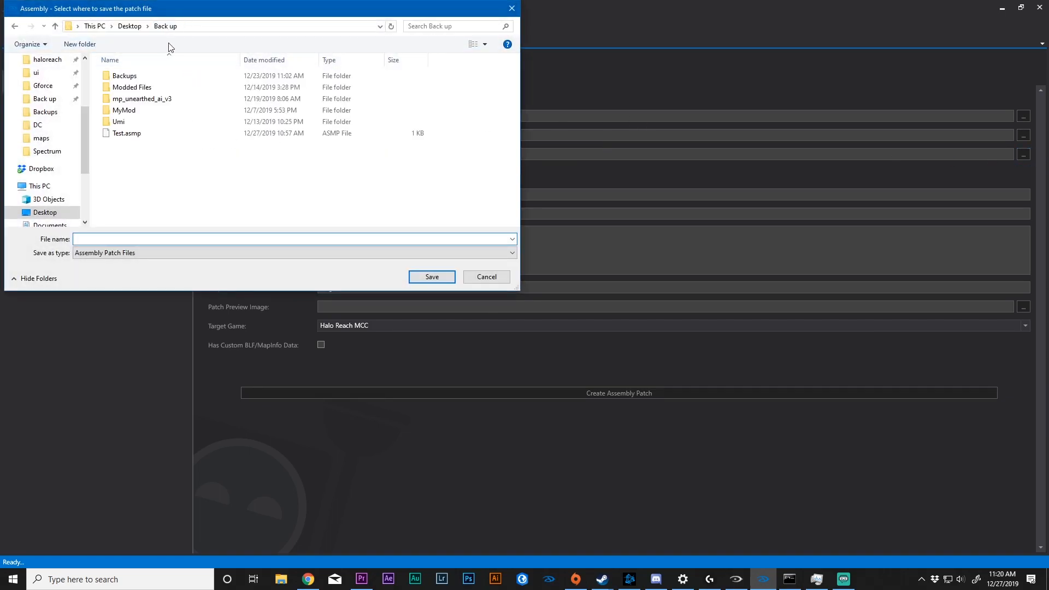
click(126, 133)
text(T)
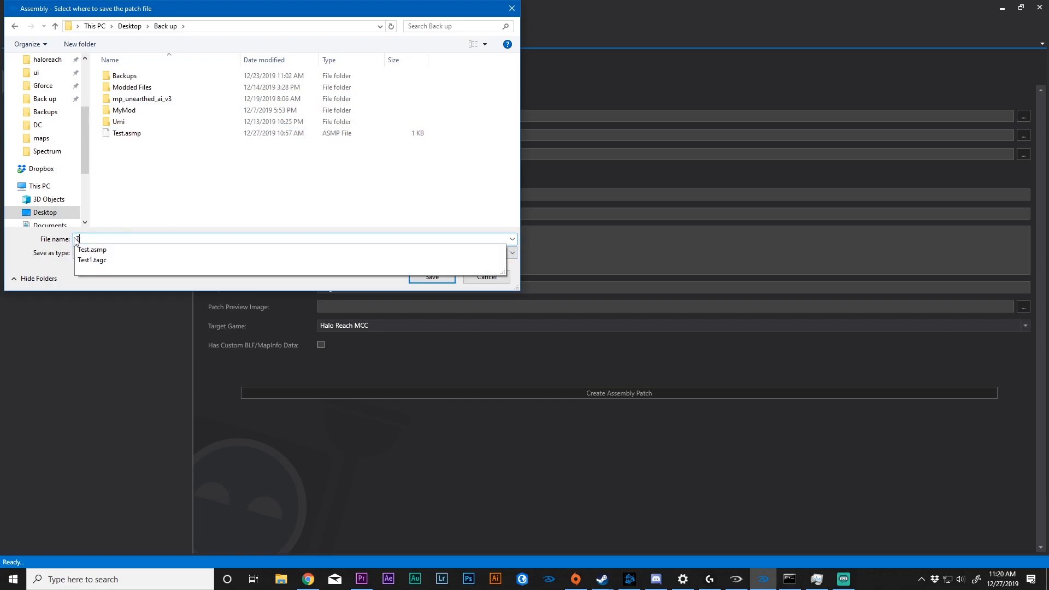
click(432, 277)
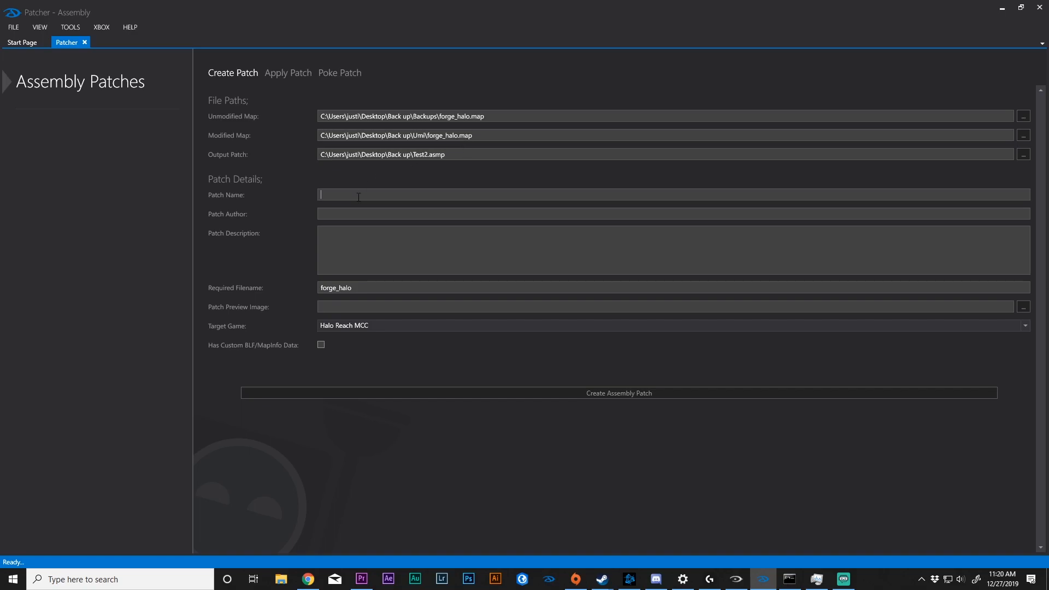
text(Test2)
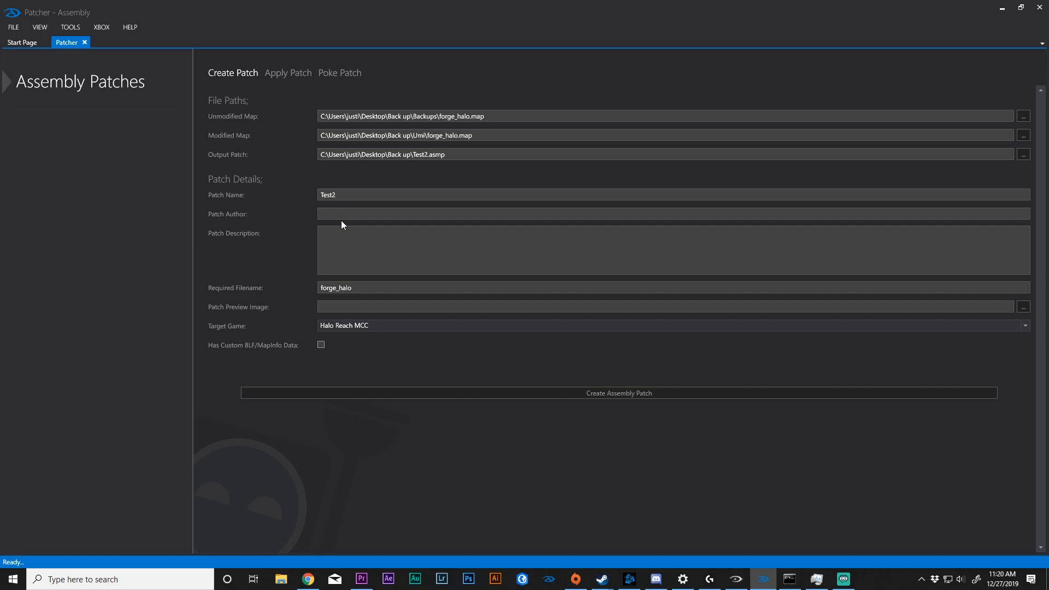
text(Author)
click(673, 249)
text(1)
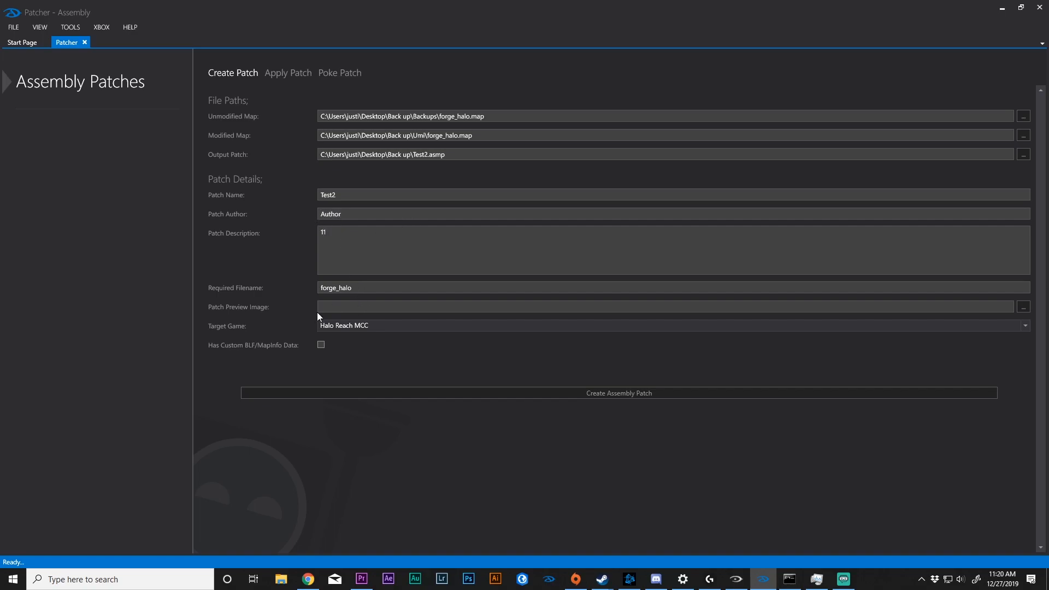
mouse_move(372, 290)
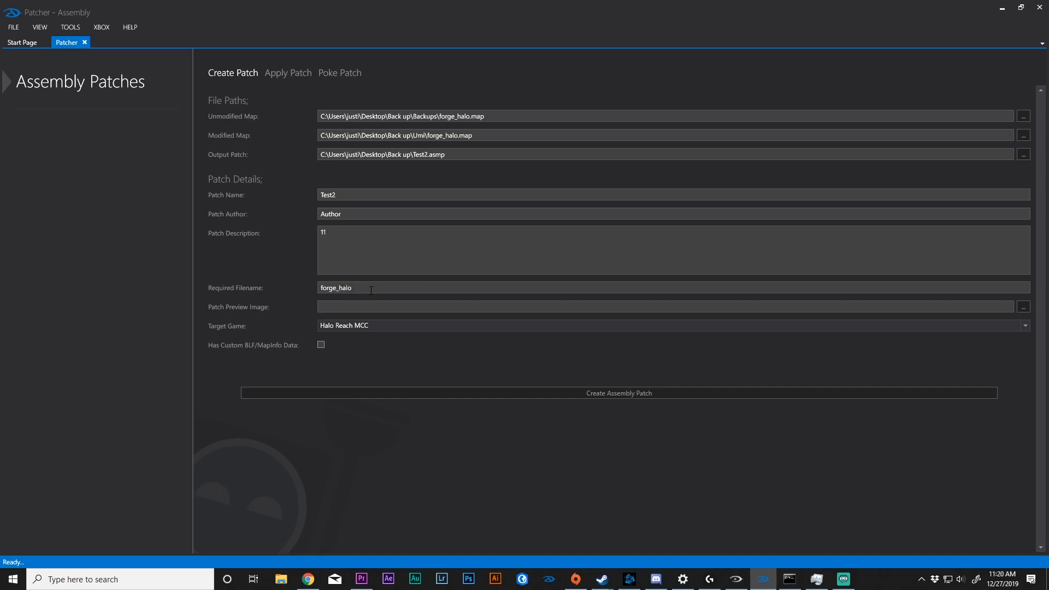
mouse_move(318, 313)
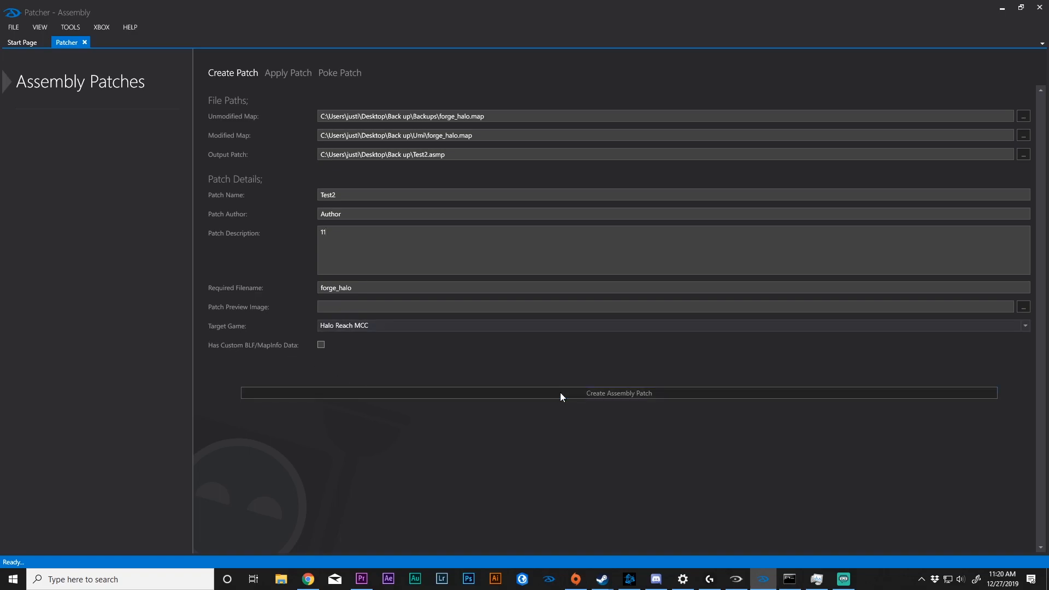
mouse_move(553, 174)
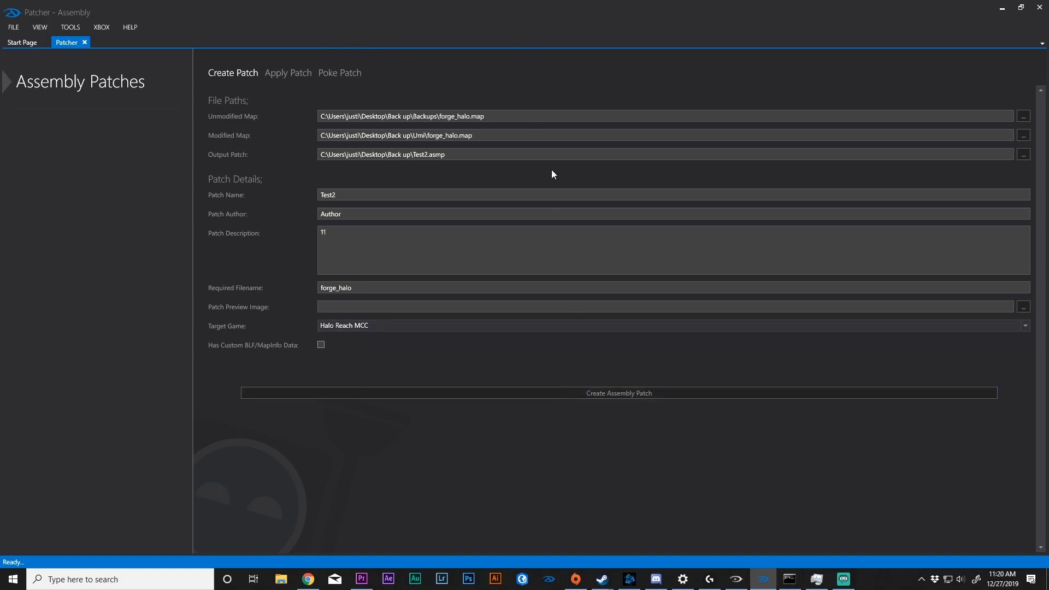
click(617, 393)
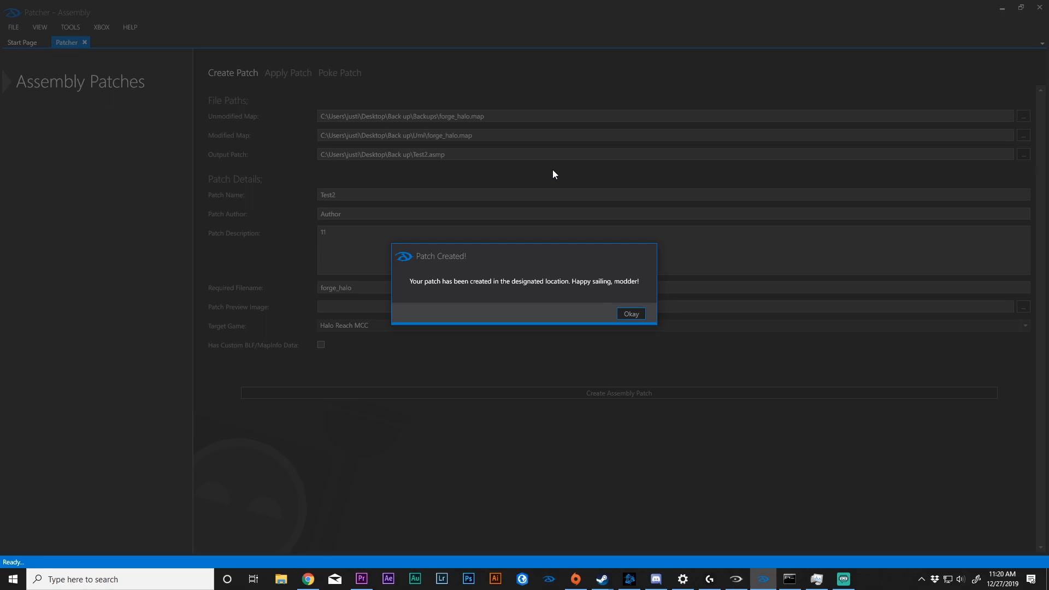
mouse_move(584, 297)
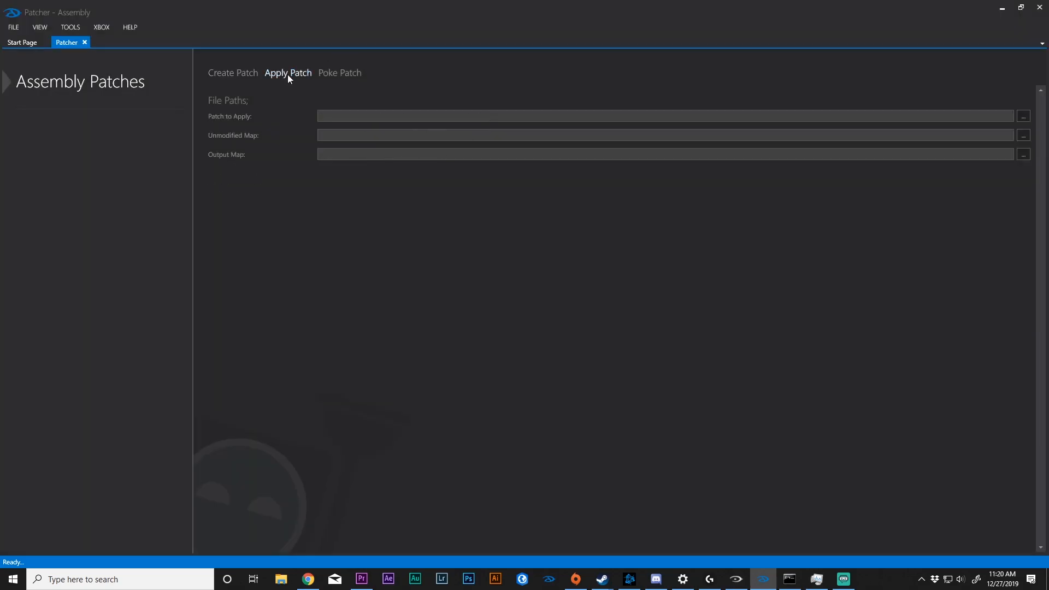
mouse_move(1022, 124)
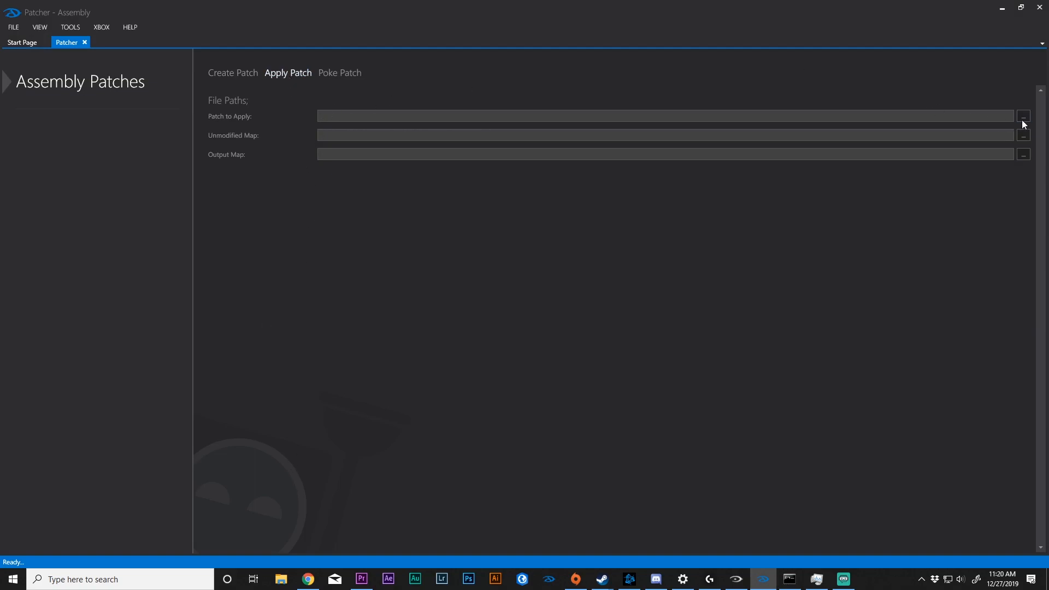
Step: Apply Test2.asmp to Backups forge_halo.map, outputting the patched map into Back up
click(1023, 116)
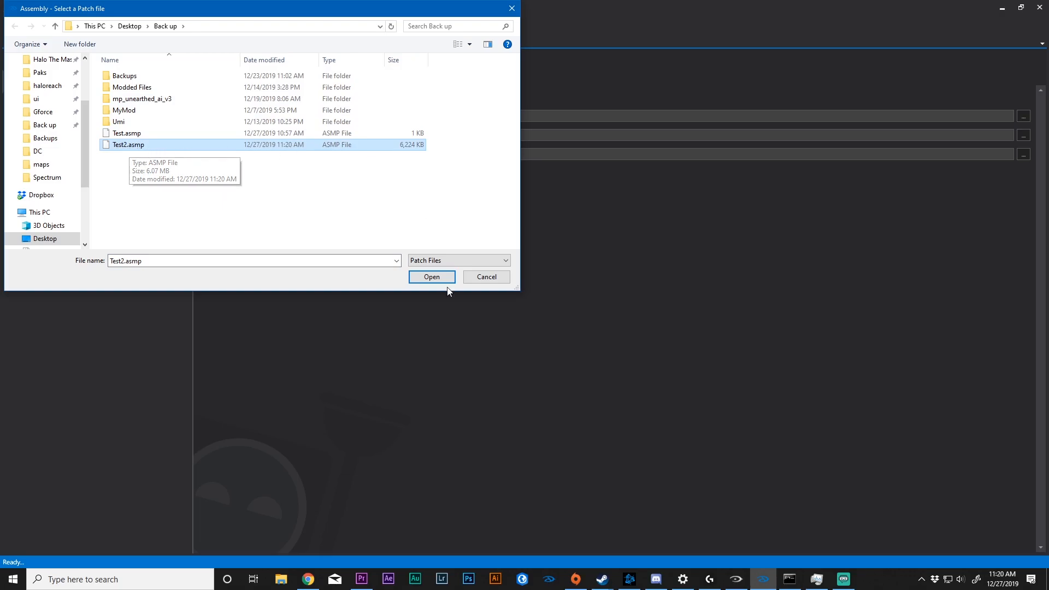
click(432, 277)
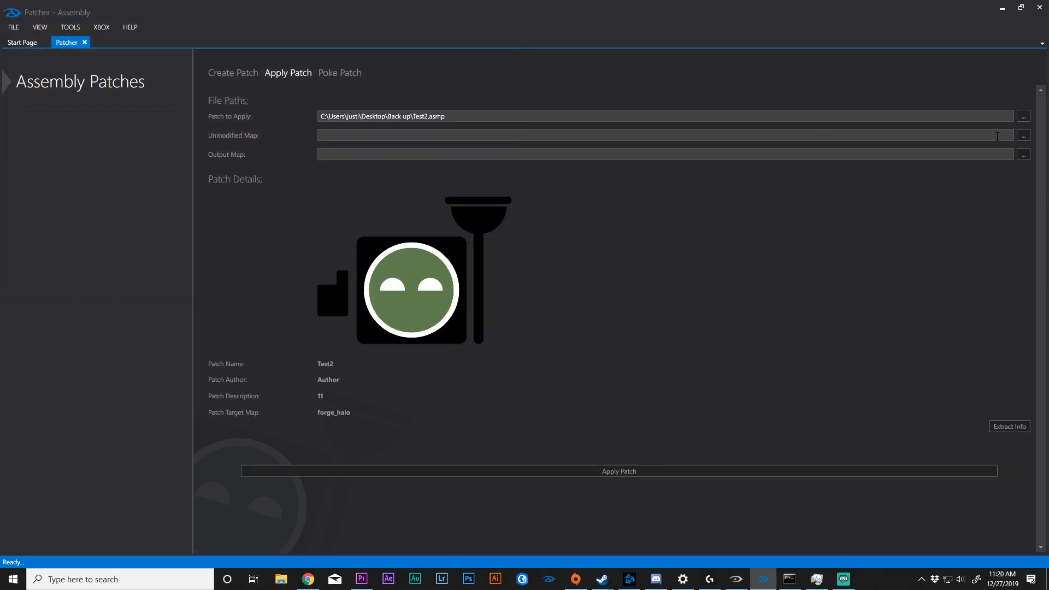
click(1023, 135)
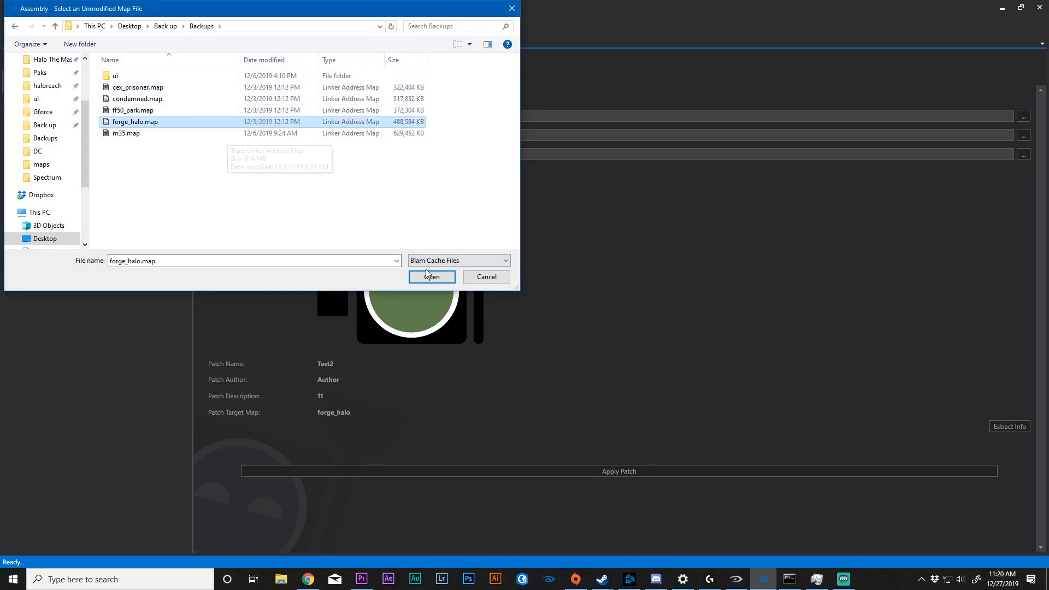
click(431, 277)
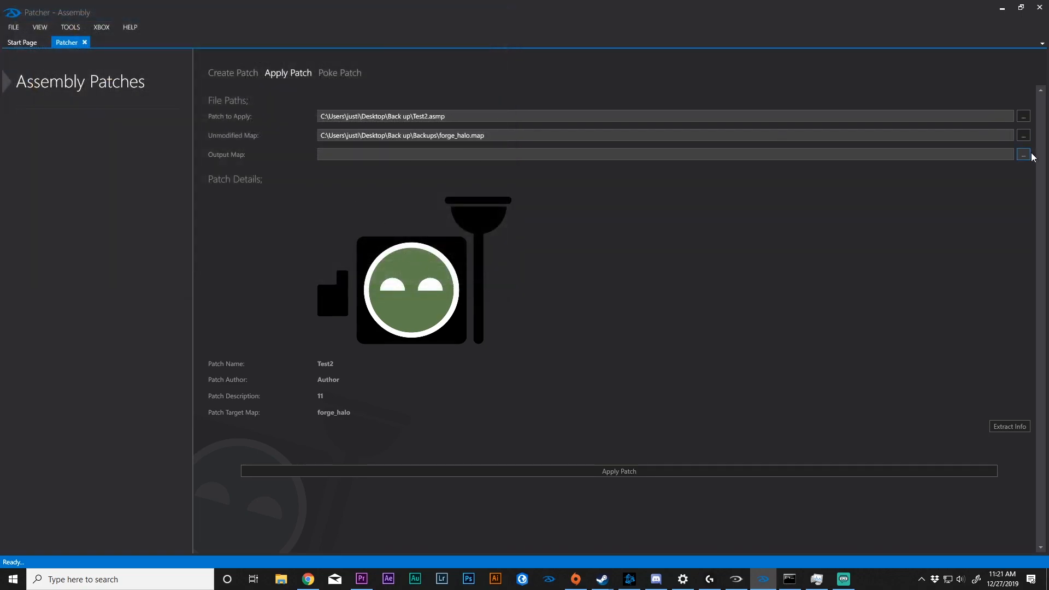
click(1023, 155)
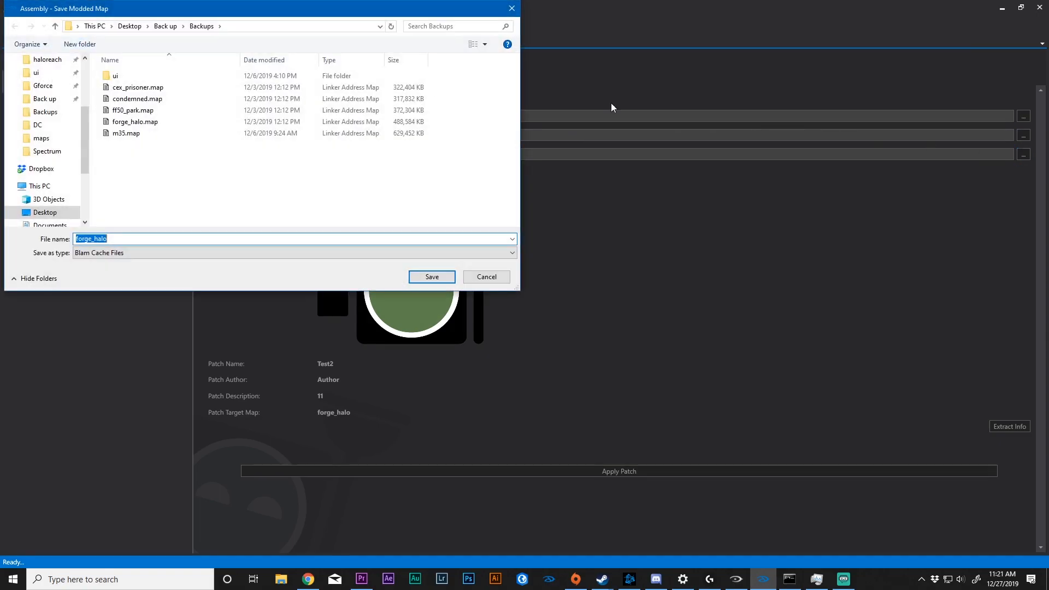
mouse_move(244, 236)
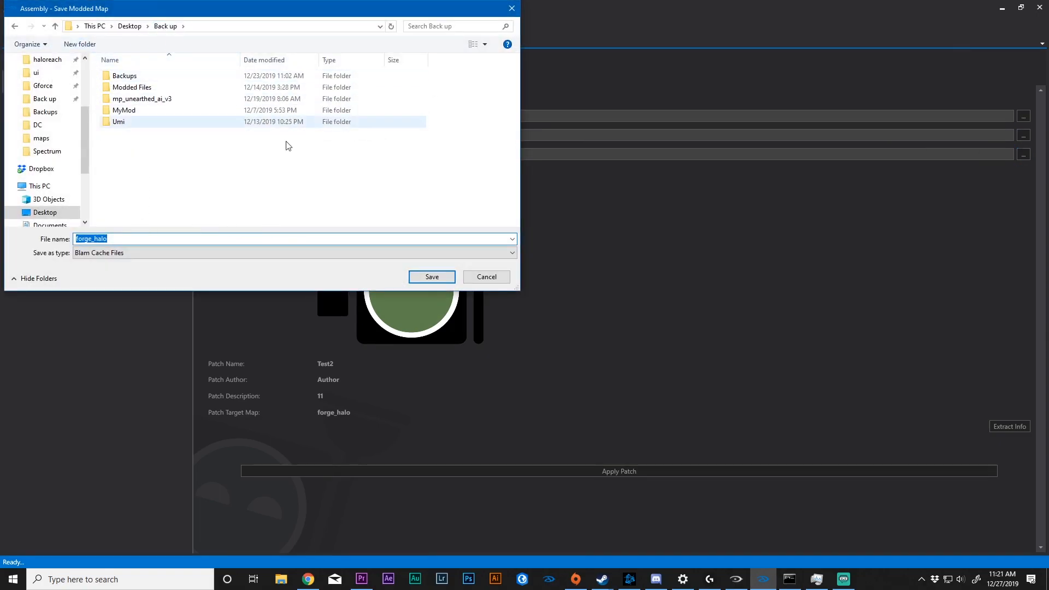
click(432, 277)
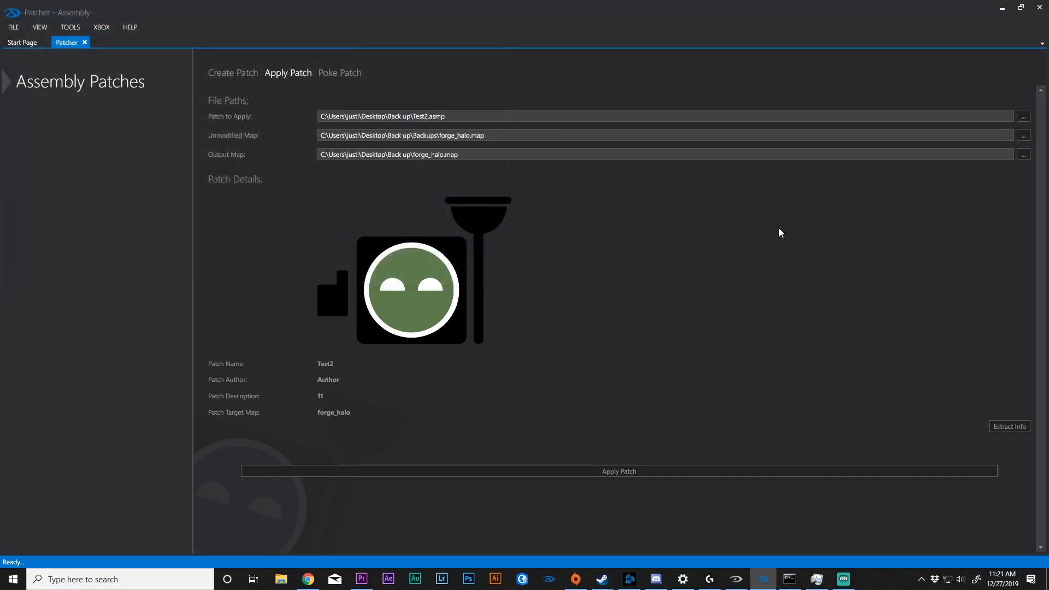
mouse_move(649, 474)
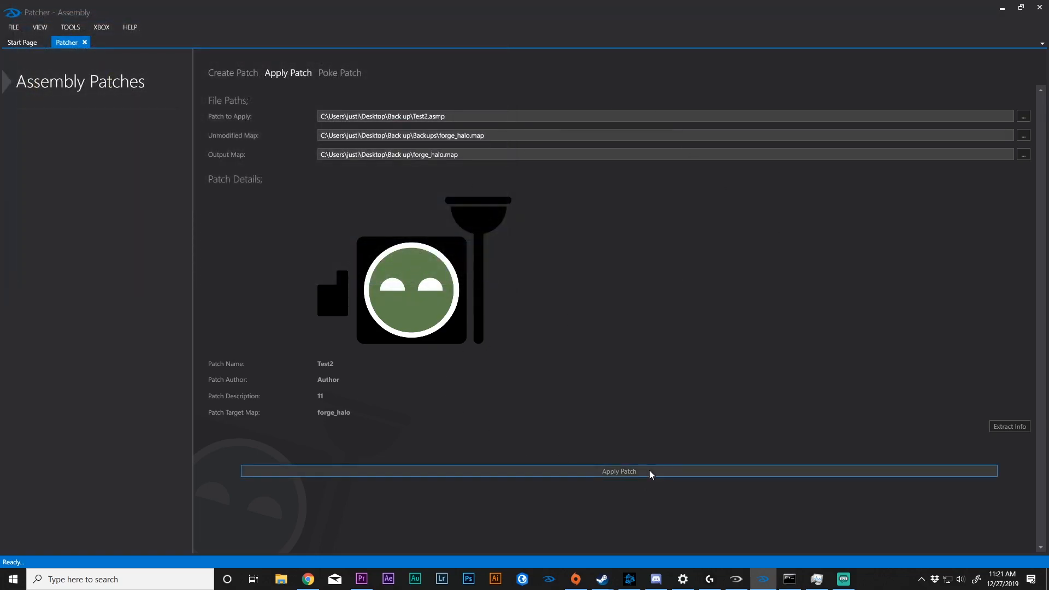
click(339, 72)
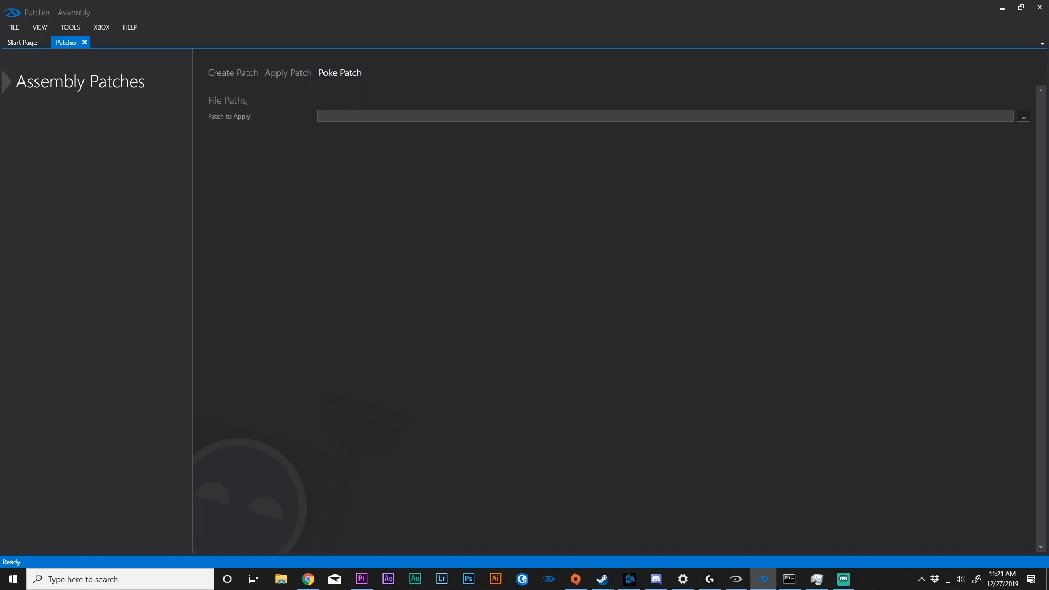
Step: Load Test2.asmp in Poke Patch to view its details, then close the Patcher tab
click(1023, 116)
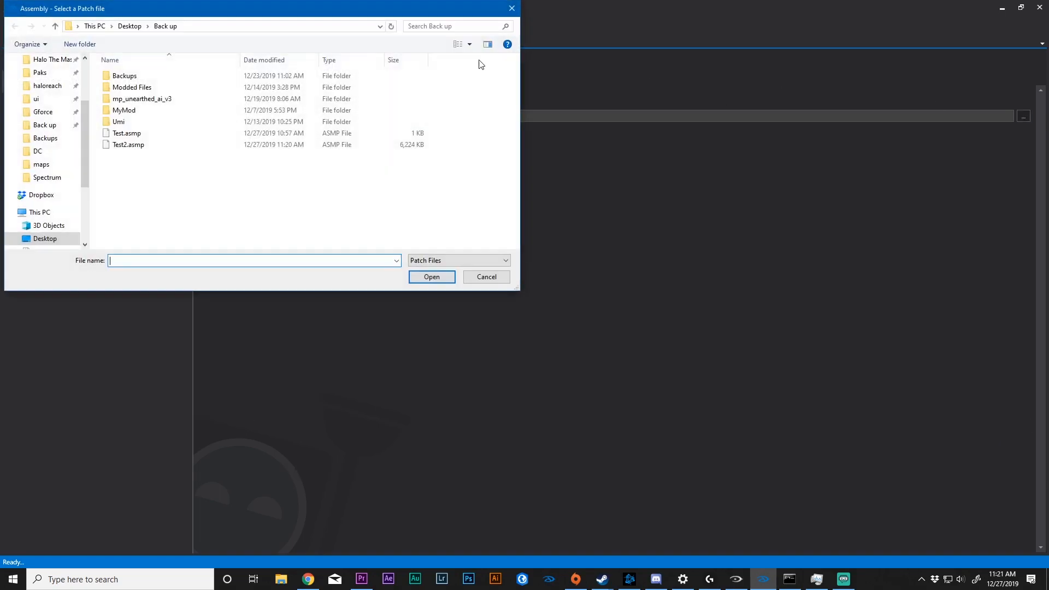
click(432, 277)
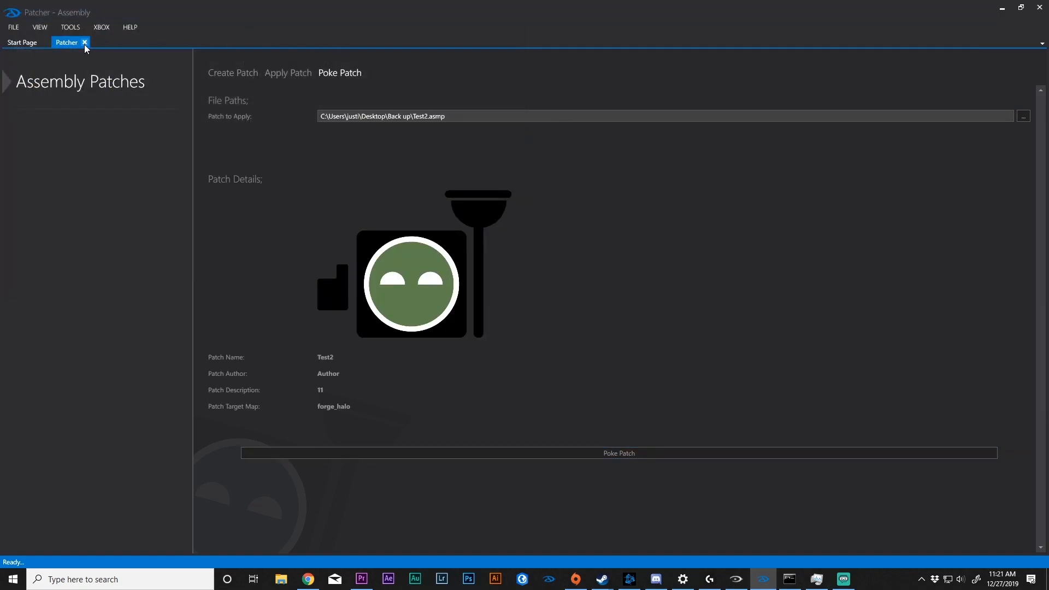
click(86, 42)
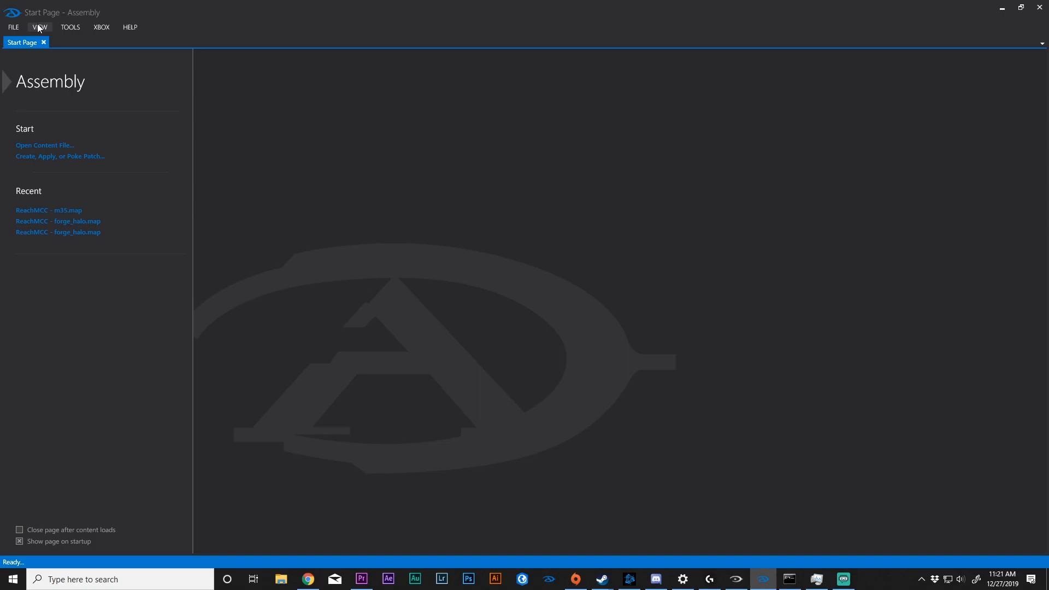
Step: Open Tools > Settings, confirm the Experimental update channel, and view the Start Page settings
click(70, 27)
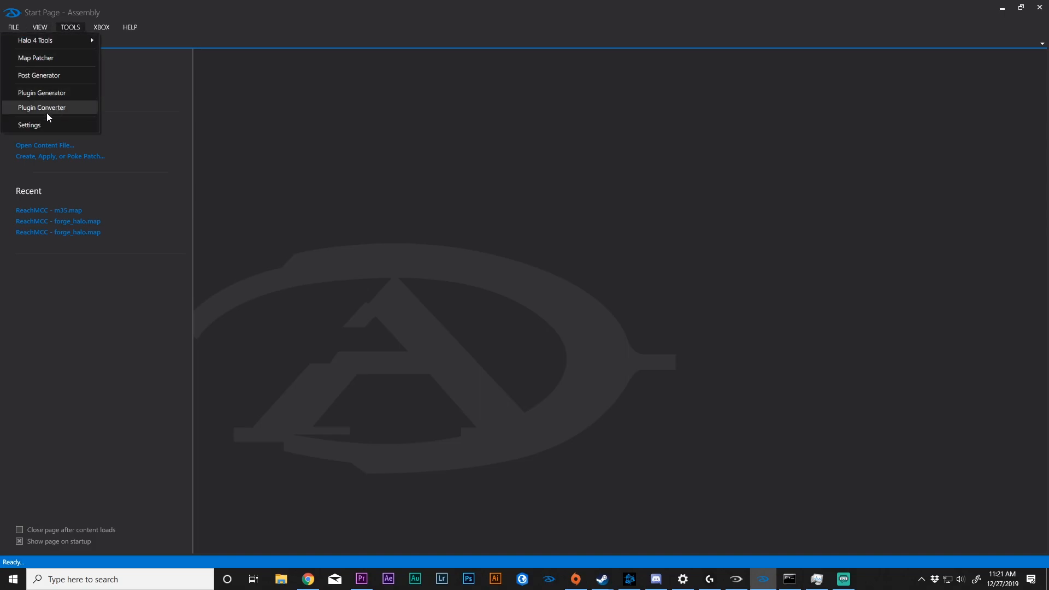
mouse_move(31, 126)
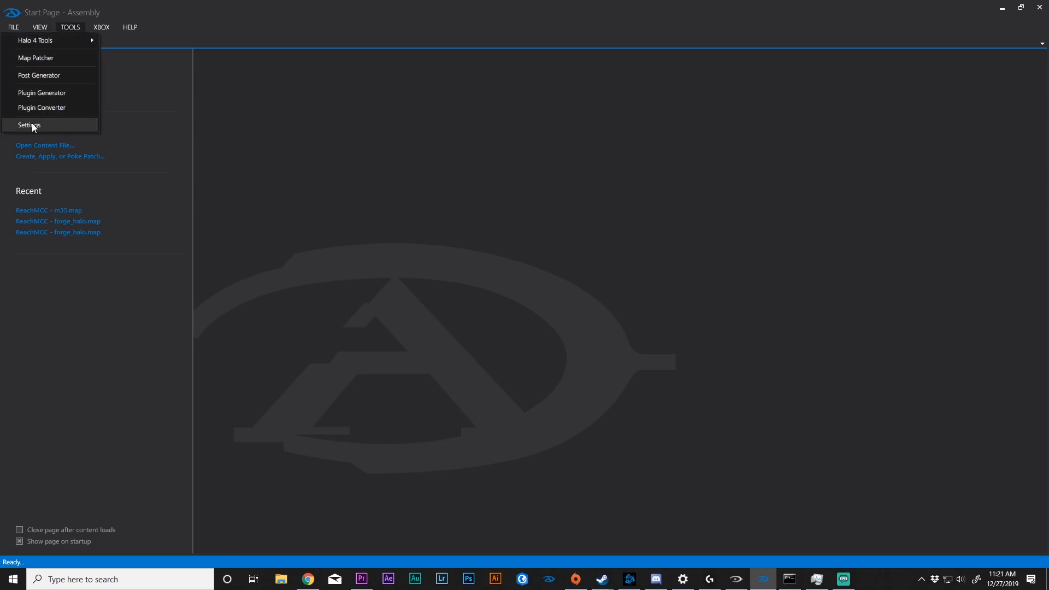
click(29, 125)
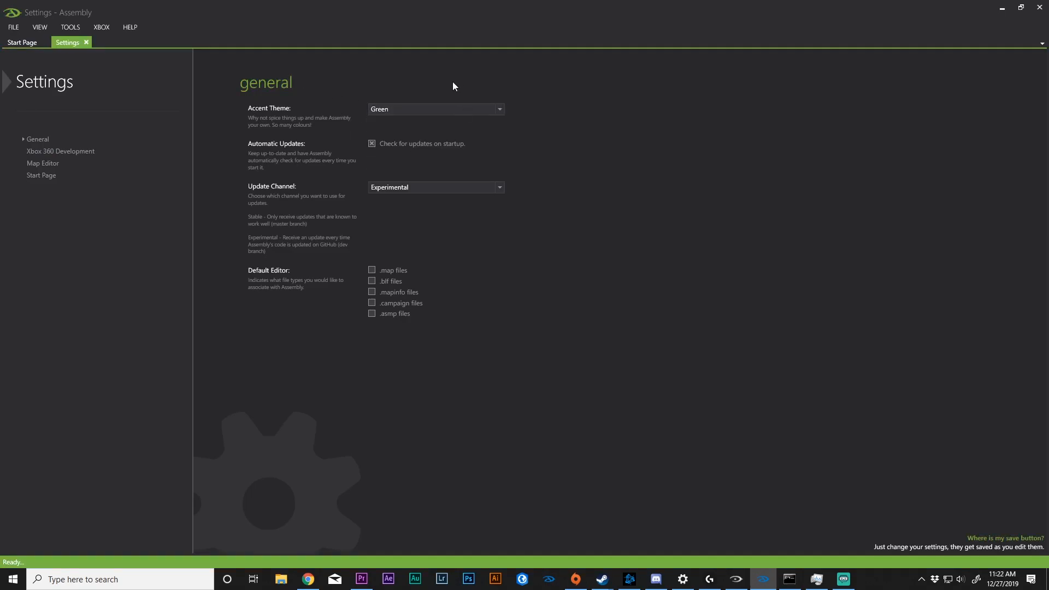
mouse_move(255, 153)
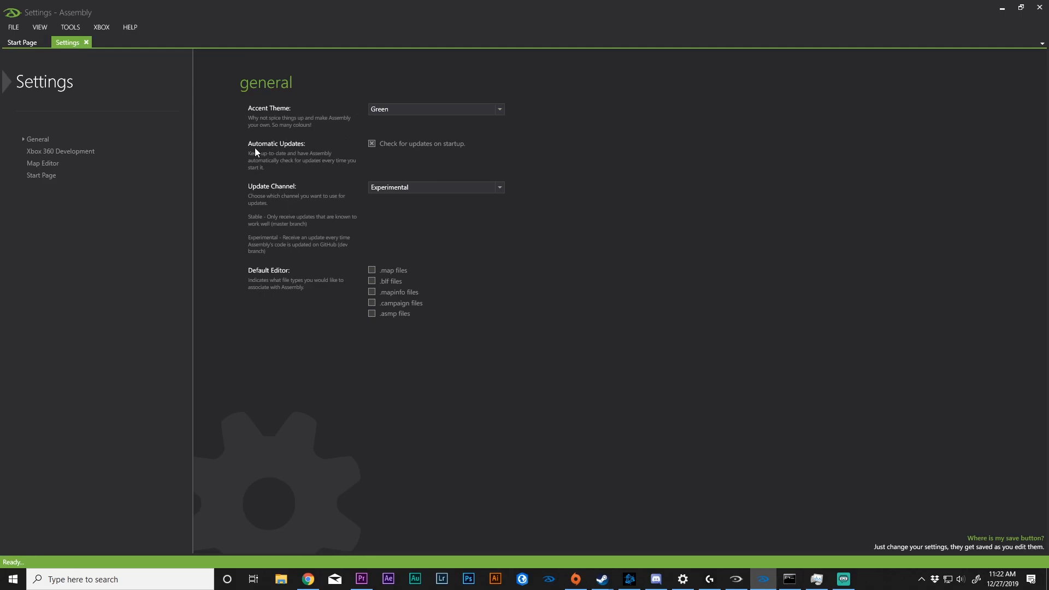
mouse_move(420, 192)
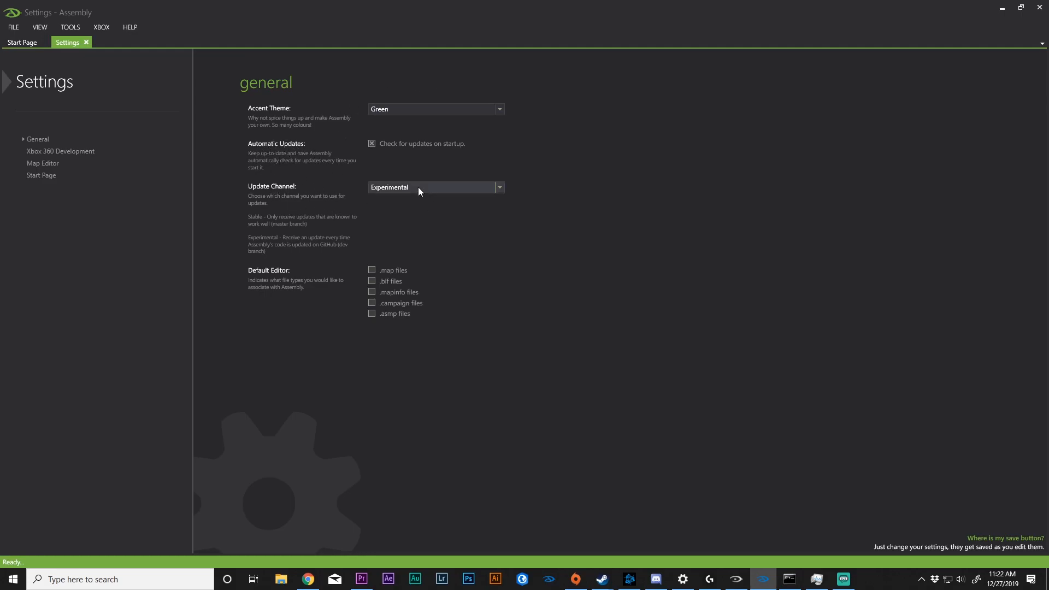
mouse_move(45, 194)
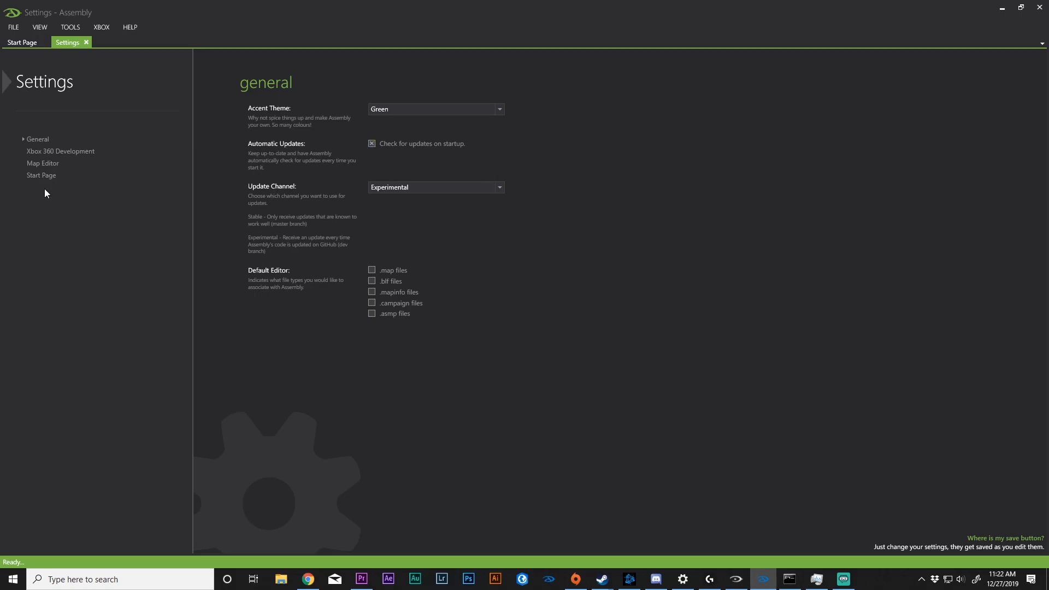
mouse_move(189, 190)
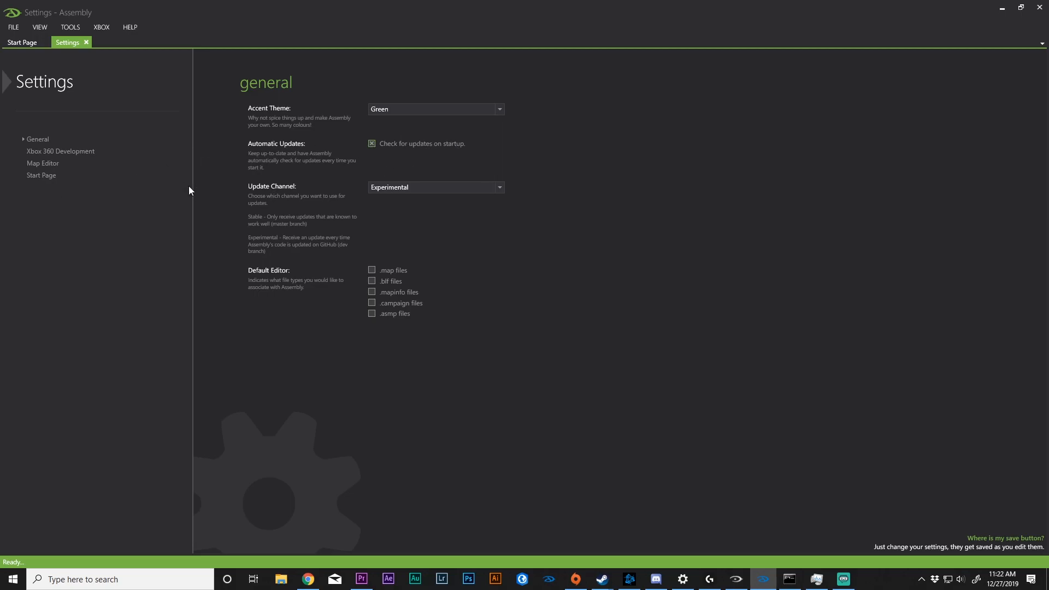
click(41, 176)
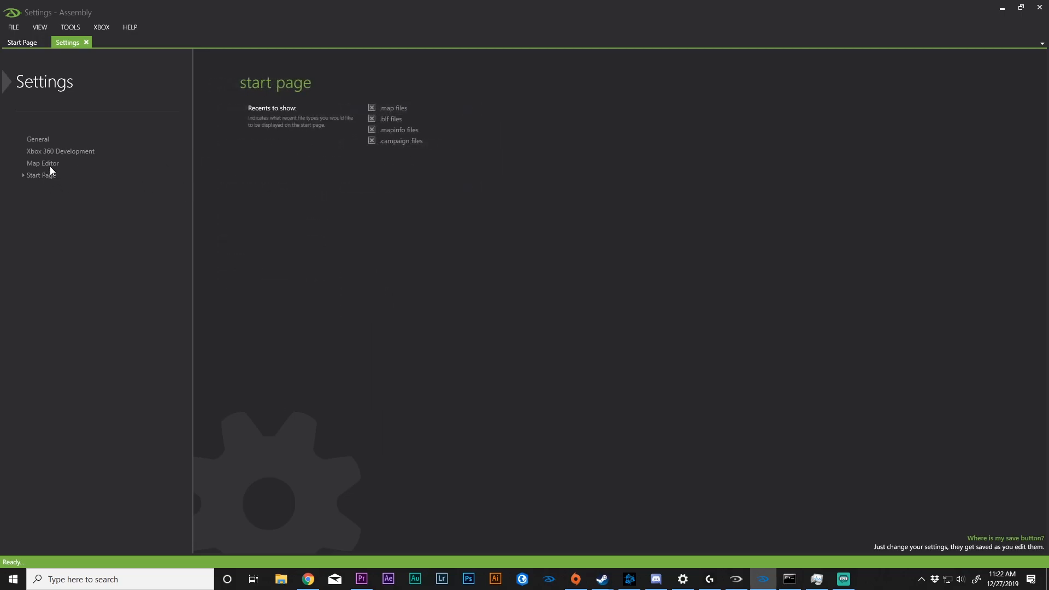
click(37, 139)
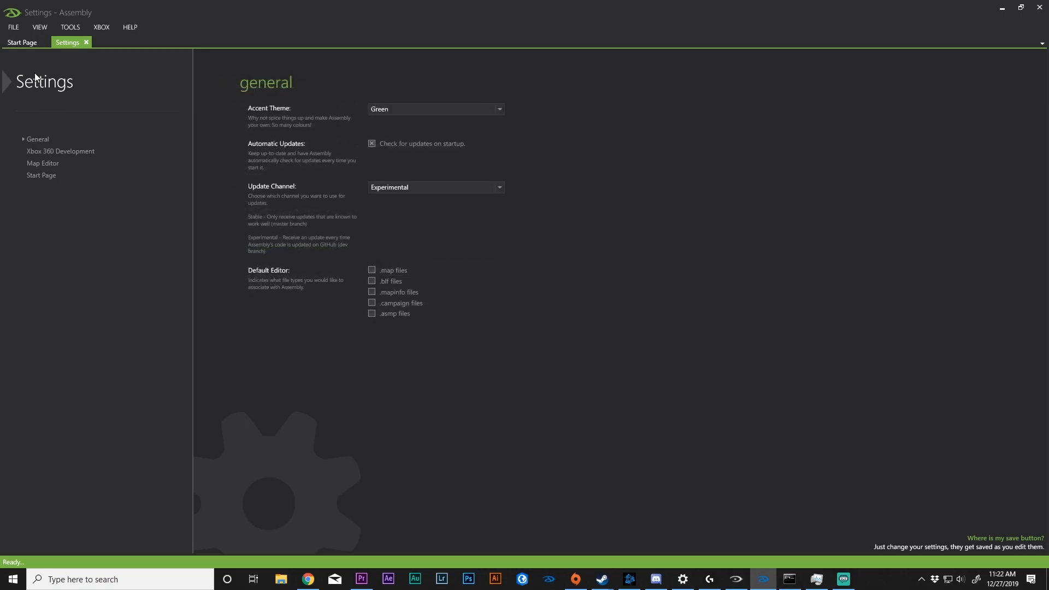